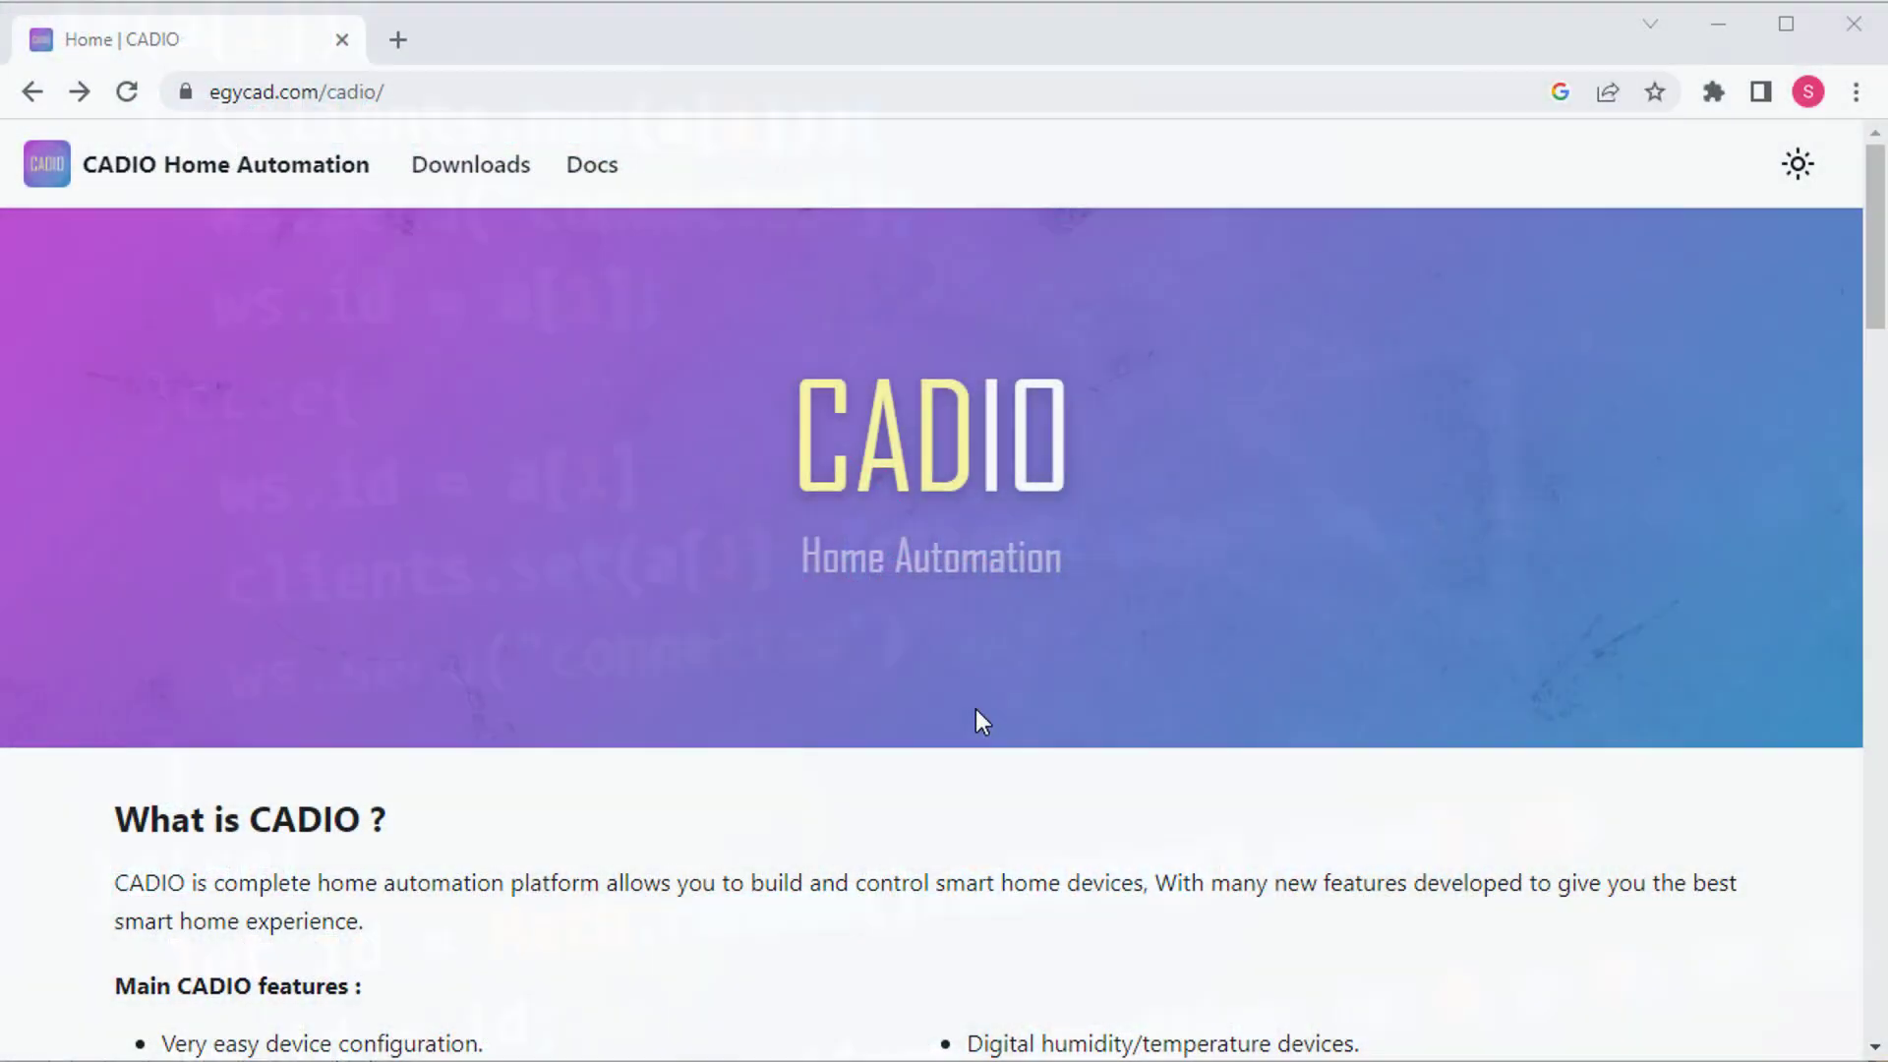
Step: Download the ESP32 4MB FLASH (F172_beta) firmware zip from the CADIO downloads page
scroll(down, 3)
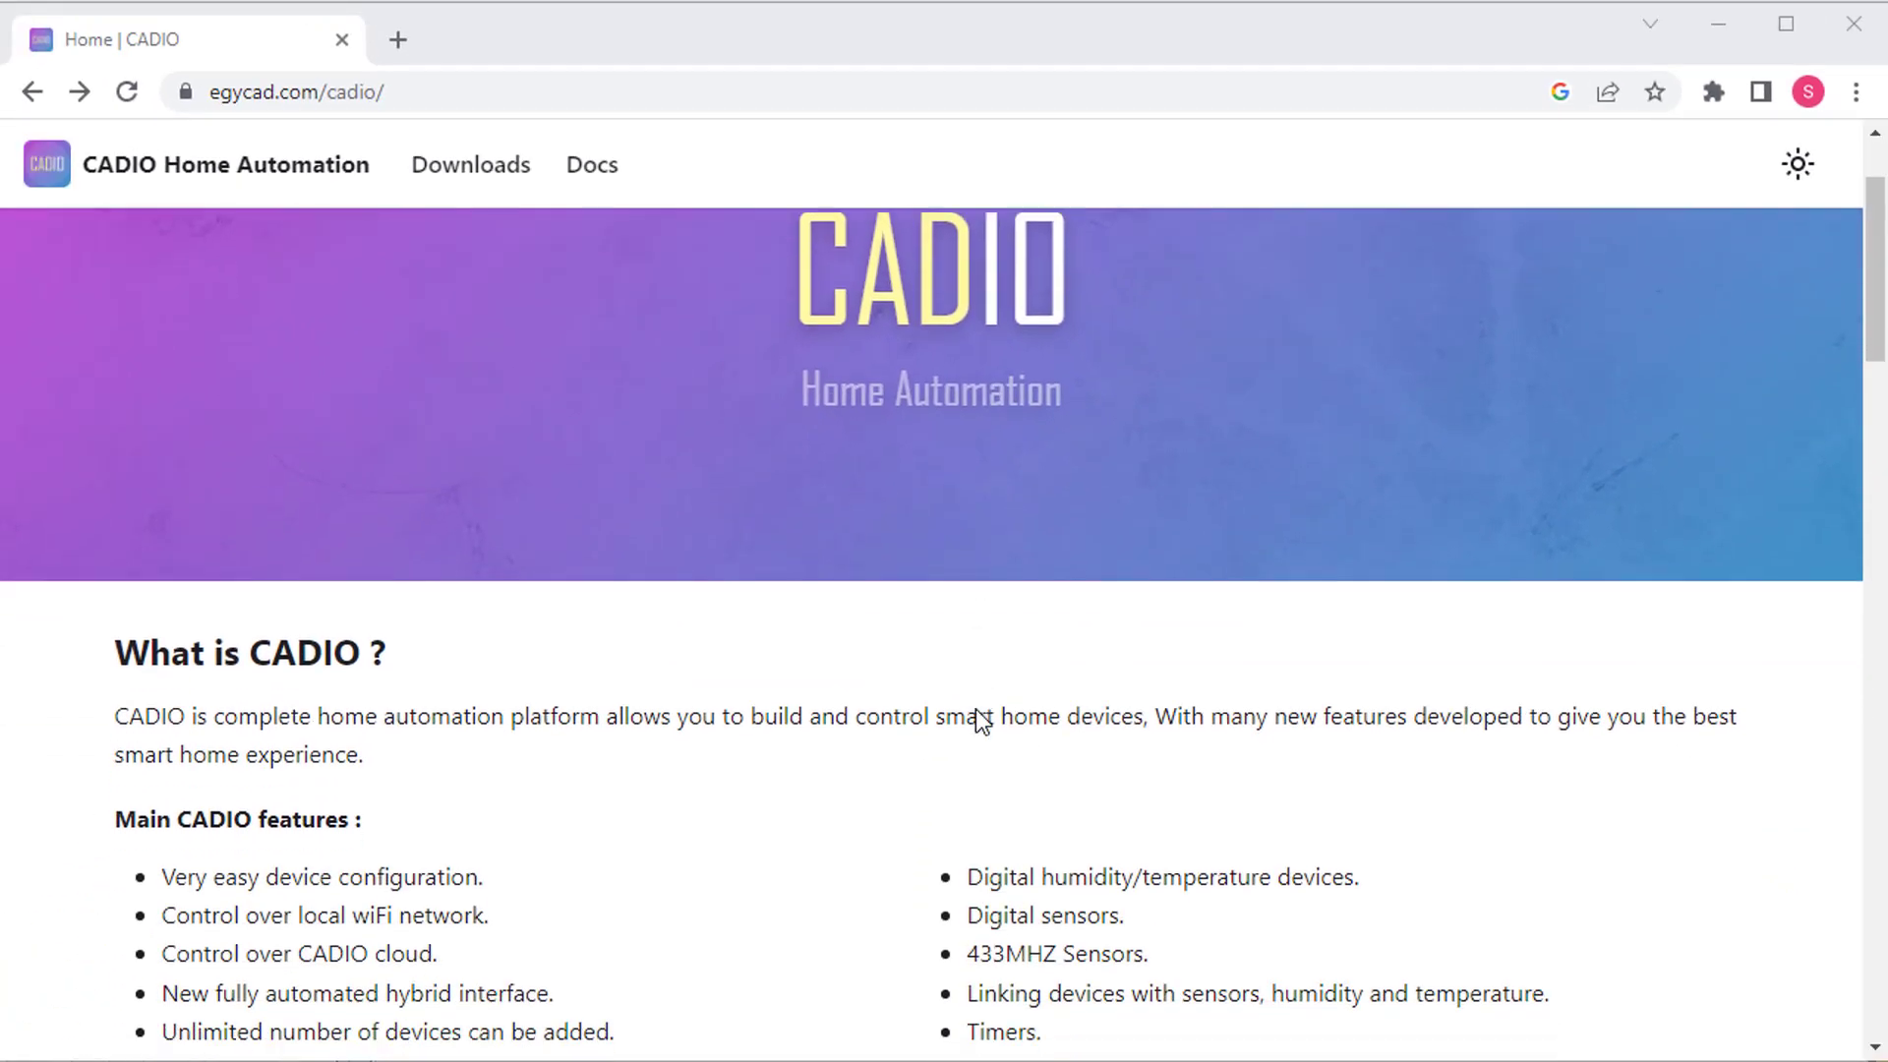
scroll(down, 3)
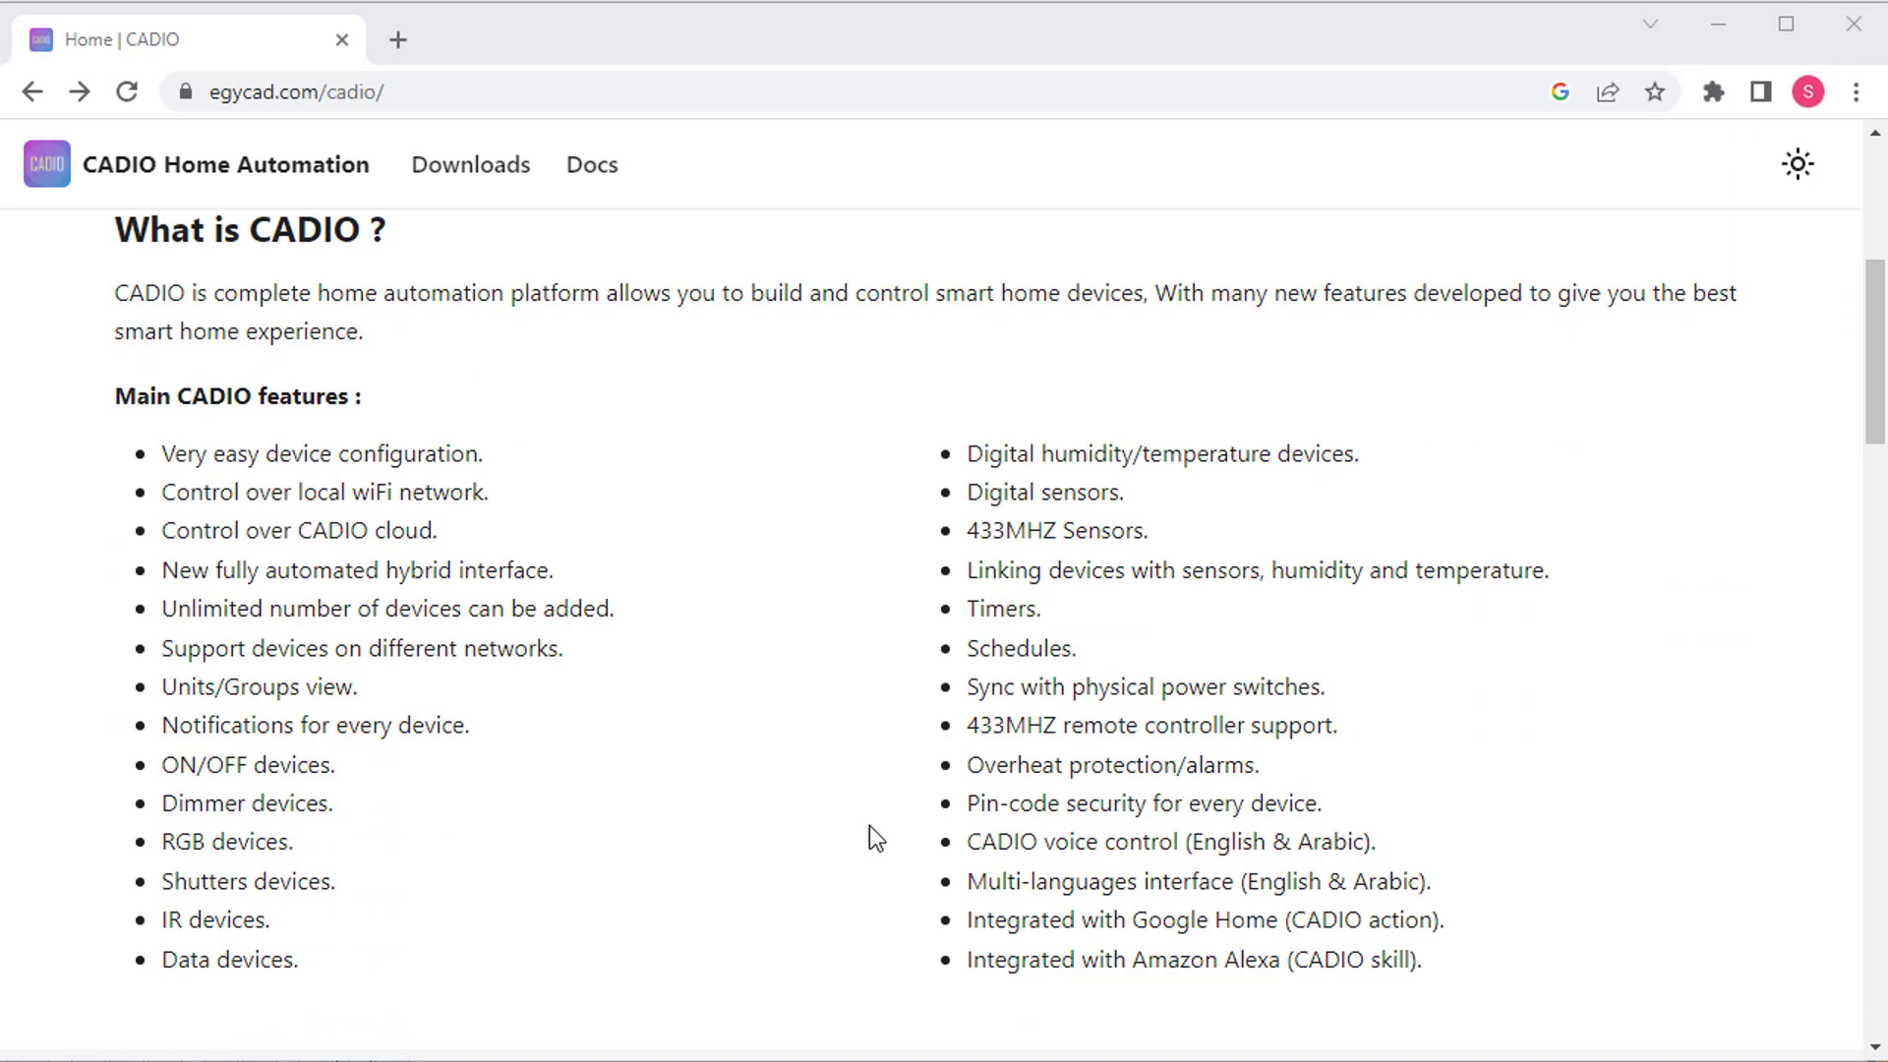
click(470, 165)
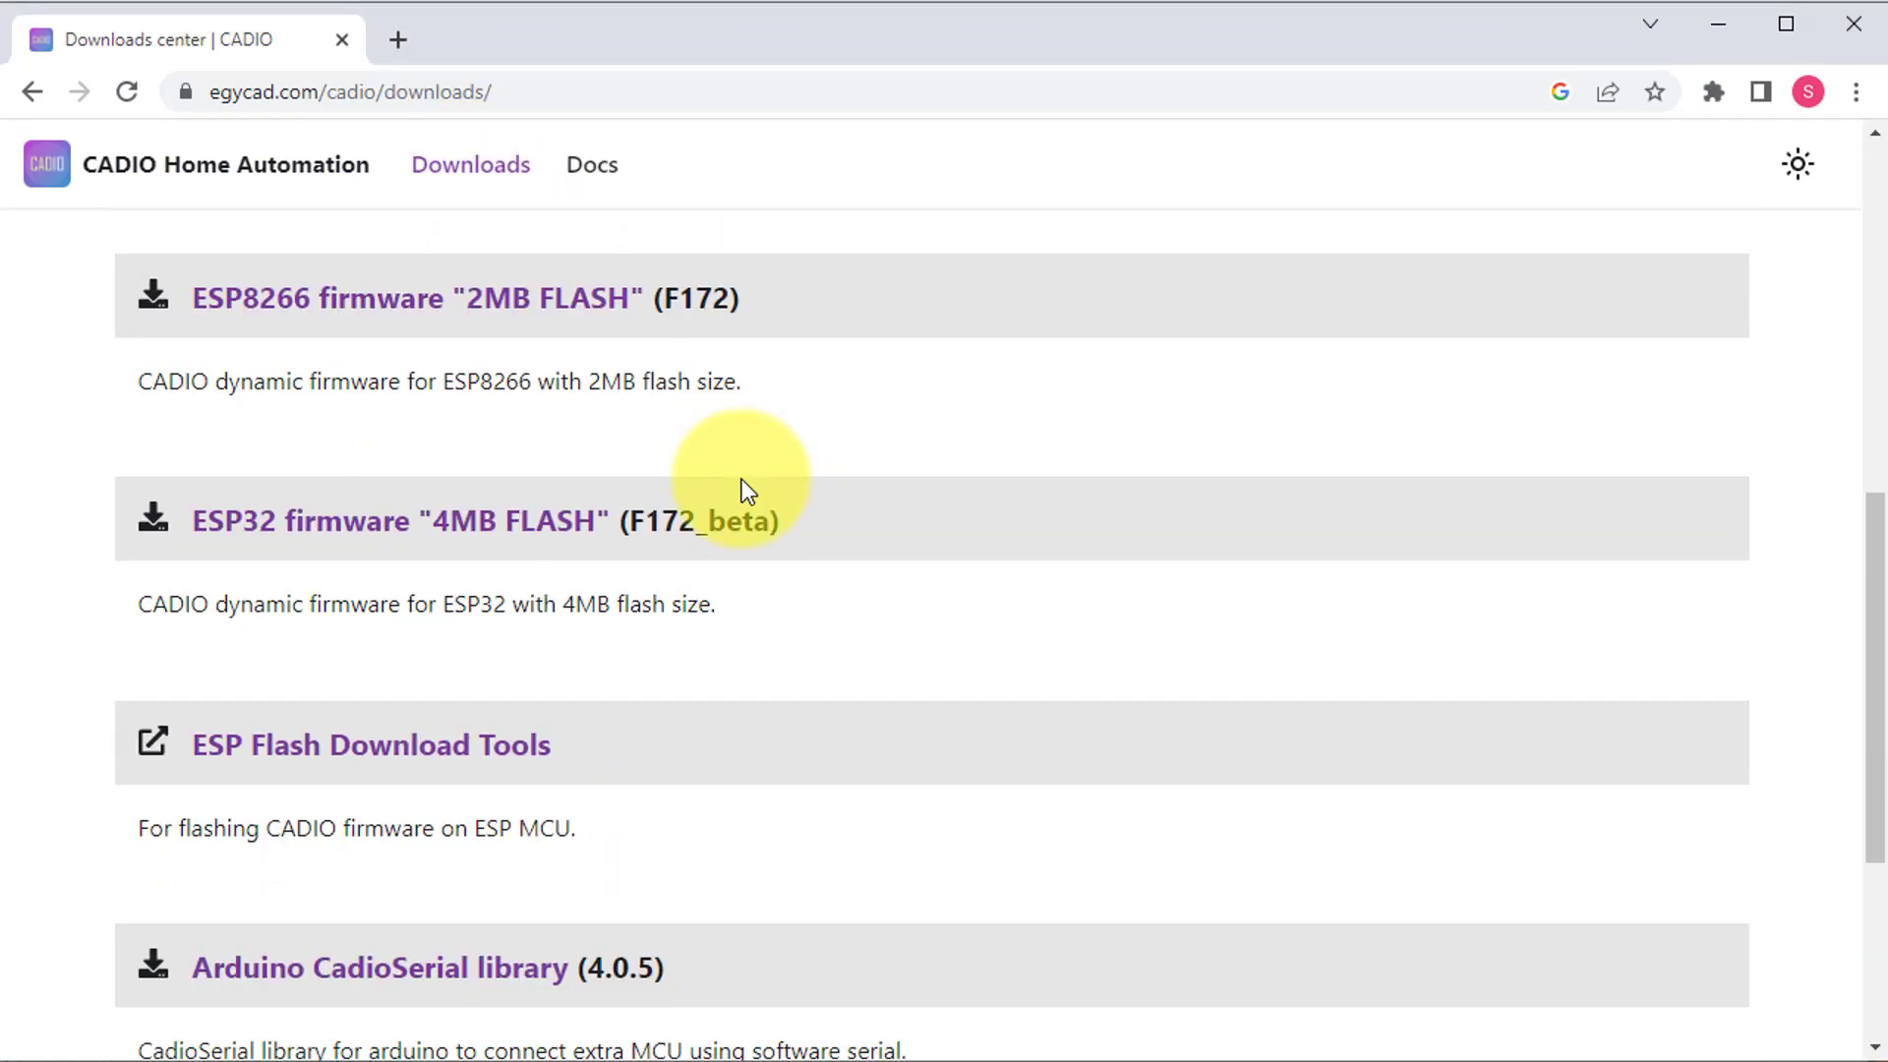
scroll(down, 3)
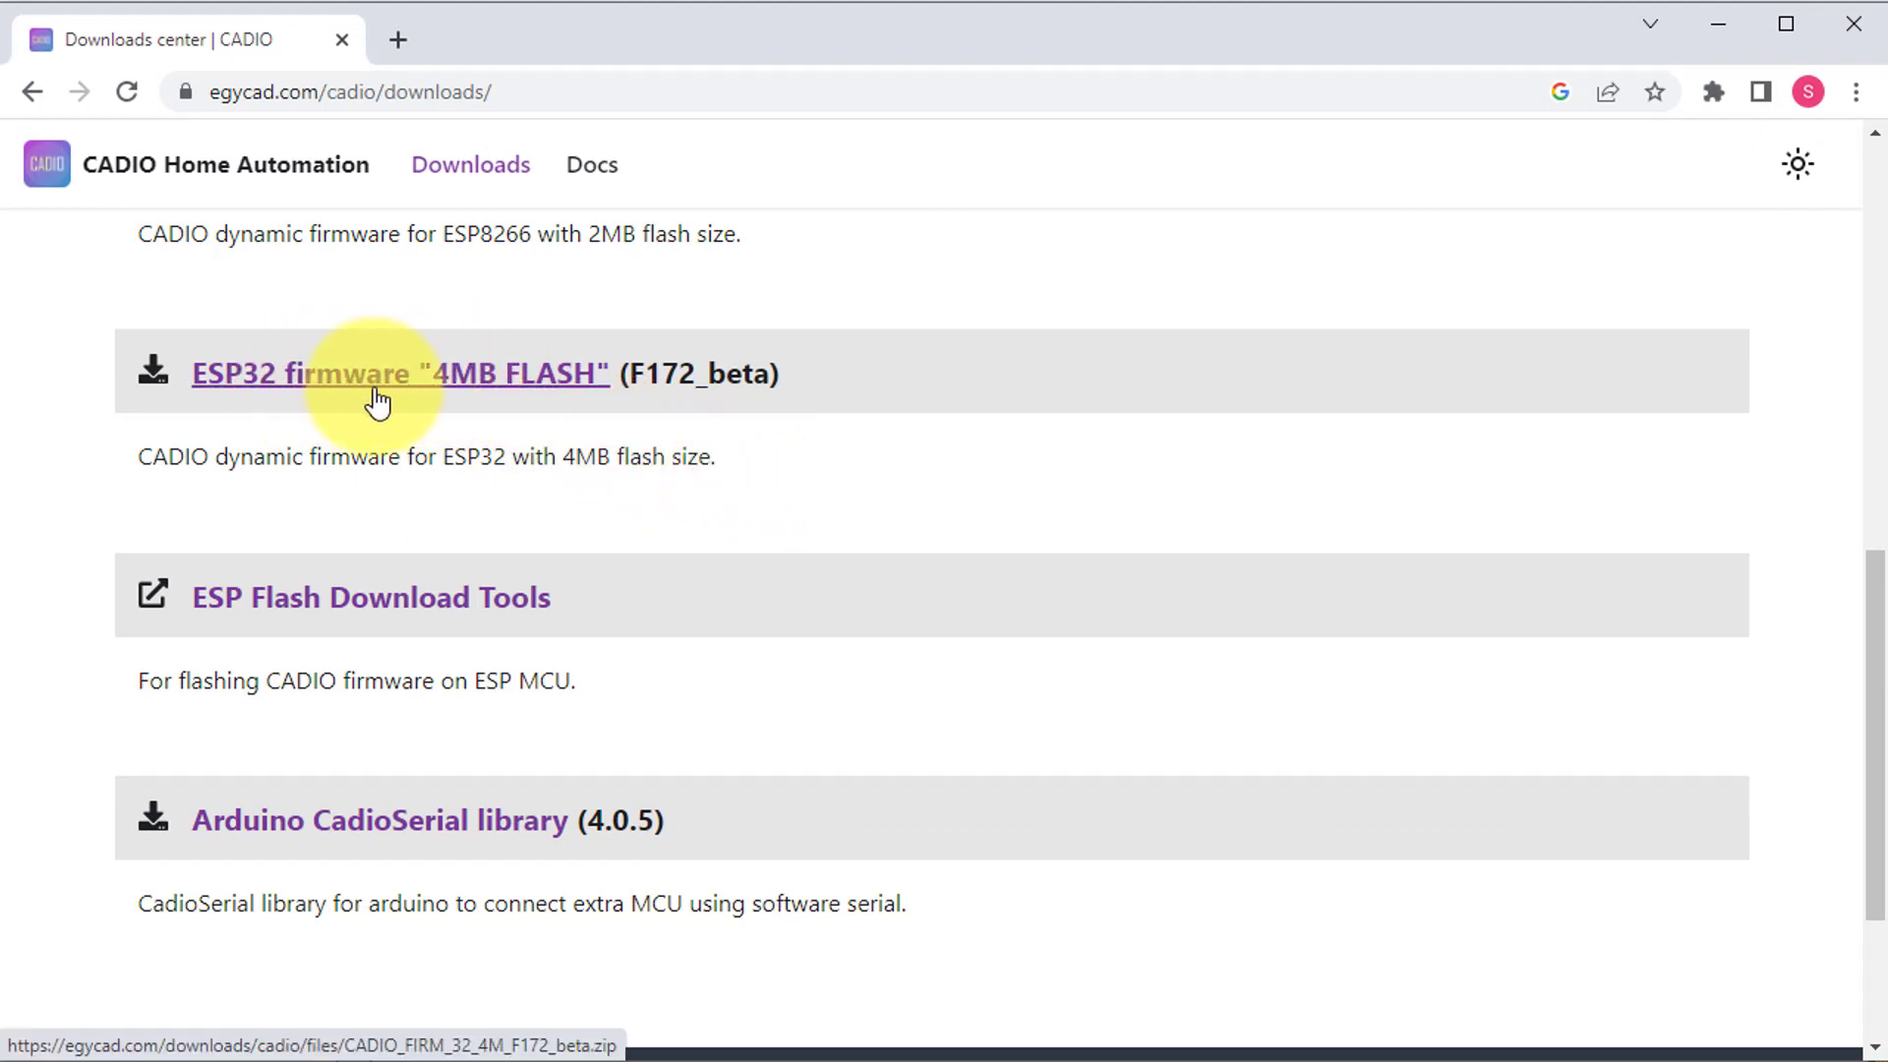
click(397, 374)
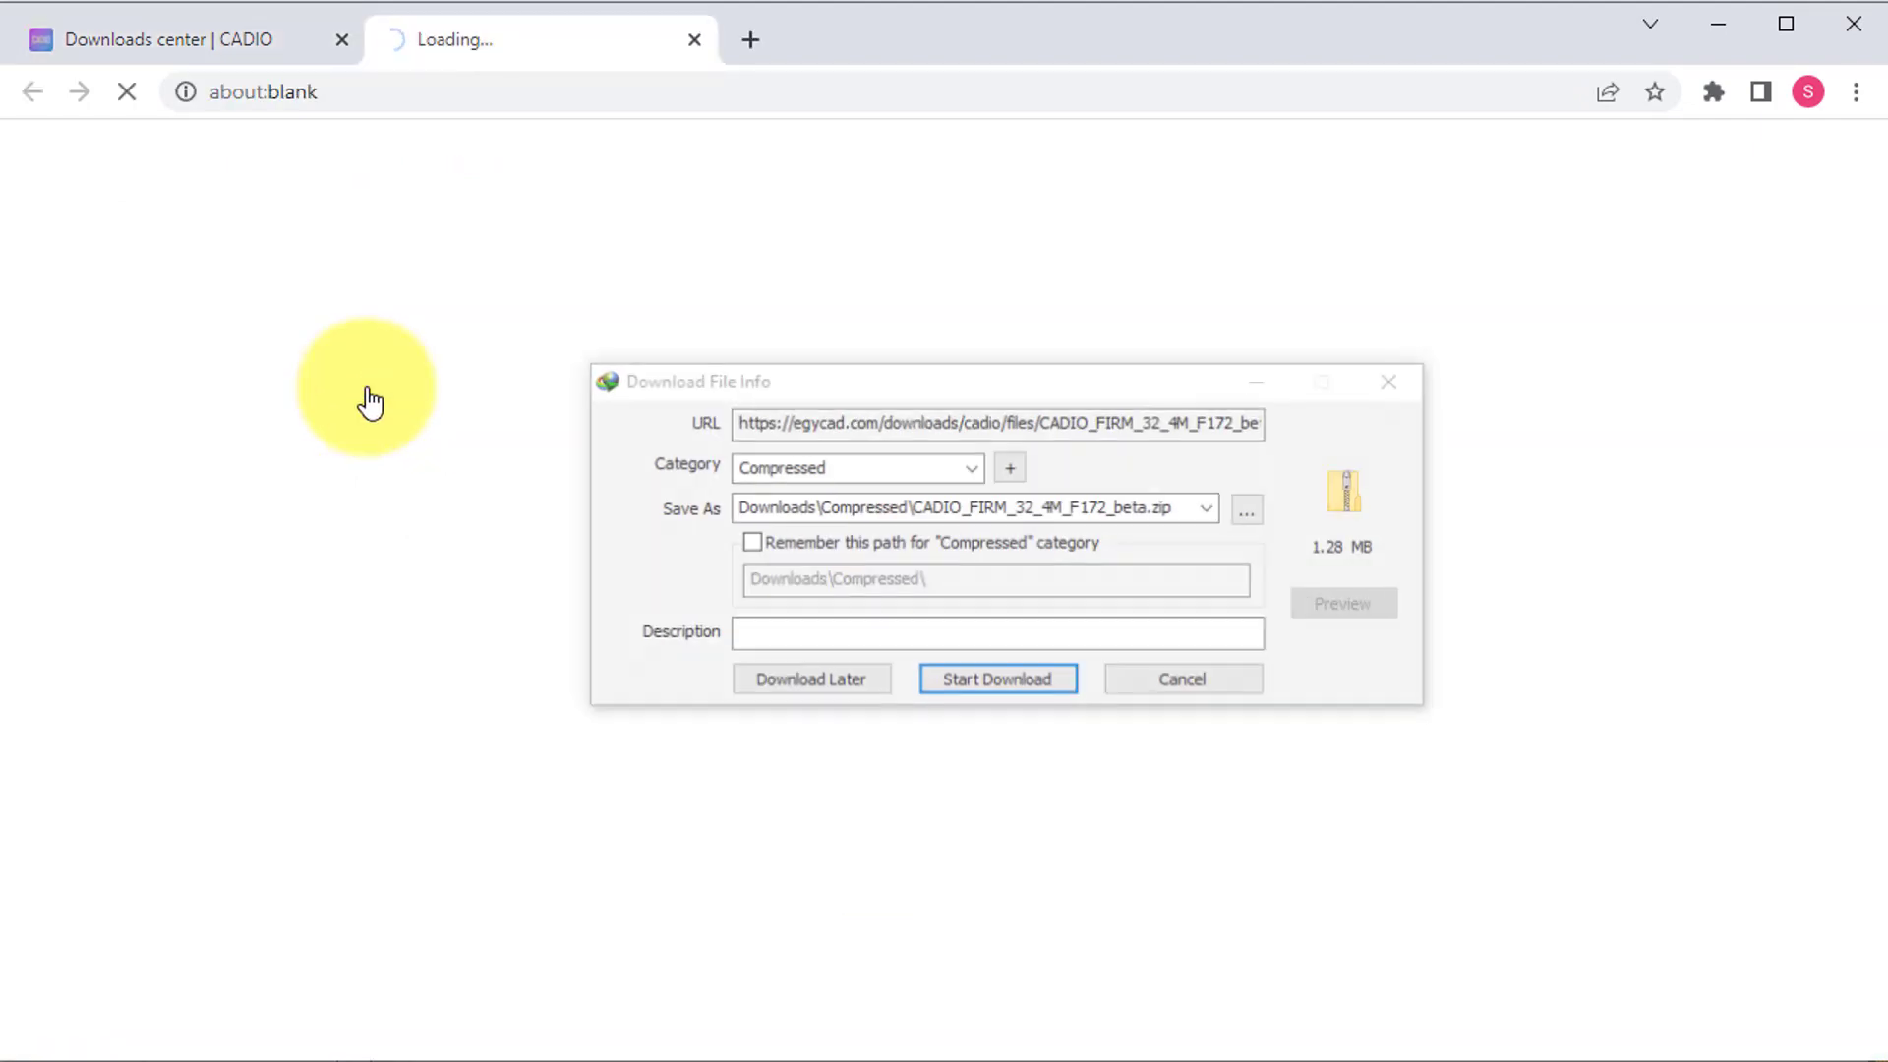
click(1179, 678)
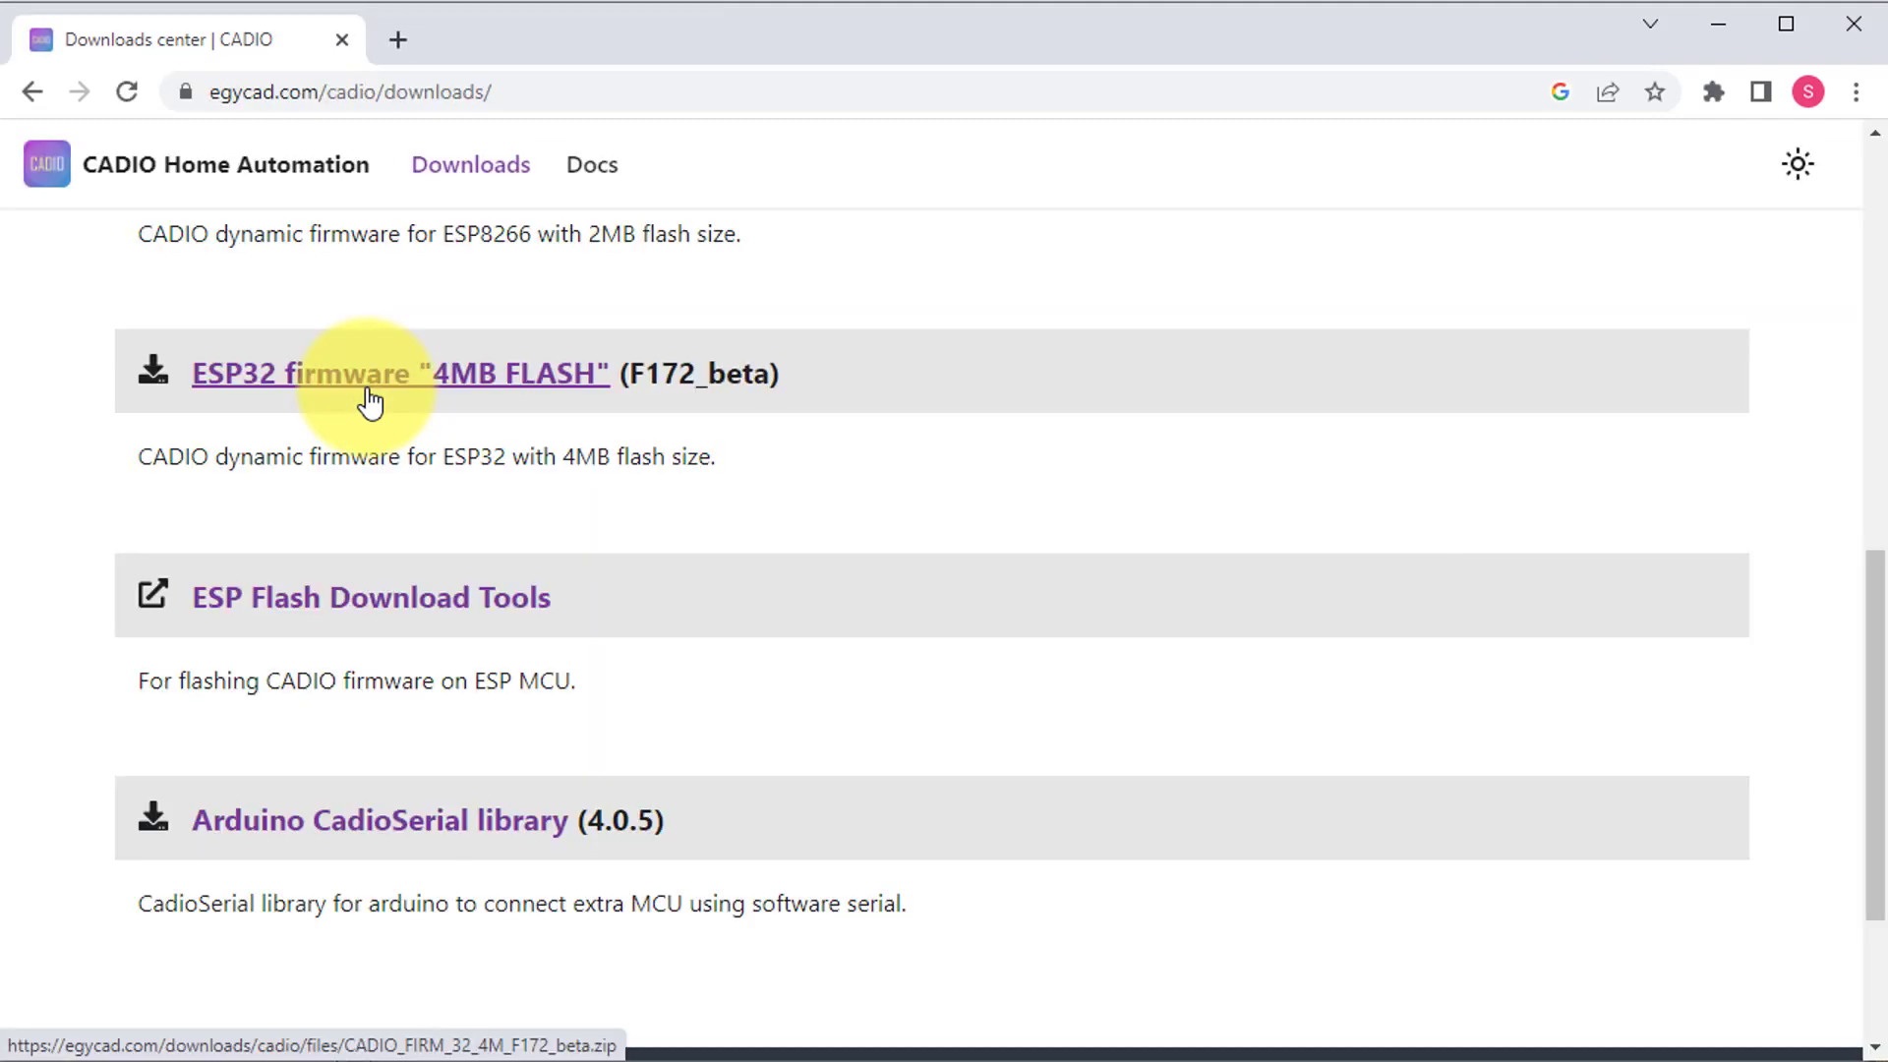
mouse_move(370, 597)
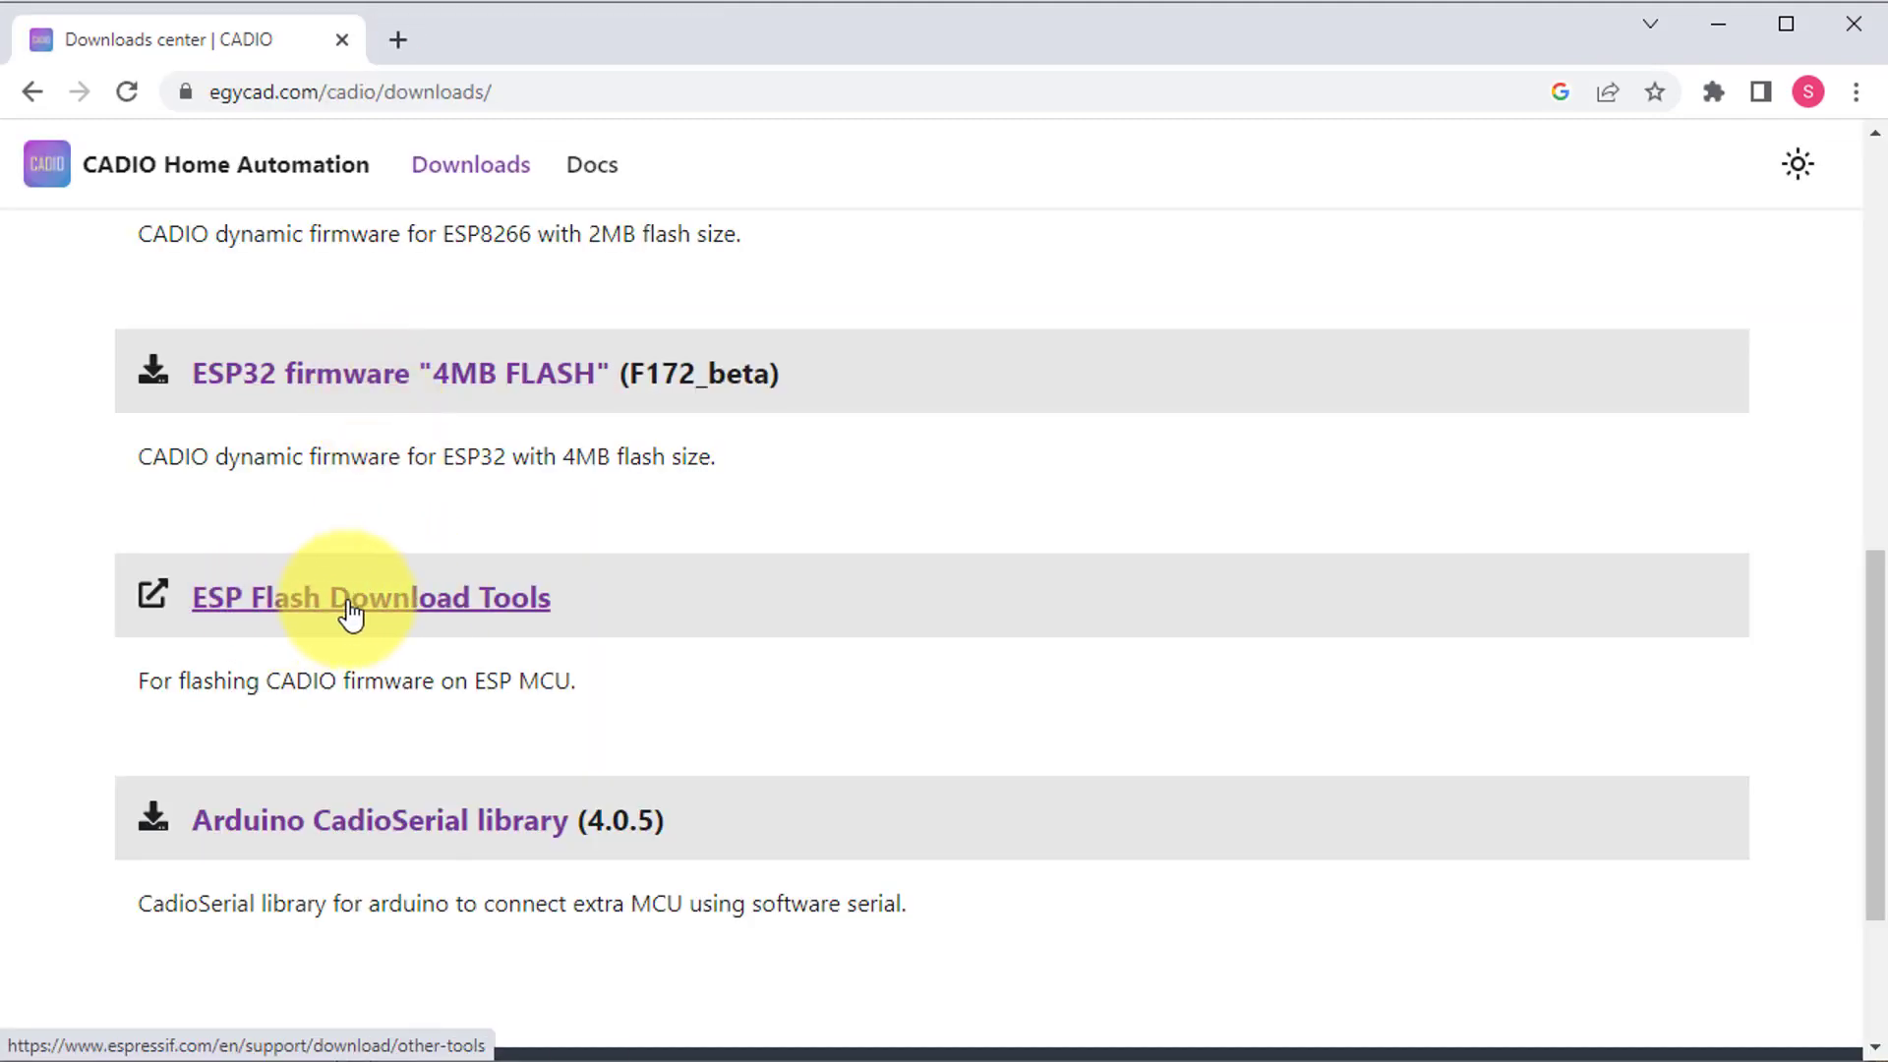
Step: Download Flash Download Tools from Espressif's ESP Flash Download Tools page and open its folder
click(369, 597)
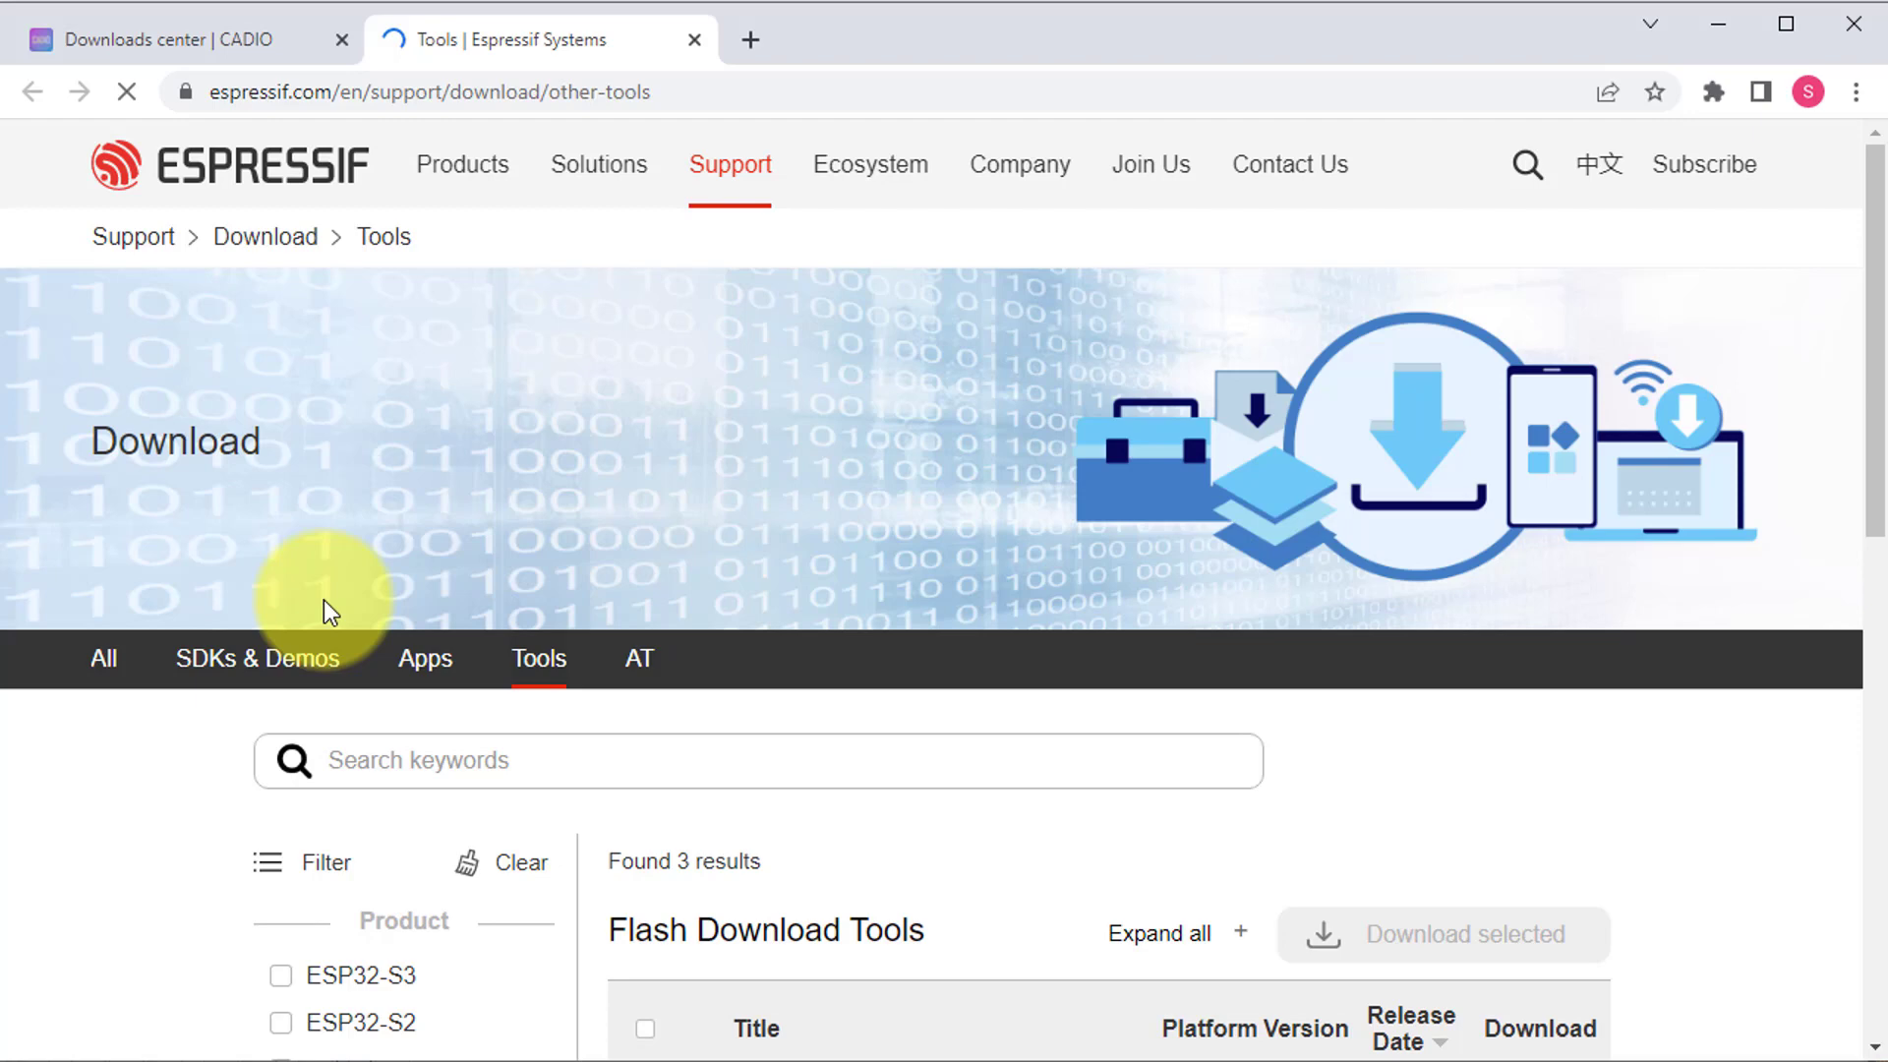
scroll(down, 3)
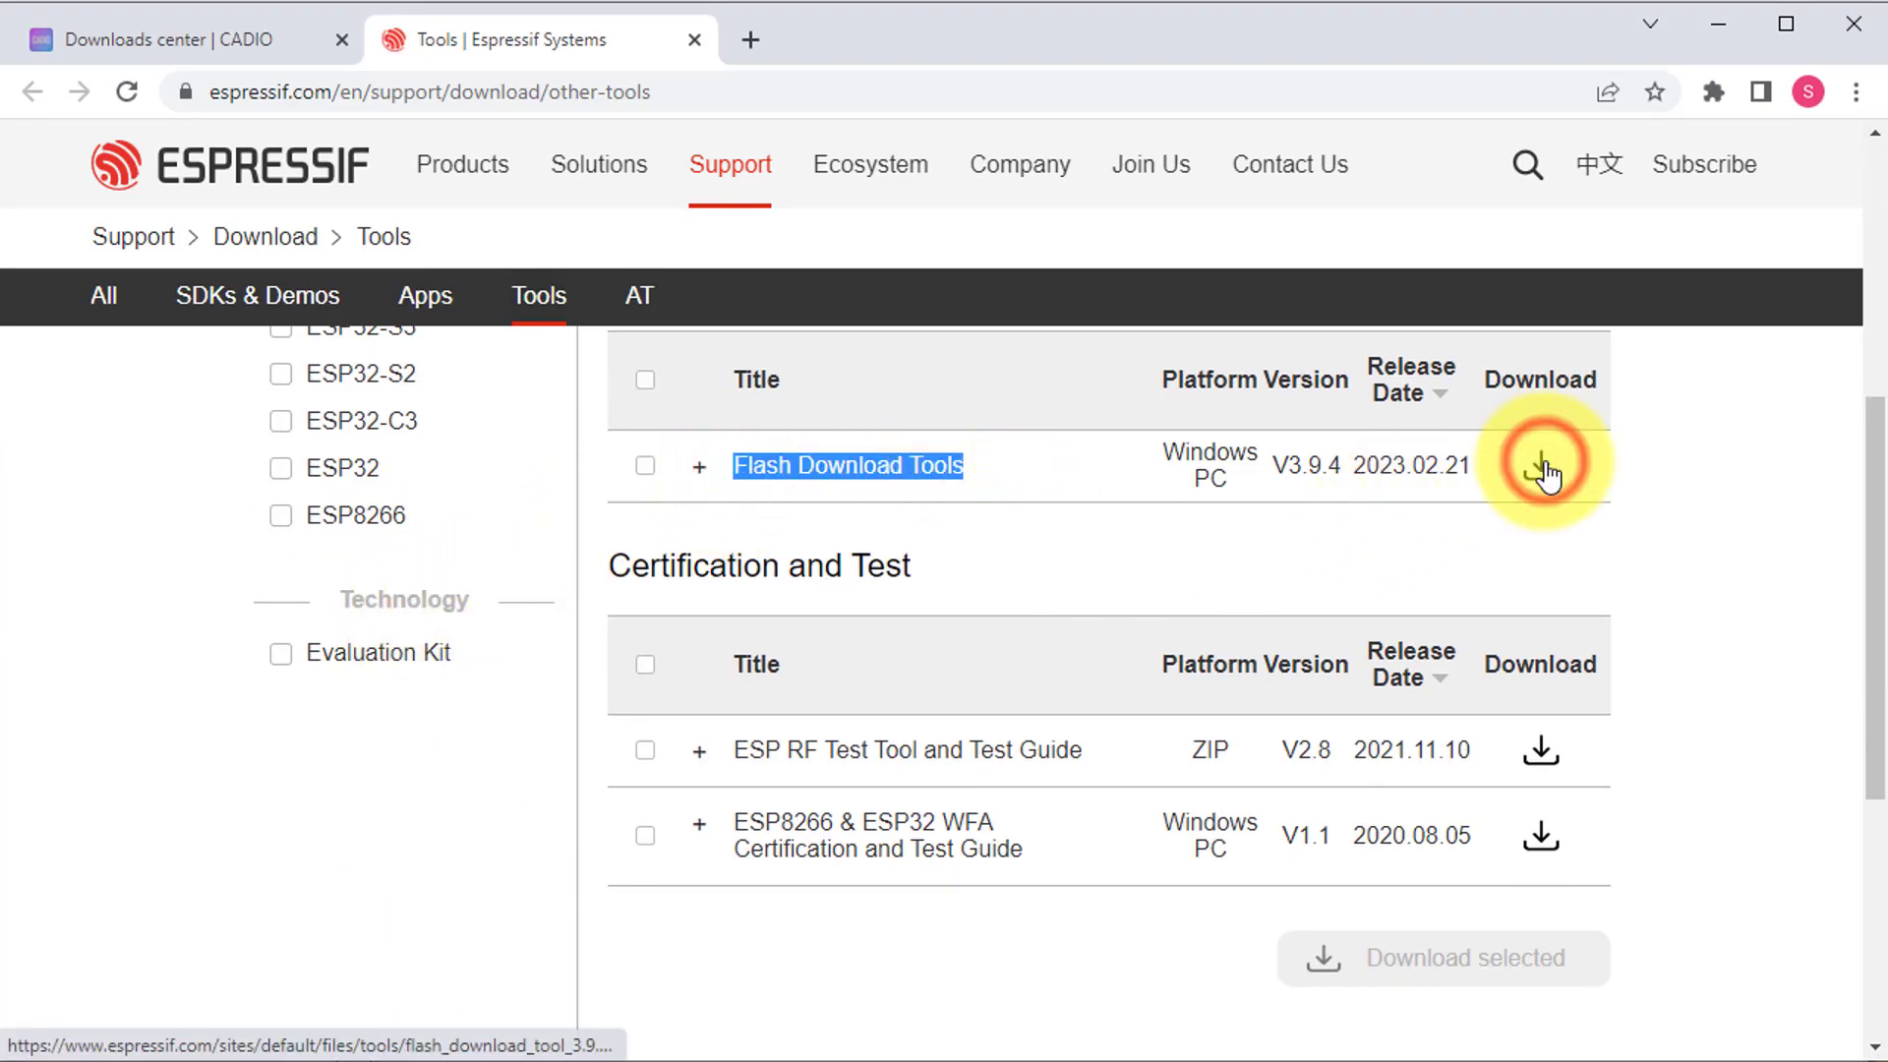
click(1543, 466)
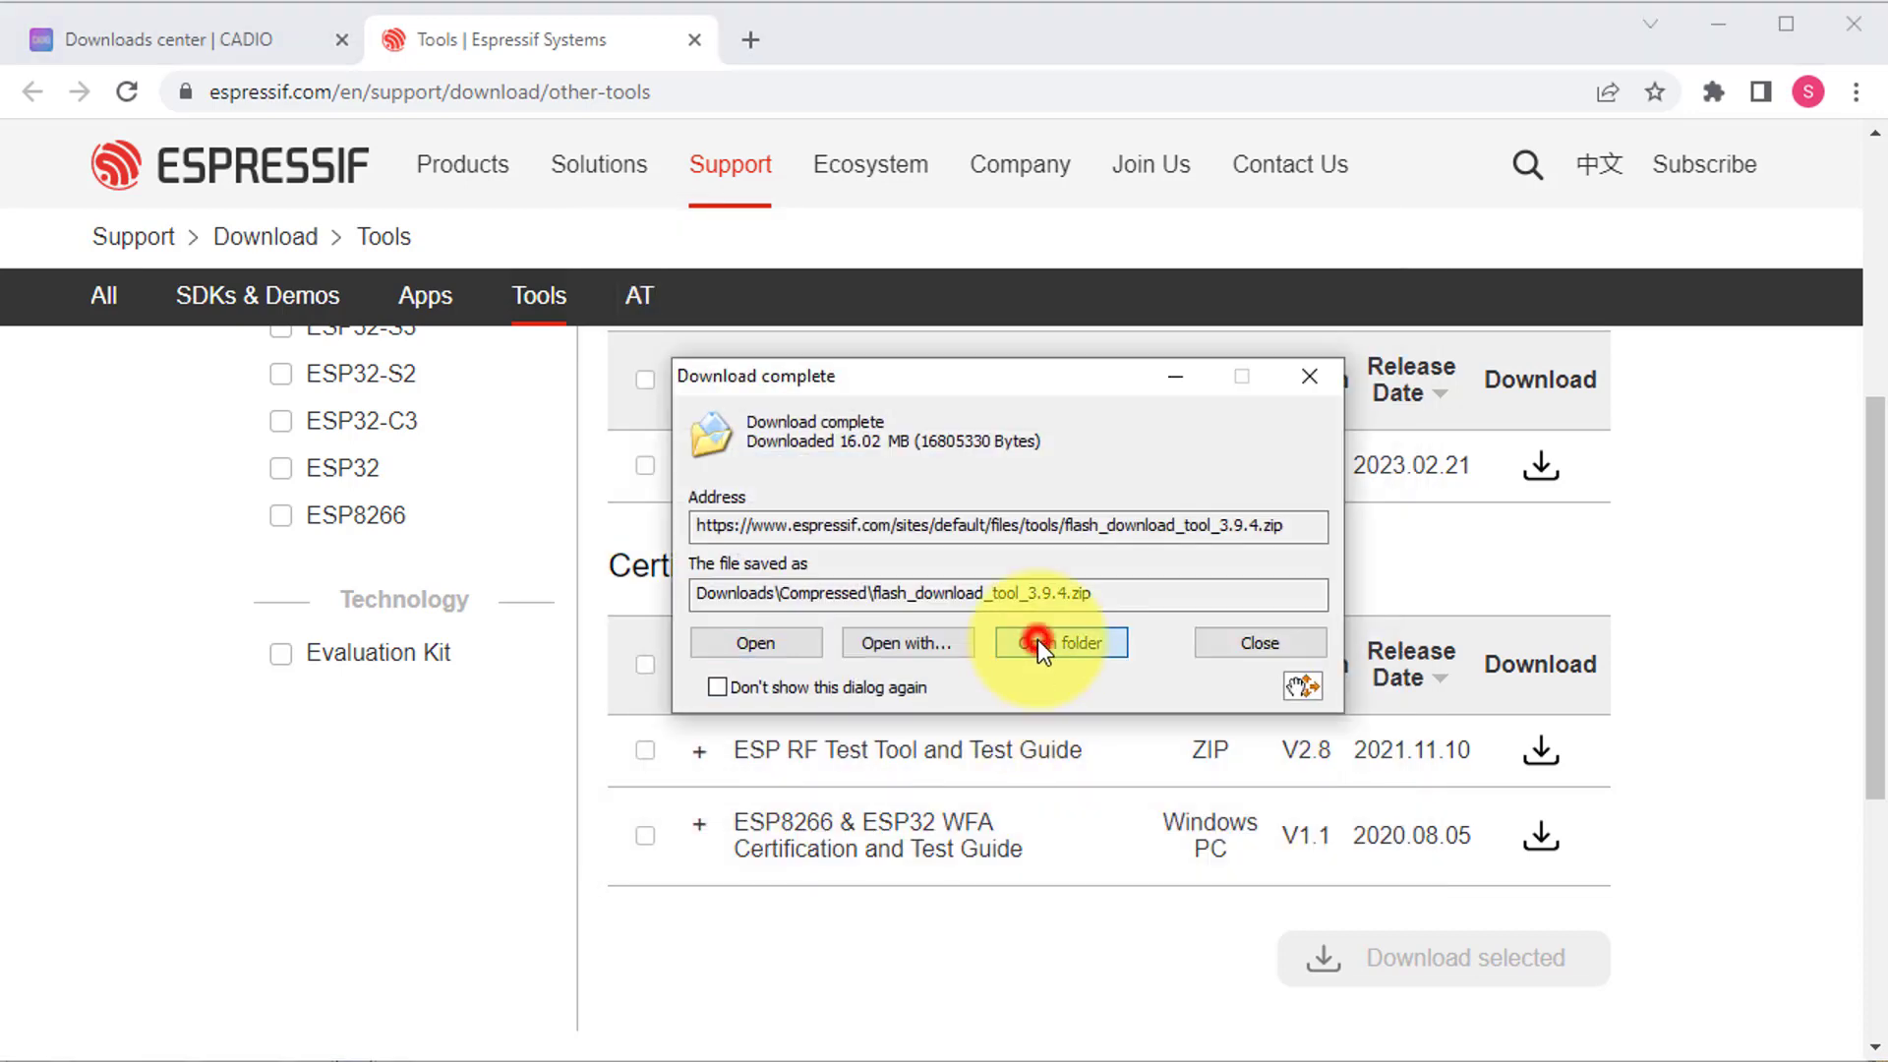
click(1058, 642)
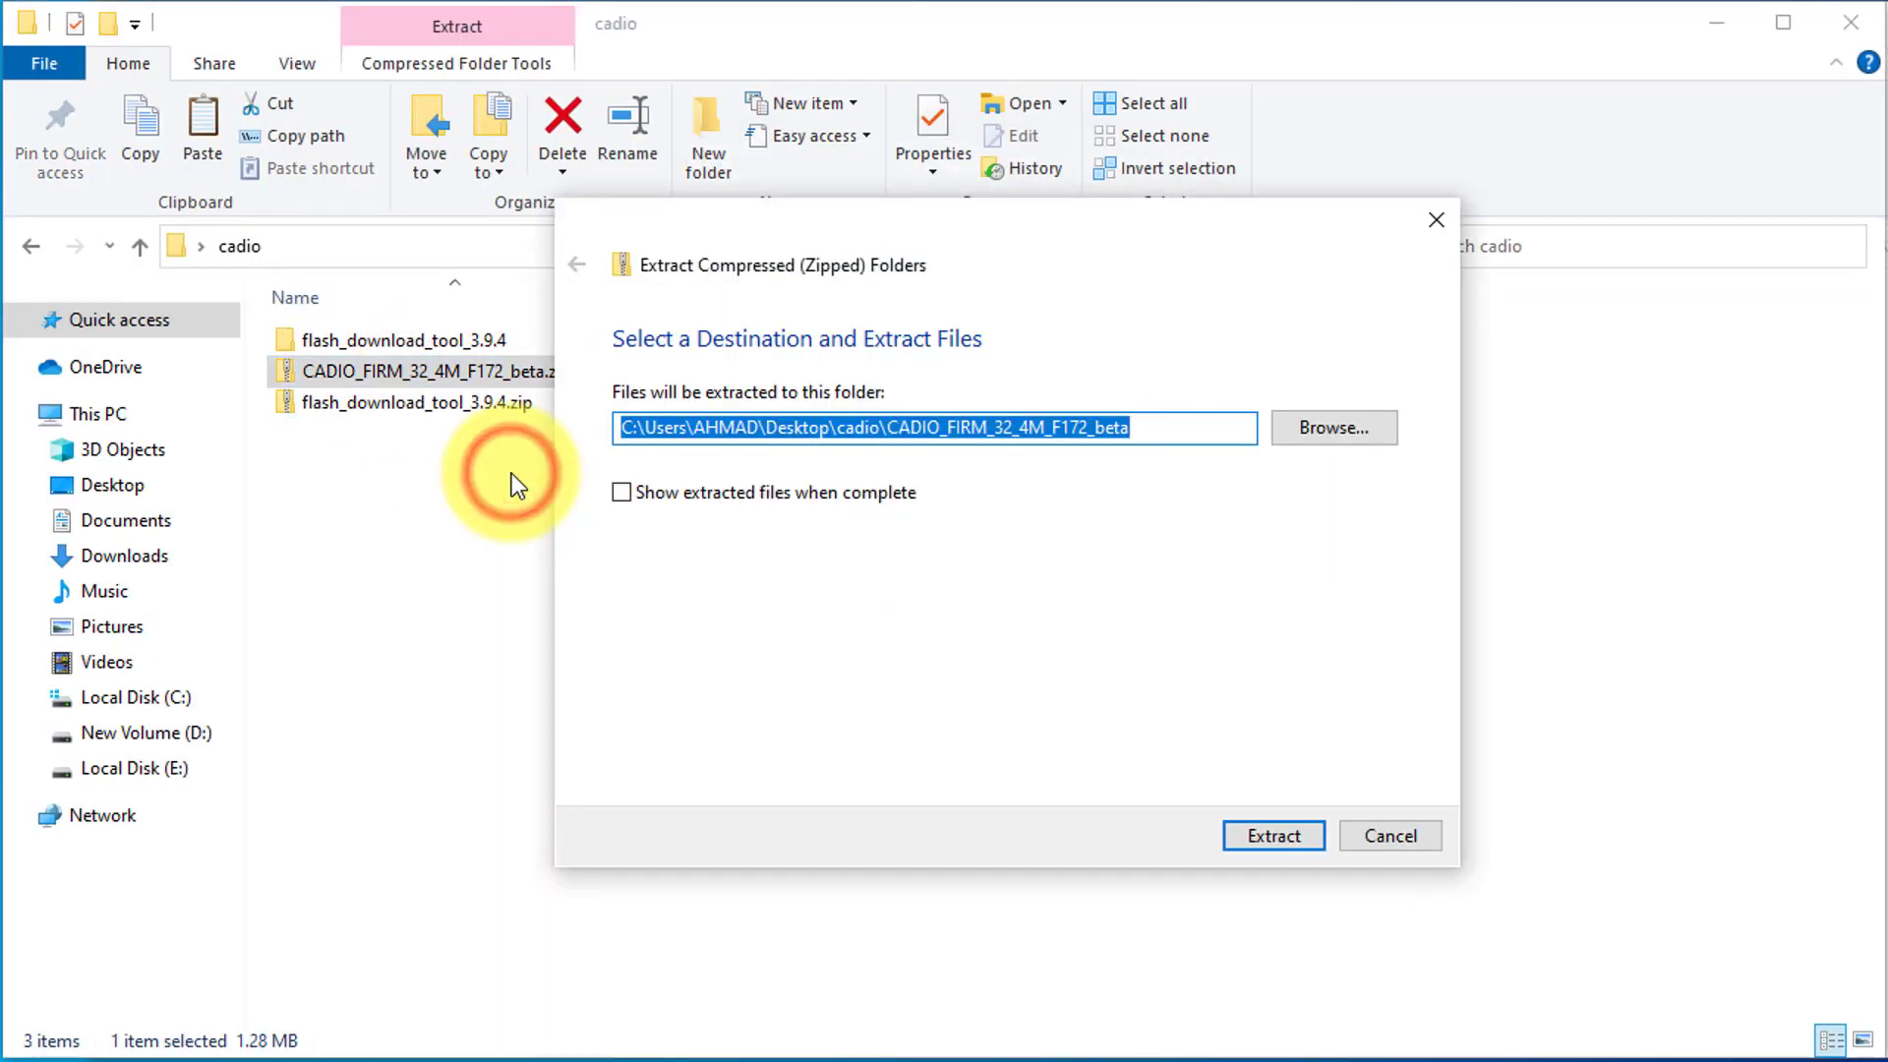
Step: Extract the firmware archive and launch flash_download_tool_3.9.4.exe from its nested folder
click(1272, 835)
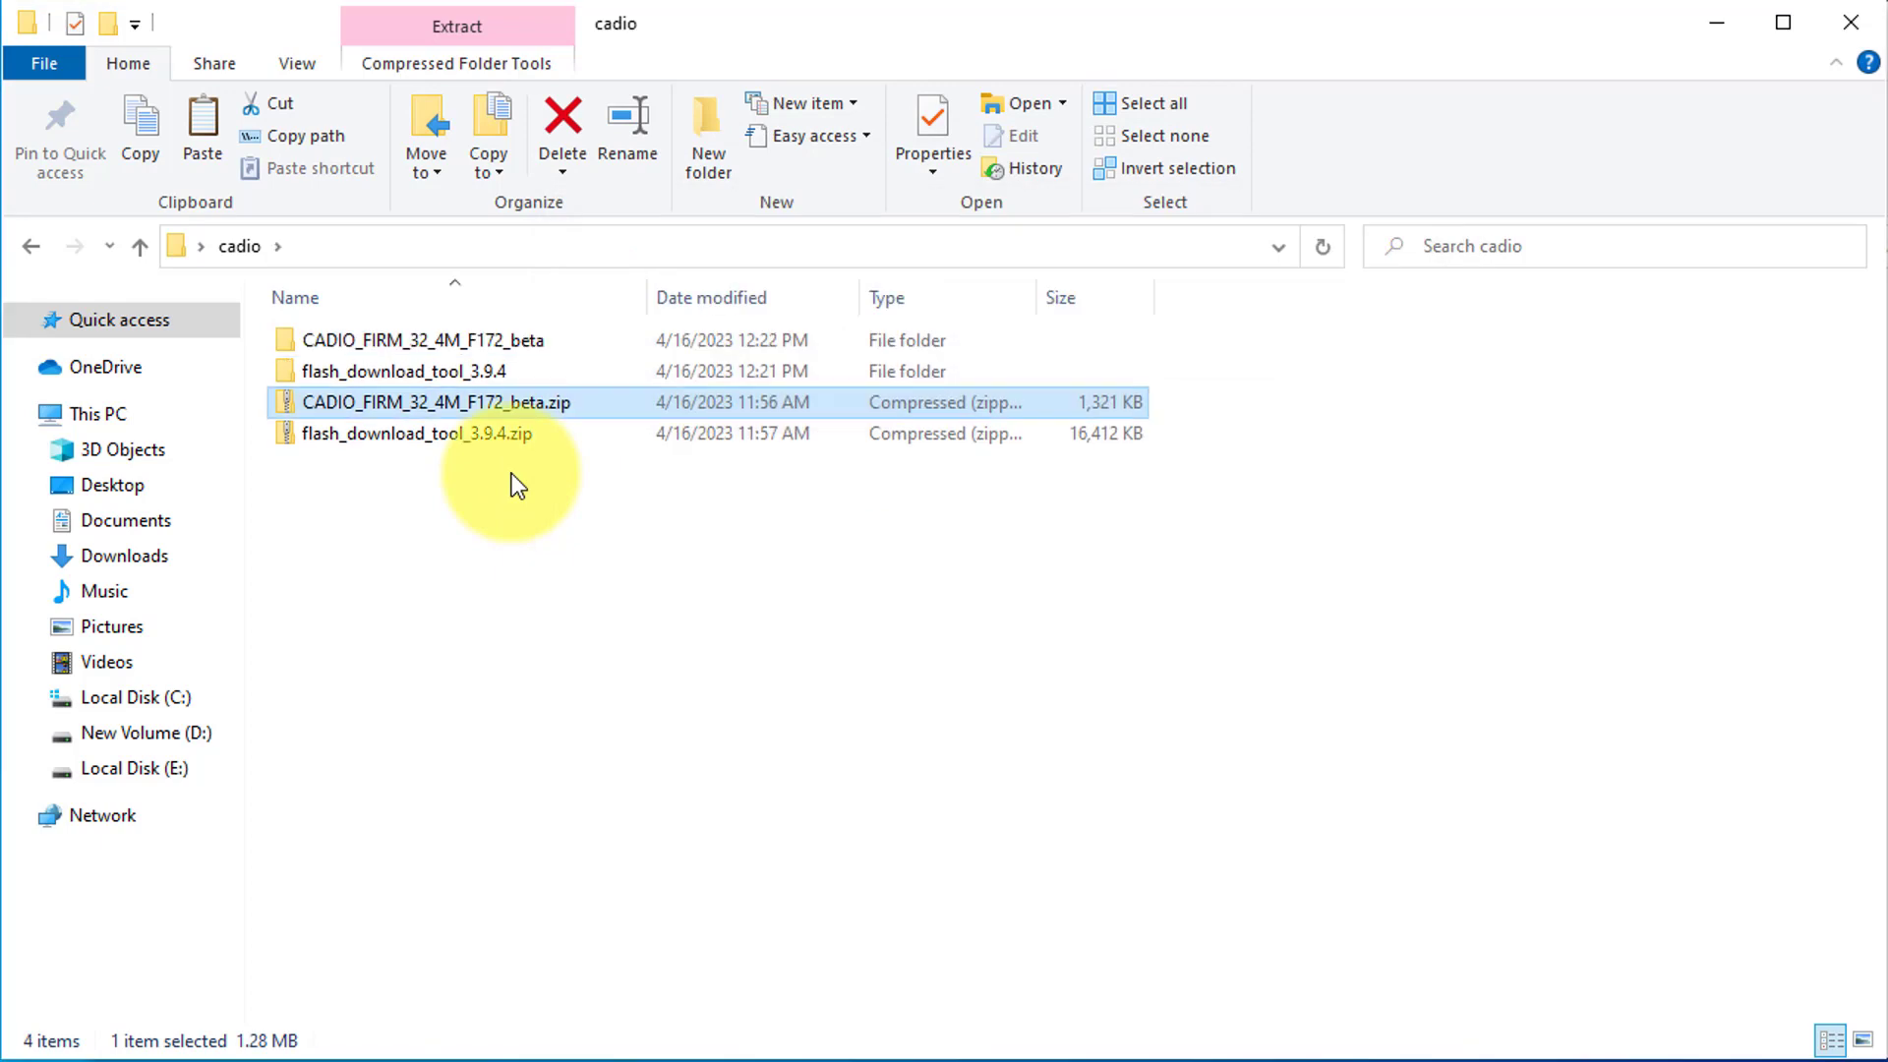
double_click(403, 371)
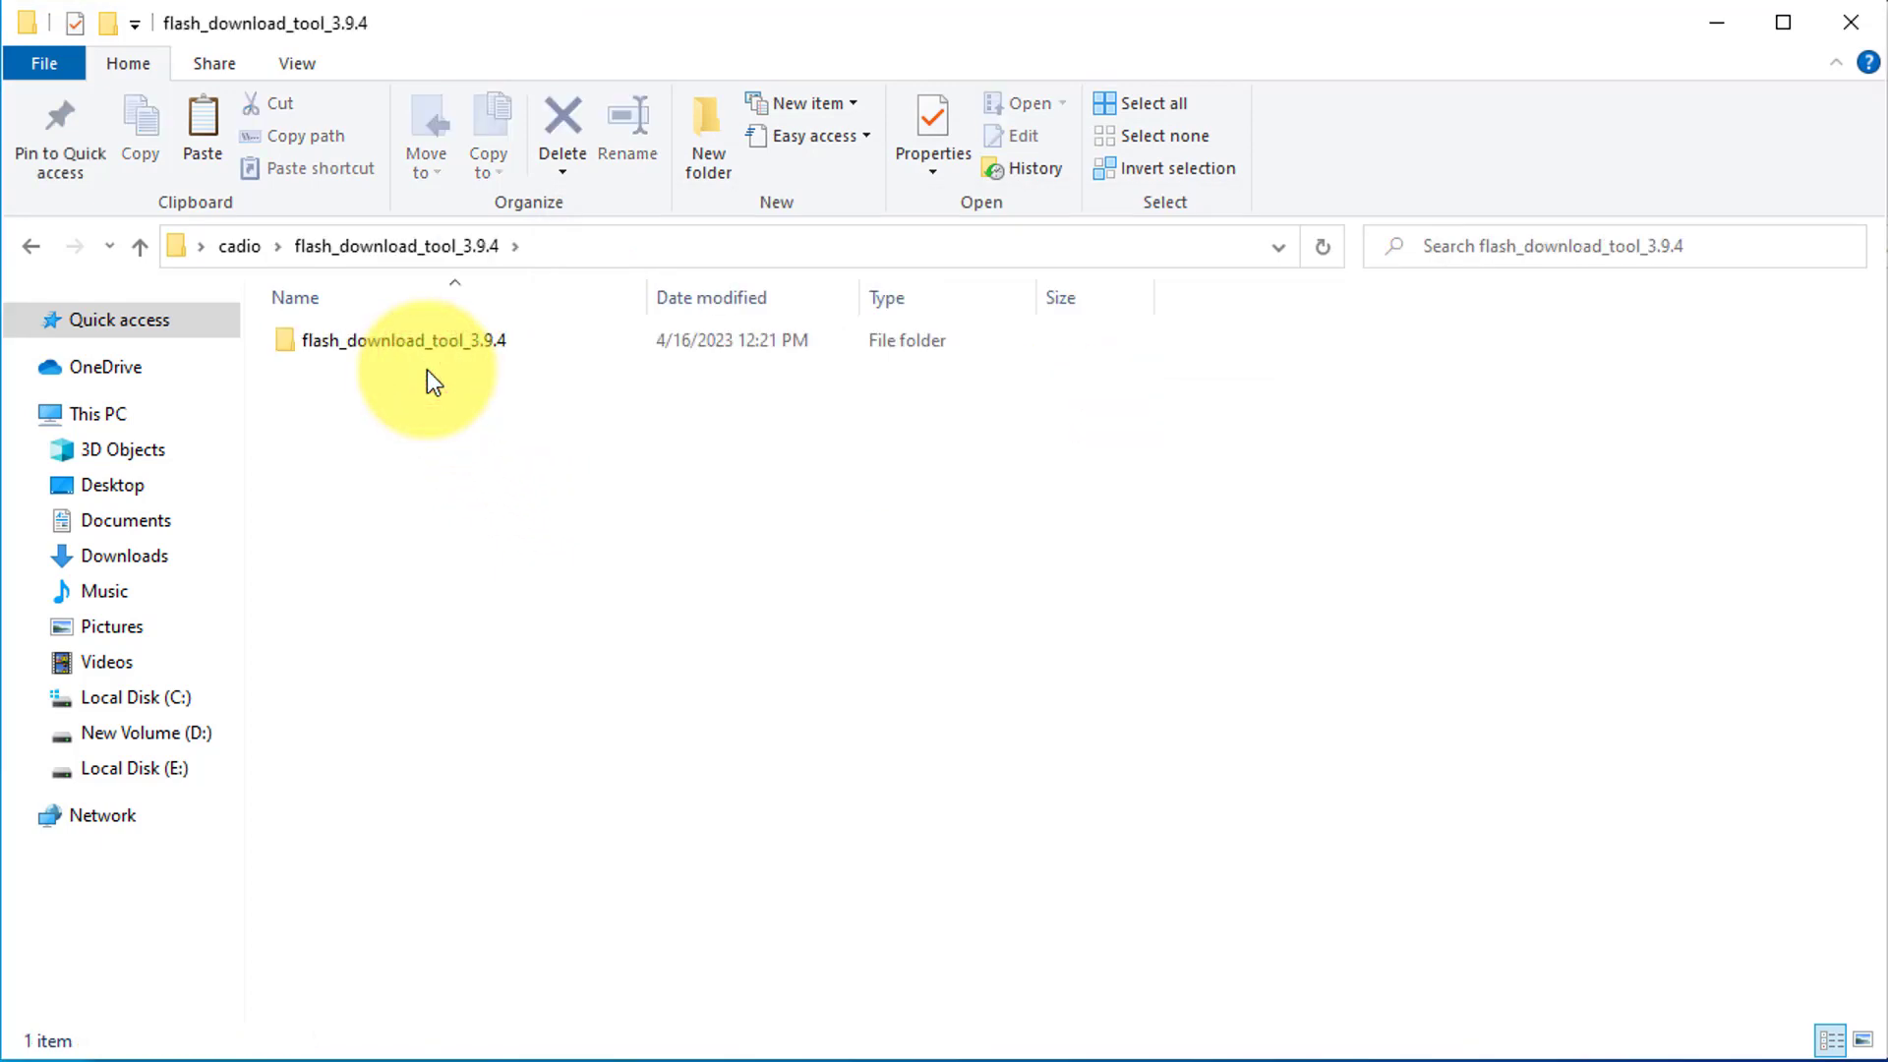
double_click(403, 339)
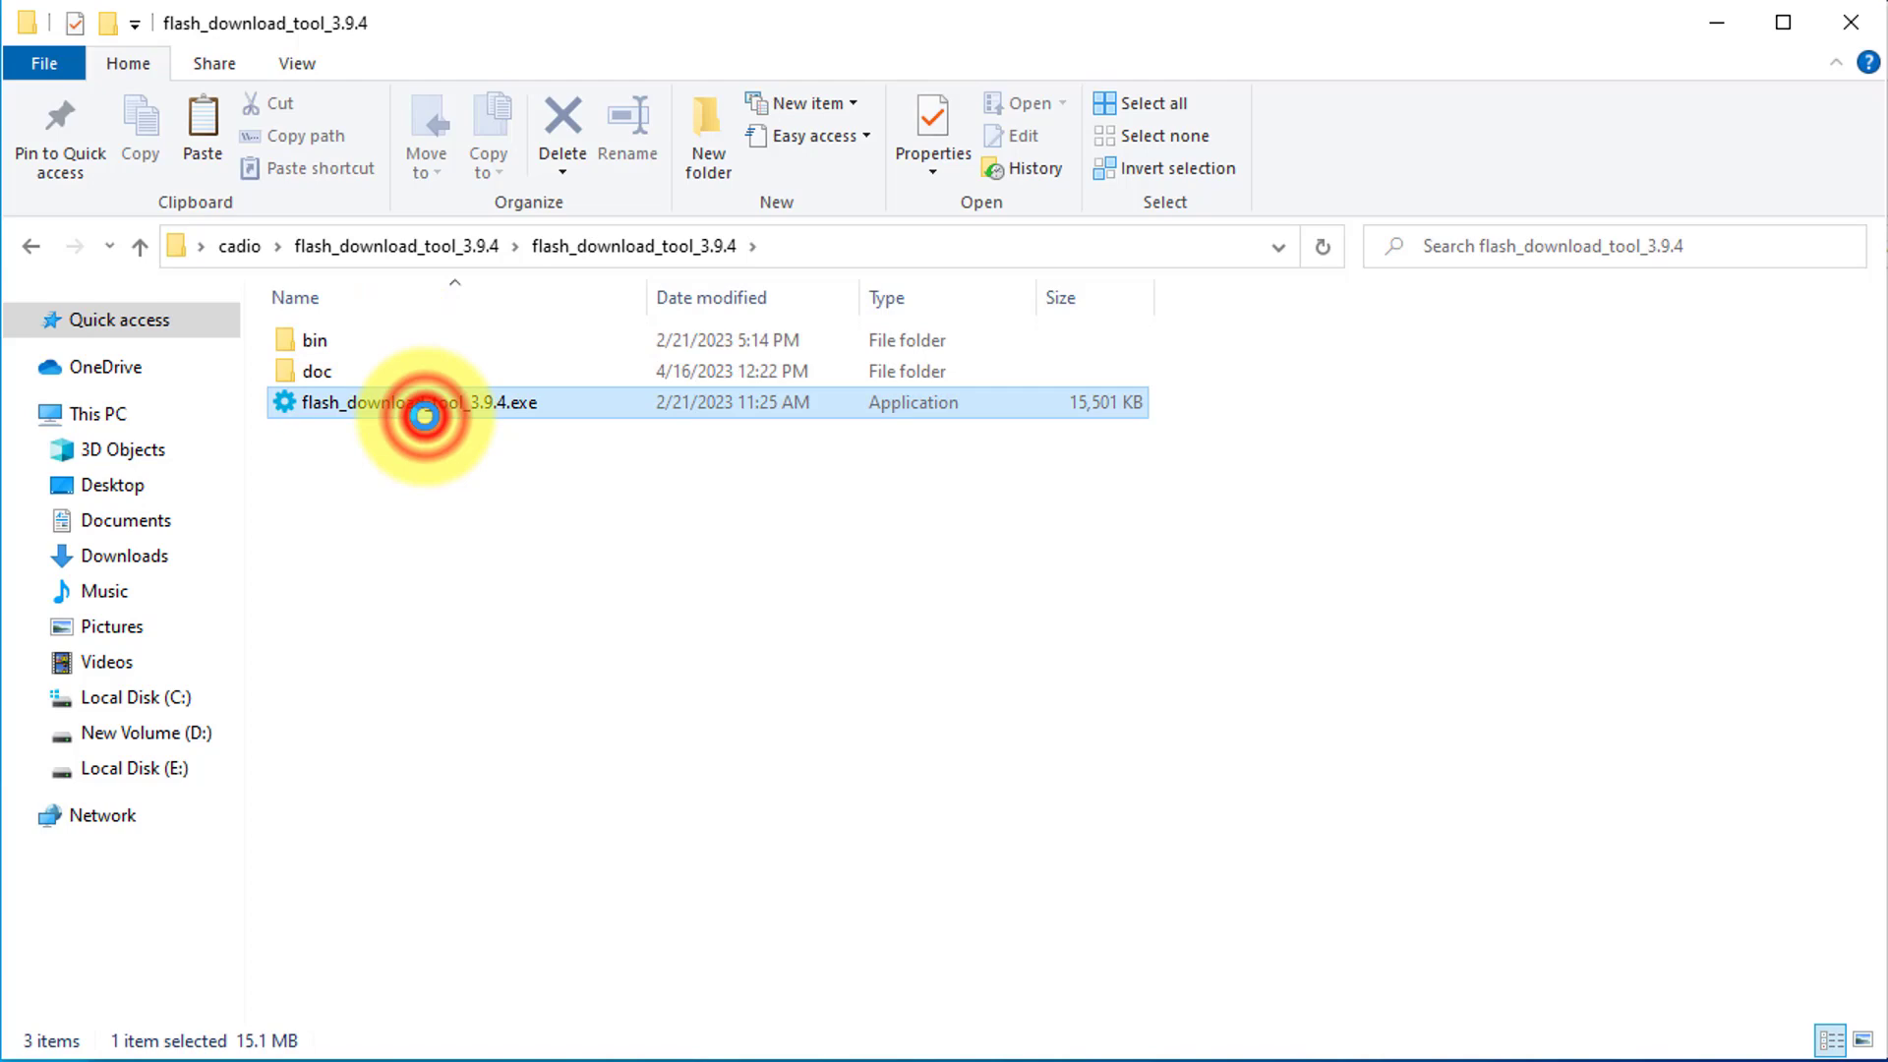
double_click(414, 402)
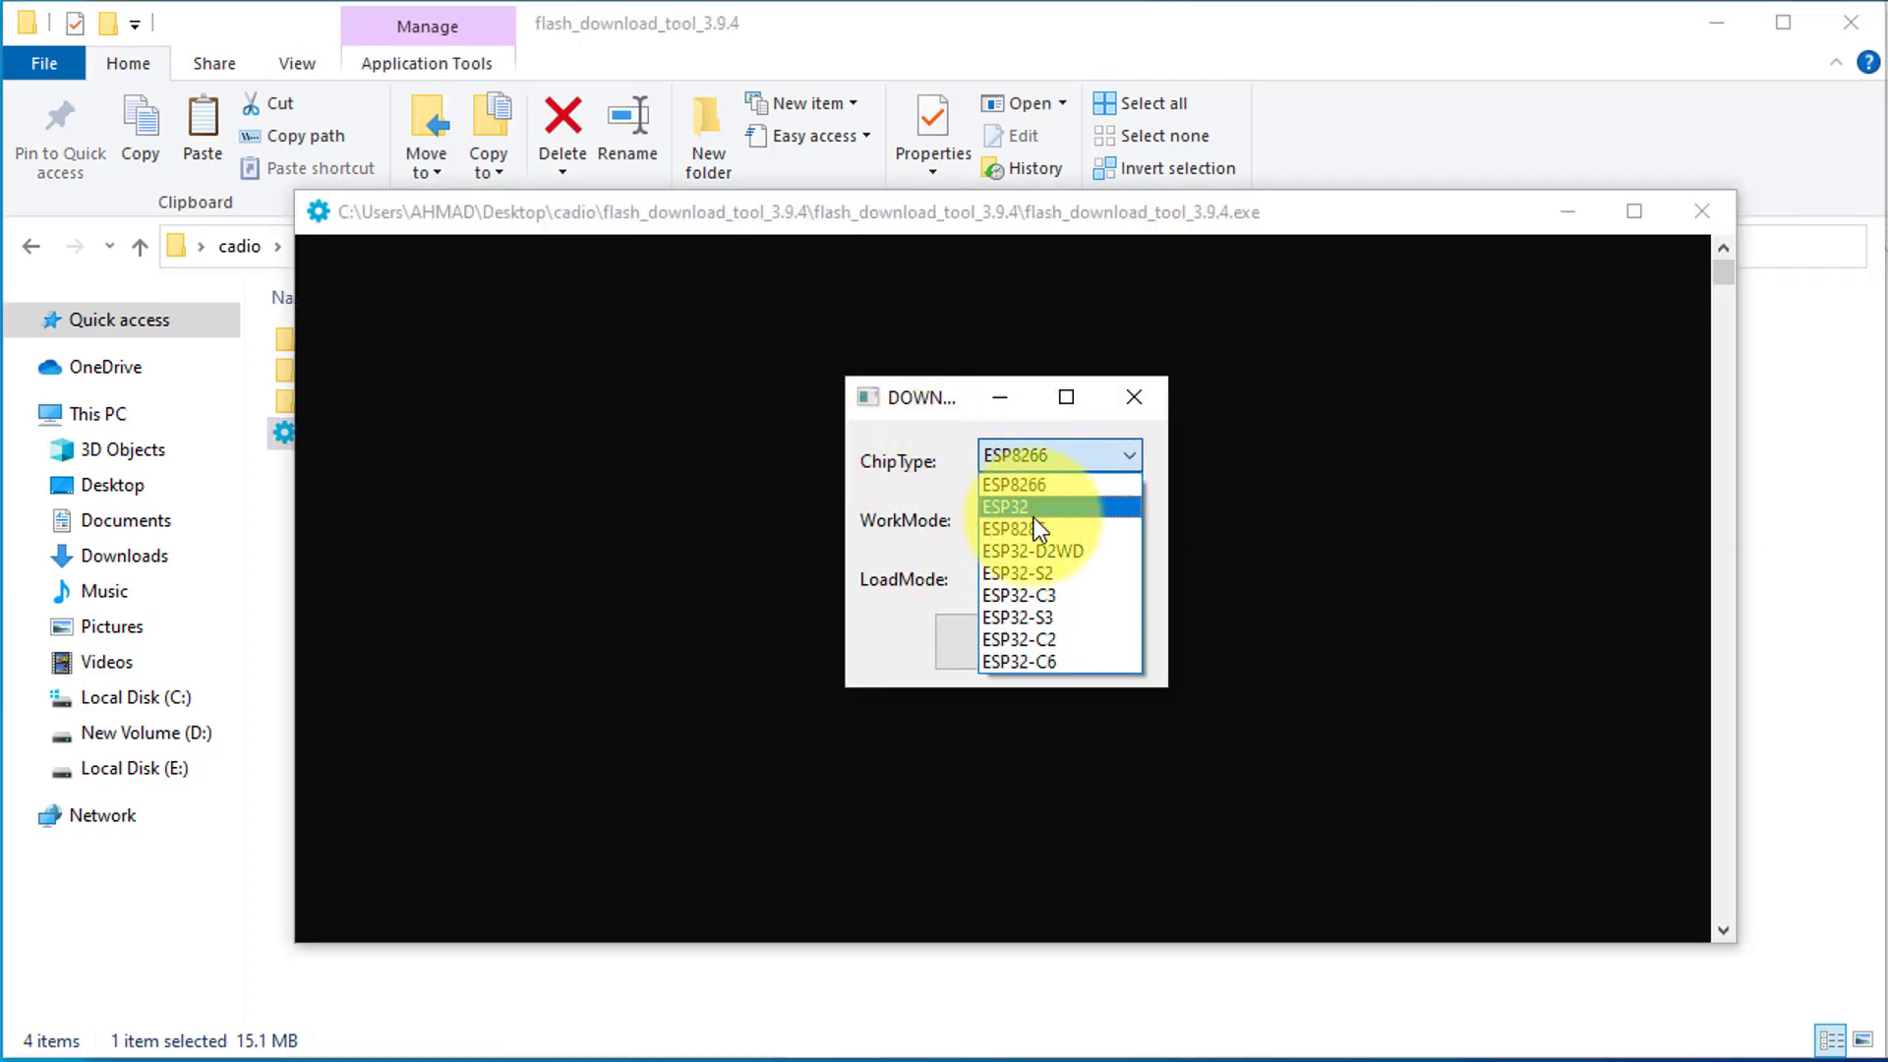
Step: Pick ESP32 as chip type, keep Develop work mode, and confirm with OK
click(1012, 504)
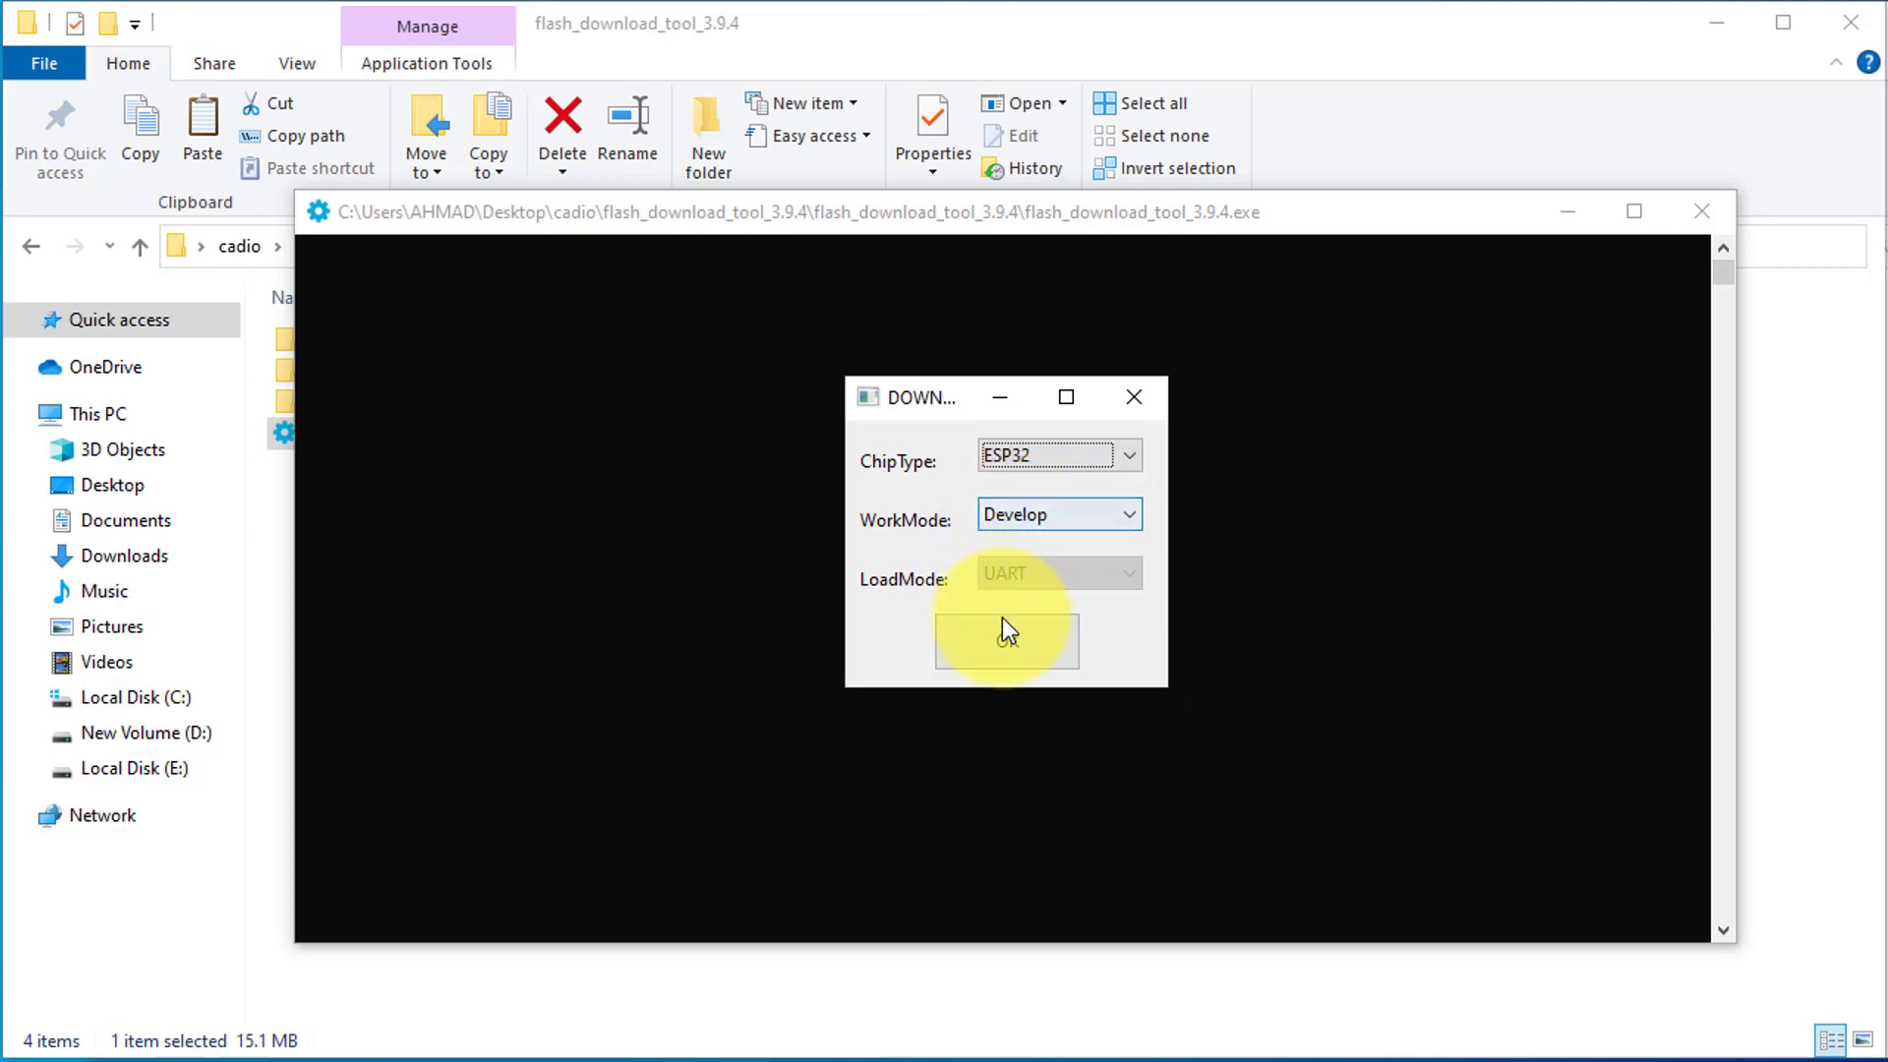
click(1005, 642)
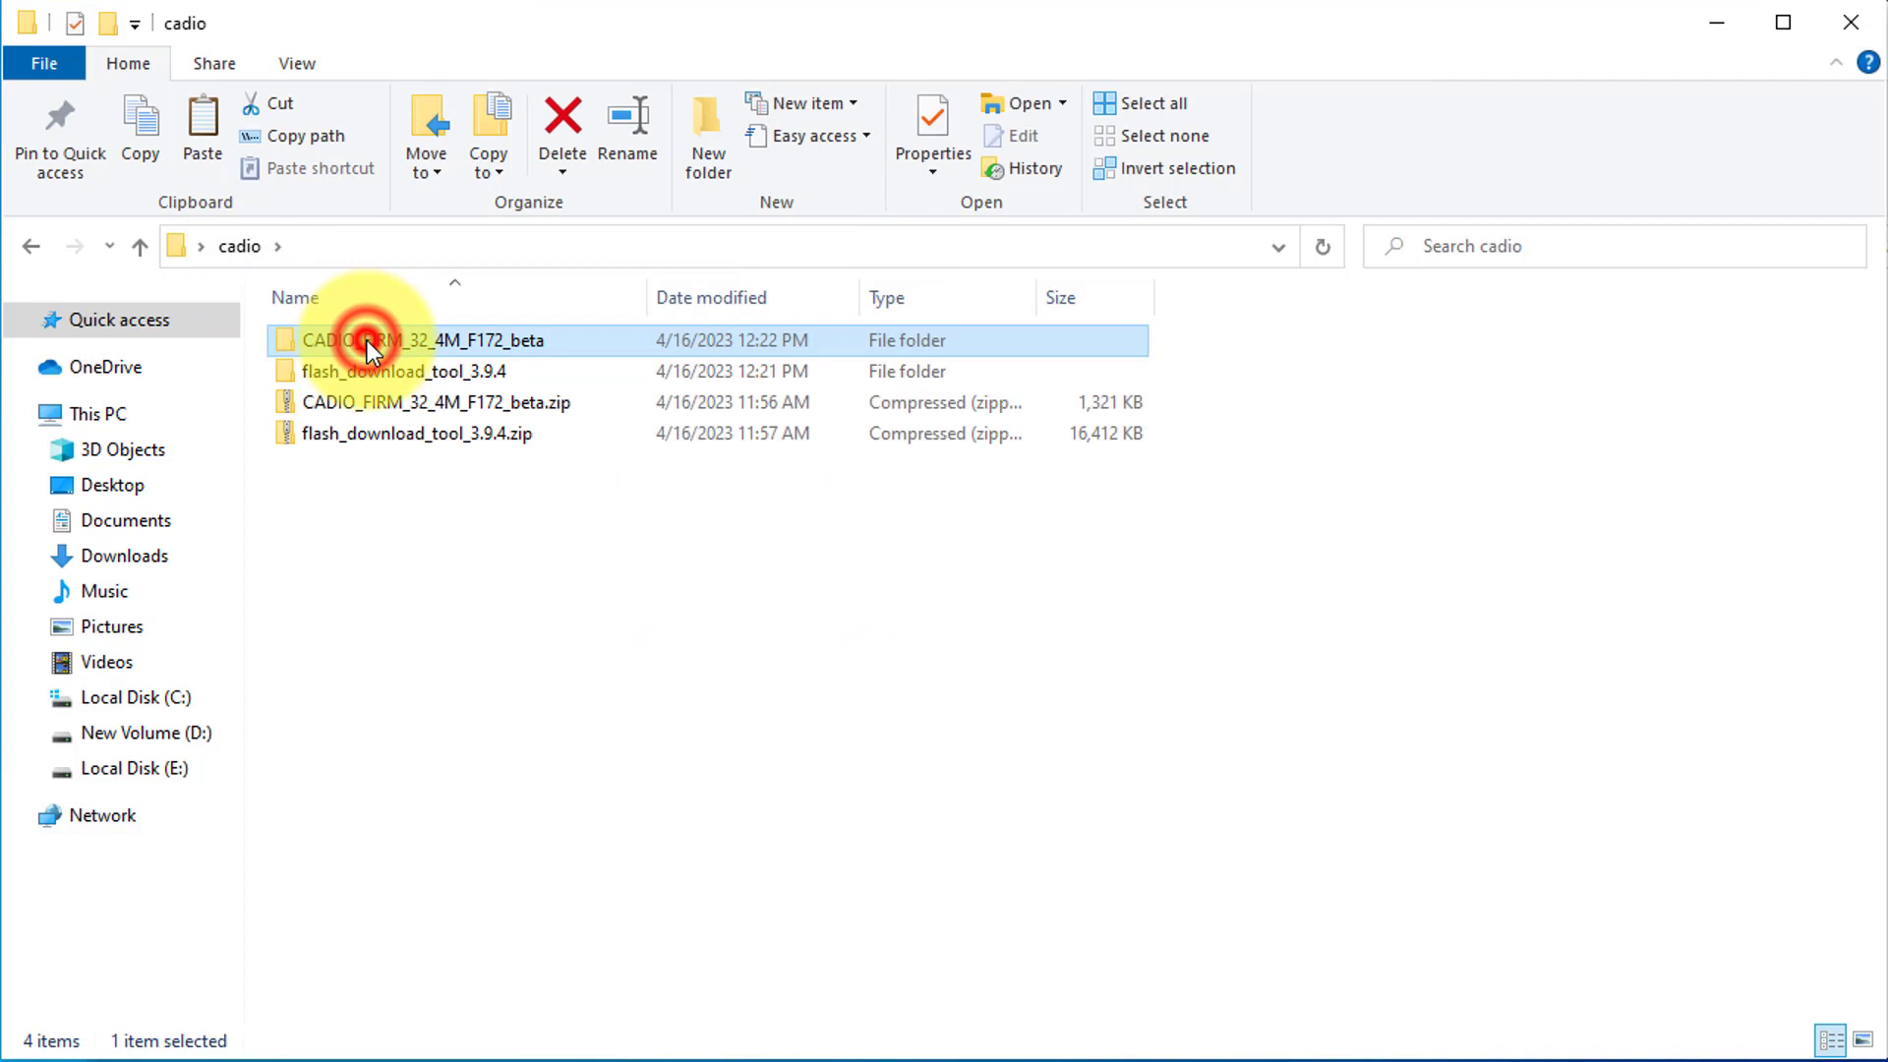
Step: Browse into the CADIO_FIRM_32_4M_F172_beta firmware folder and open its 0x1000 subfolder
double_click(415, 339)
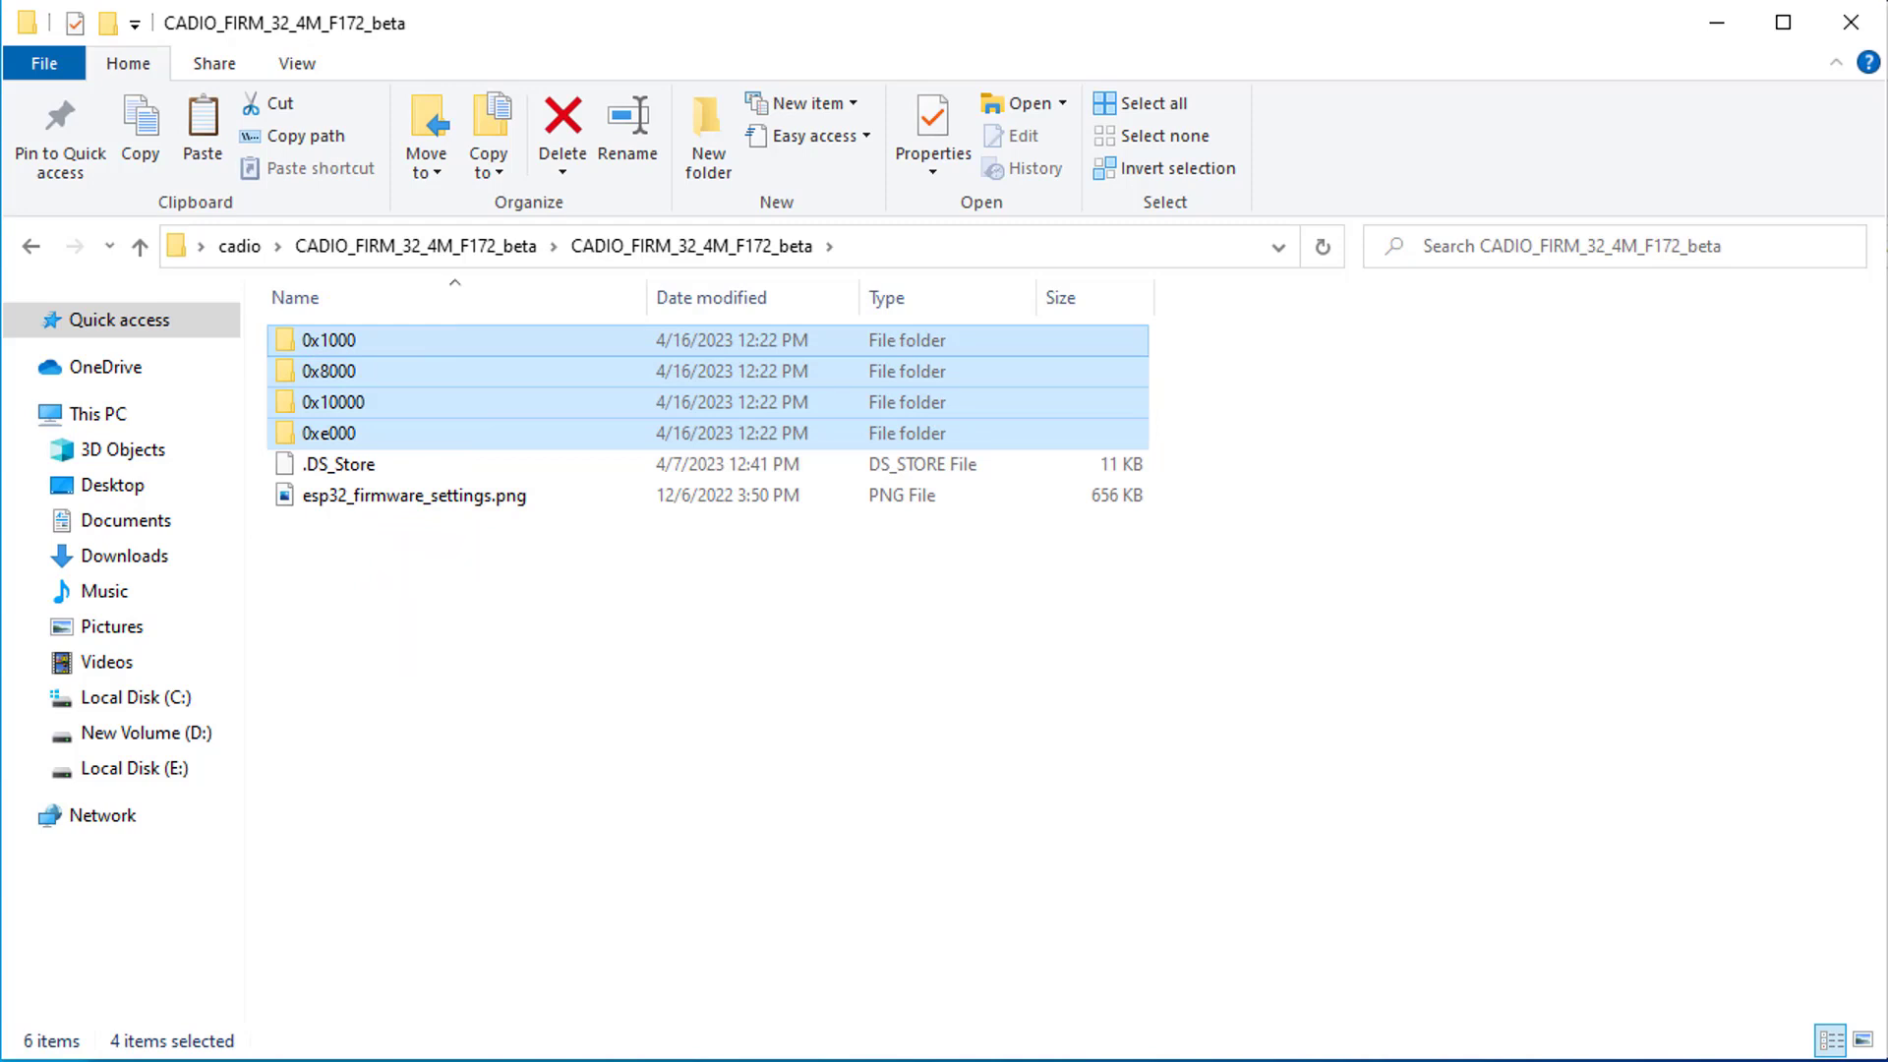
click(447, 605)
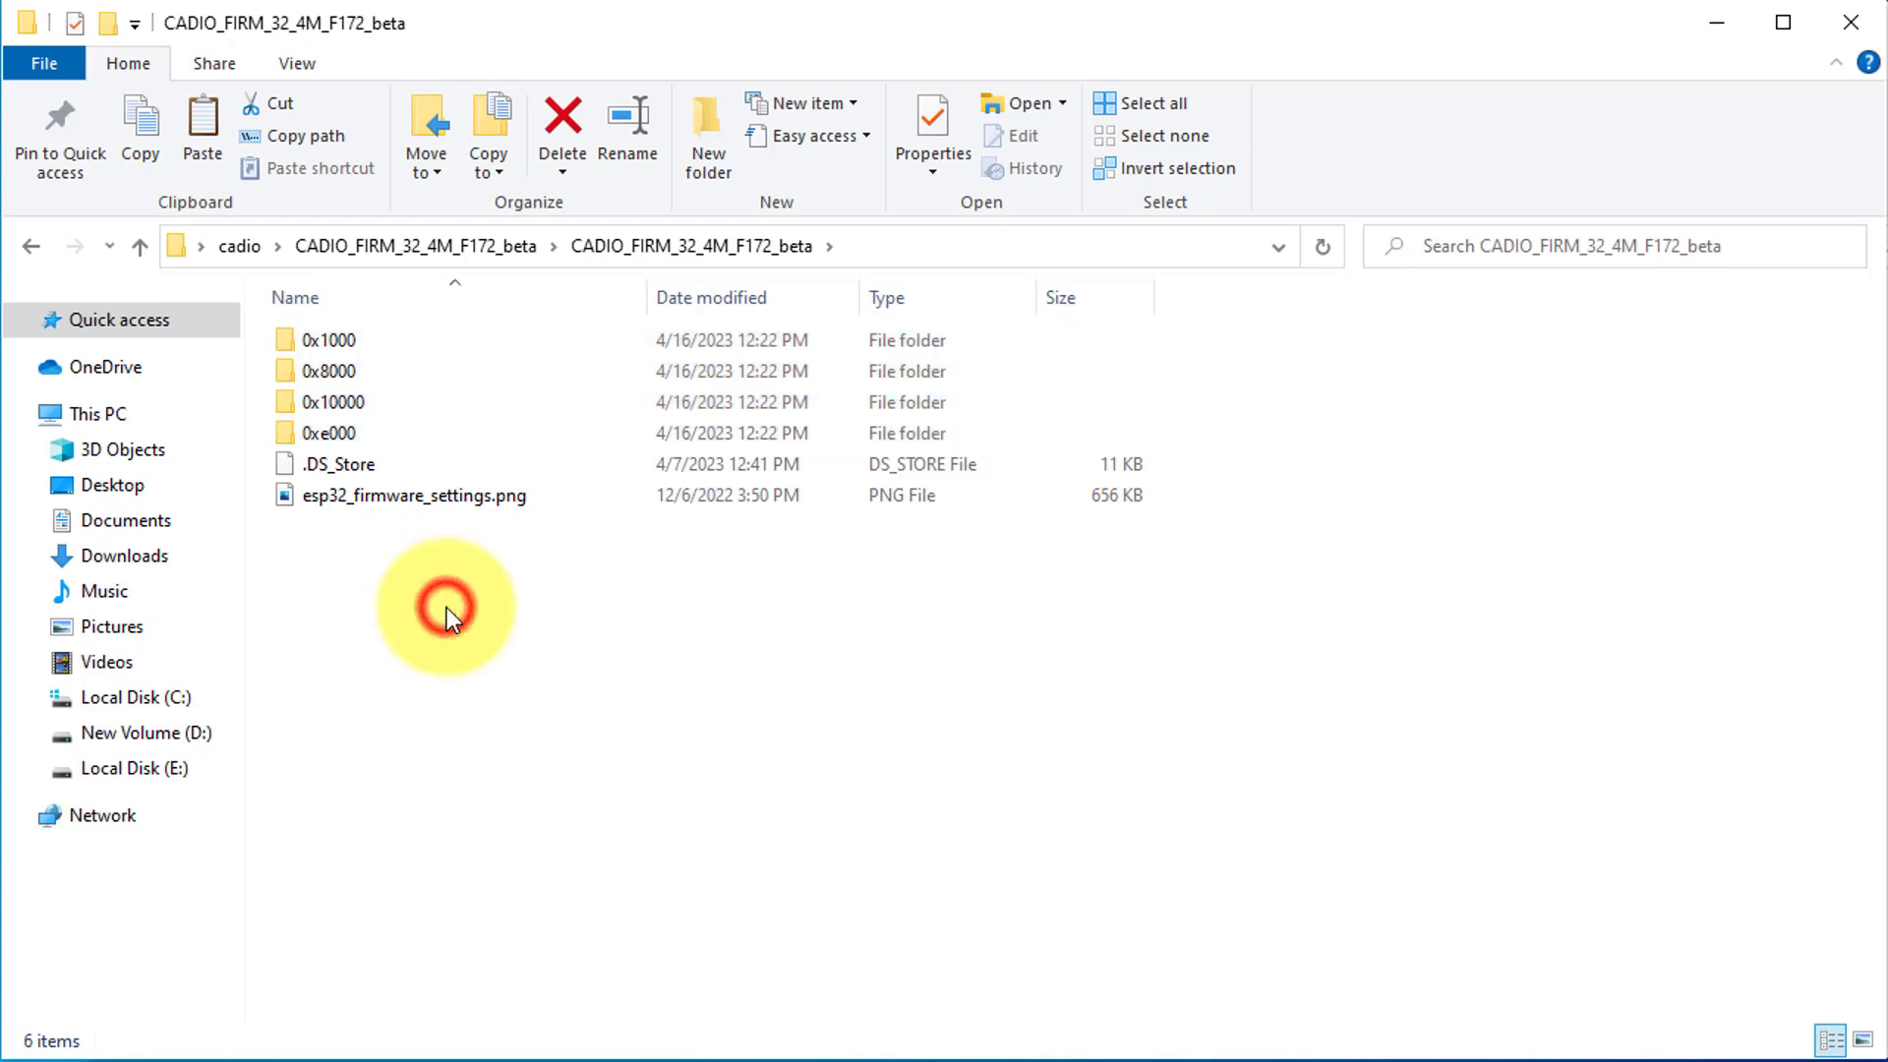
double_click(338, 338)
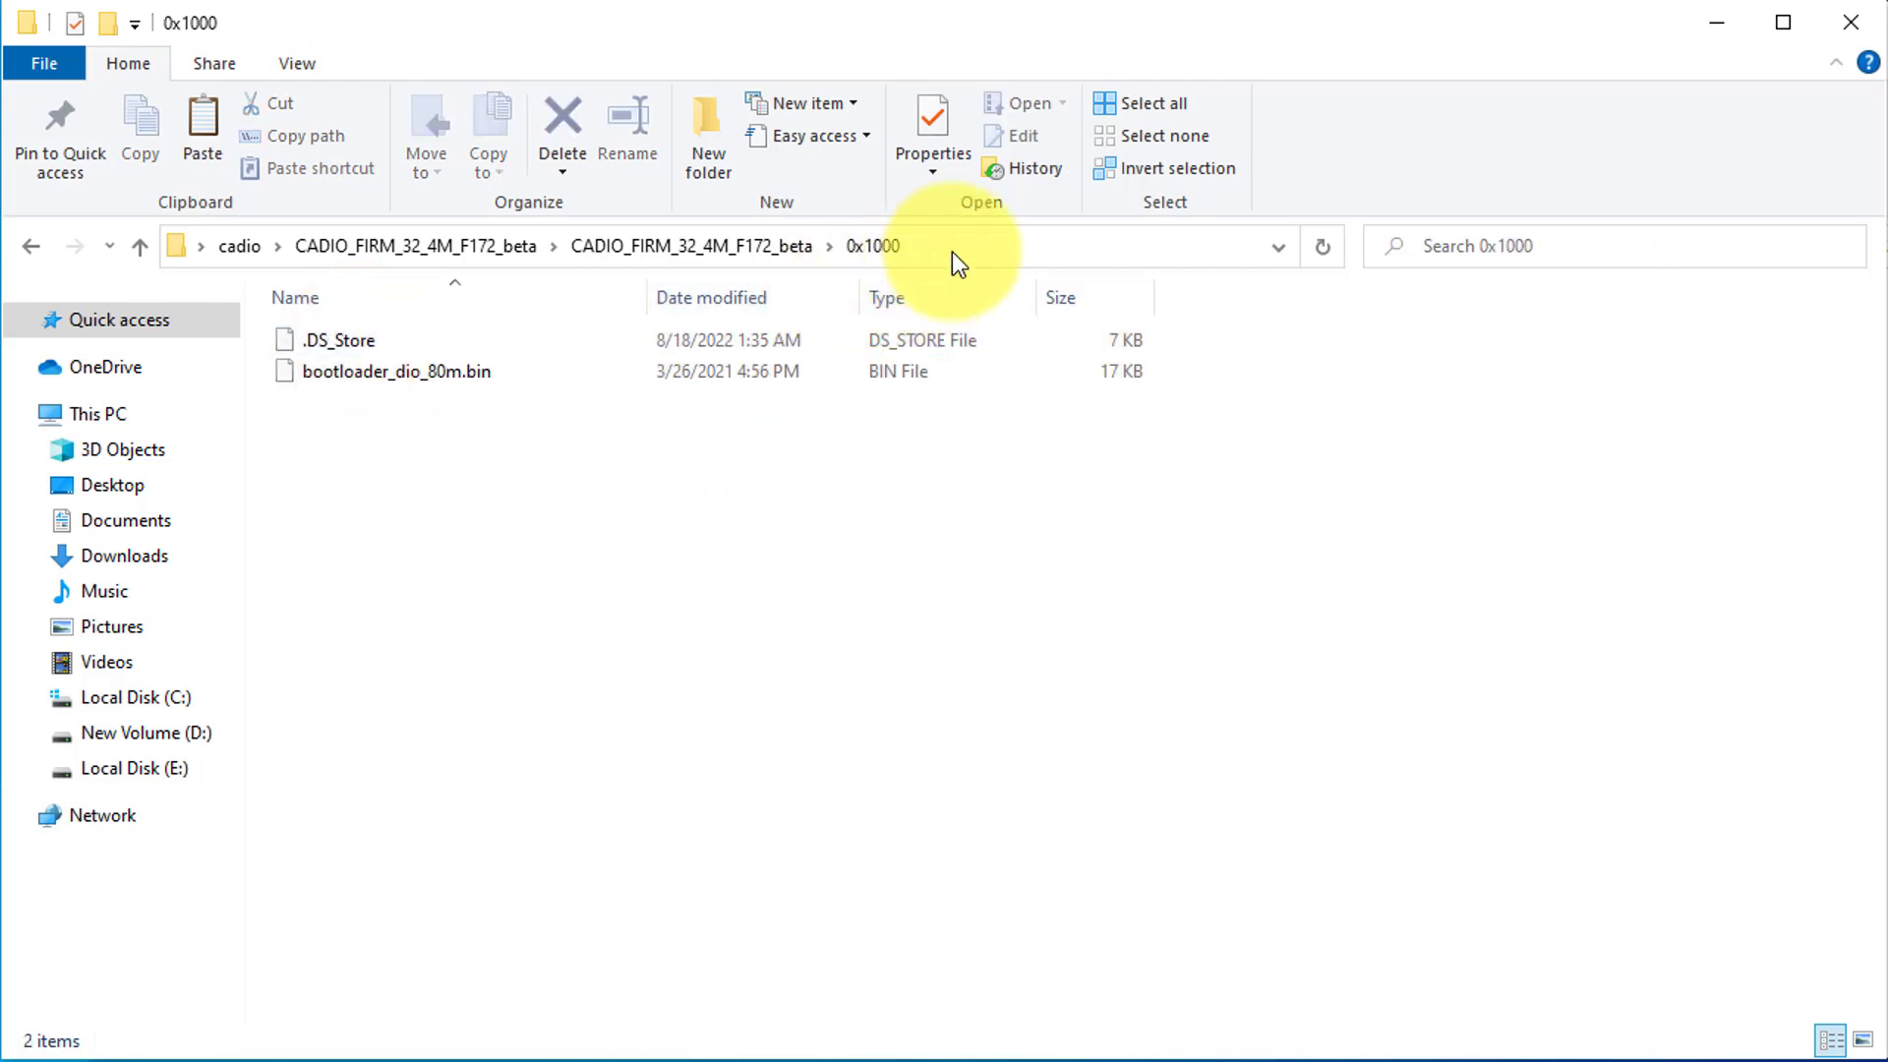
click(723, 246)
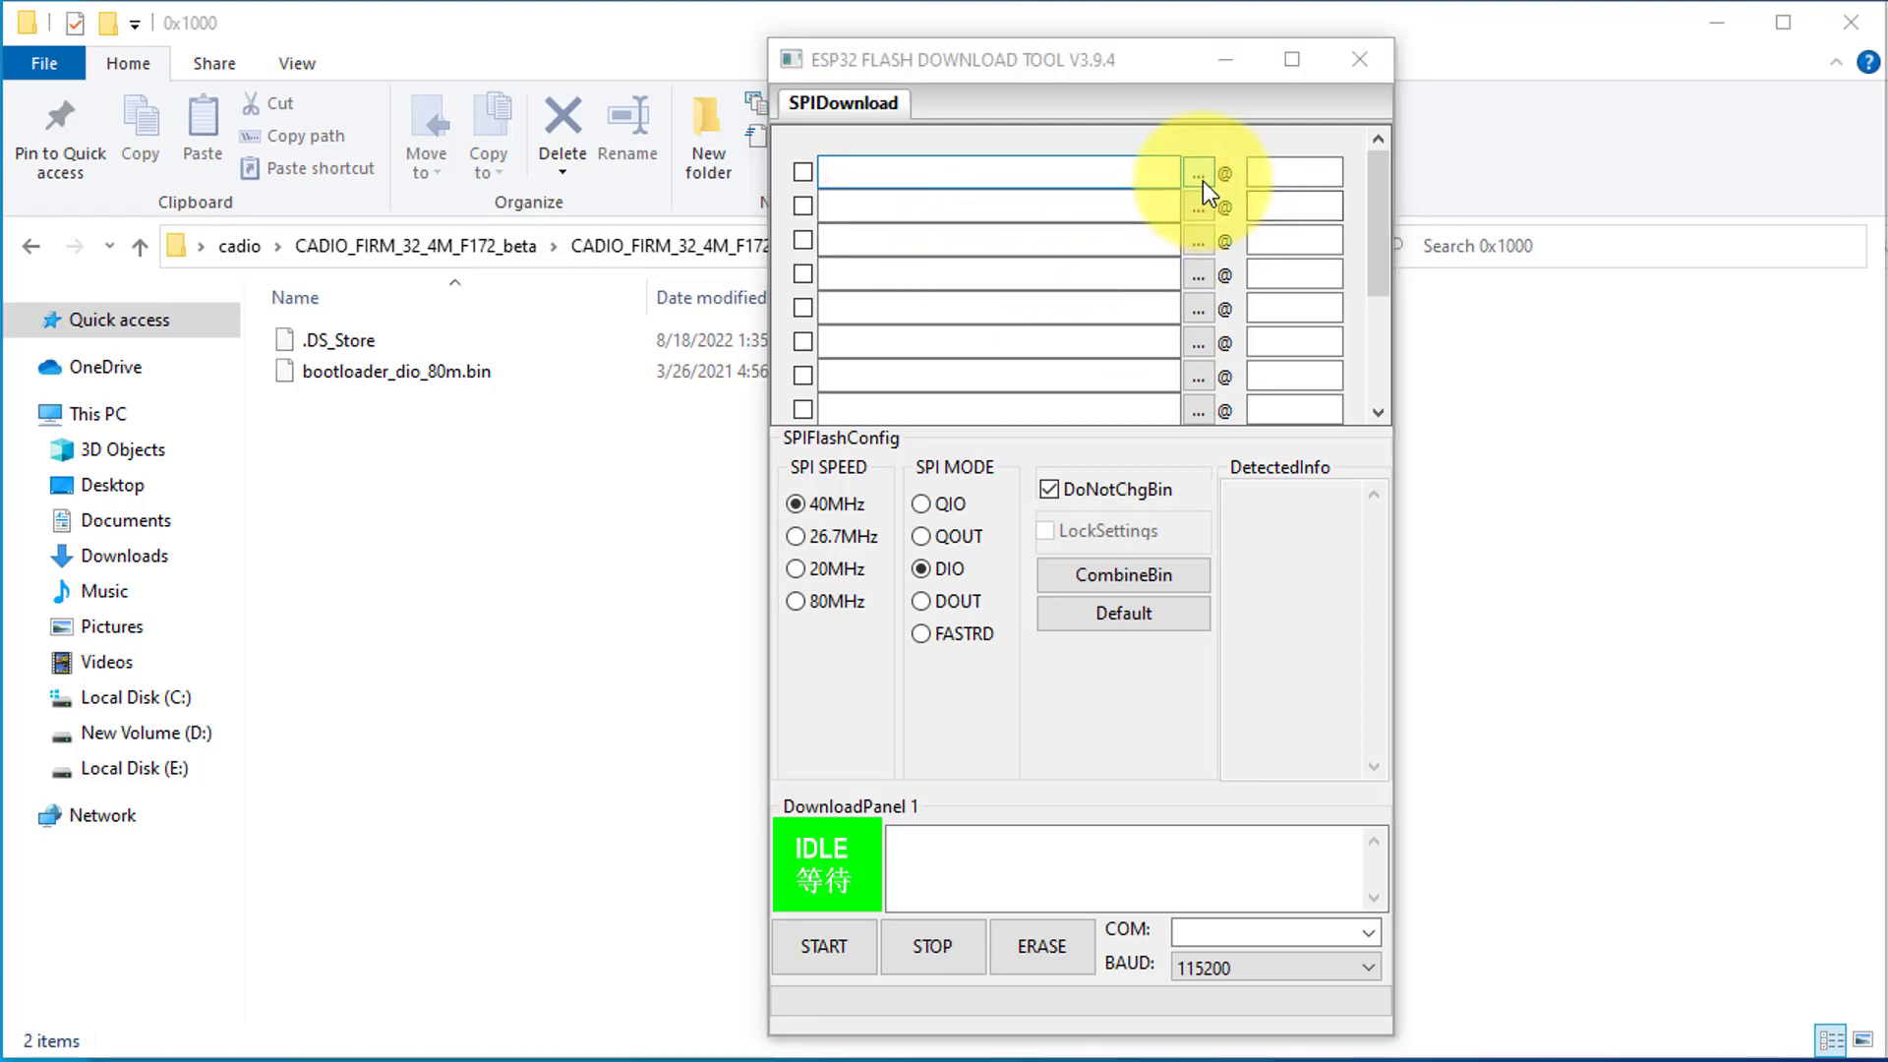
Step: Load bootloader_dio_80m.bin from the 0x1000 folder into the first flash entry
click(1196, 171)
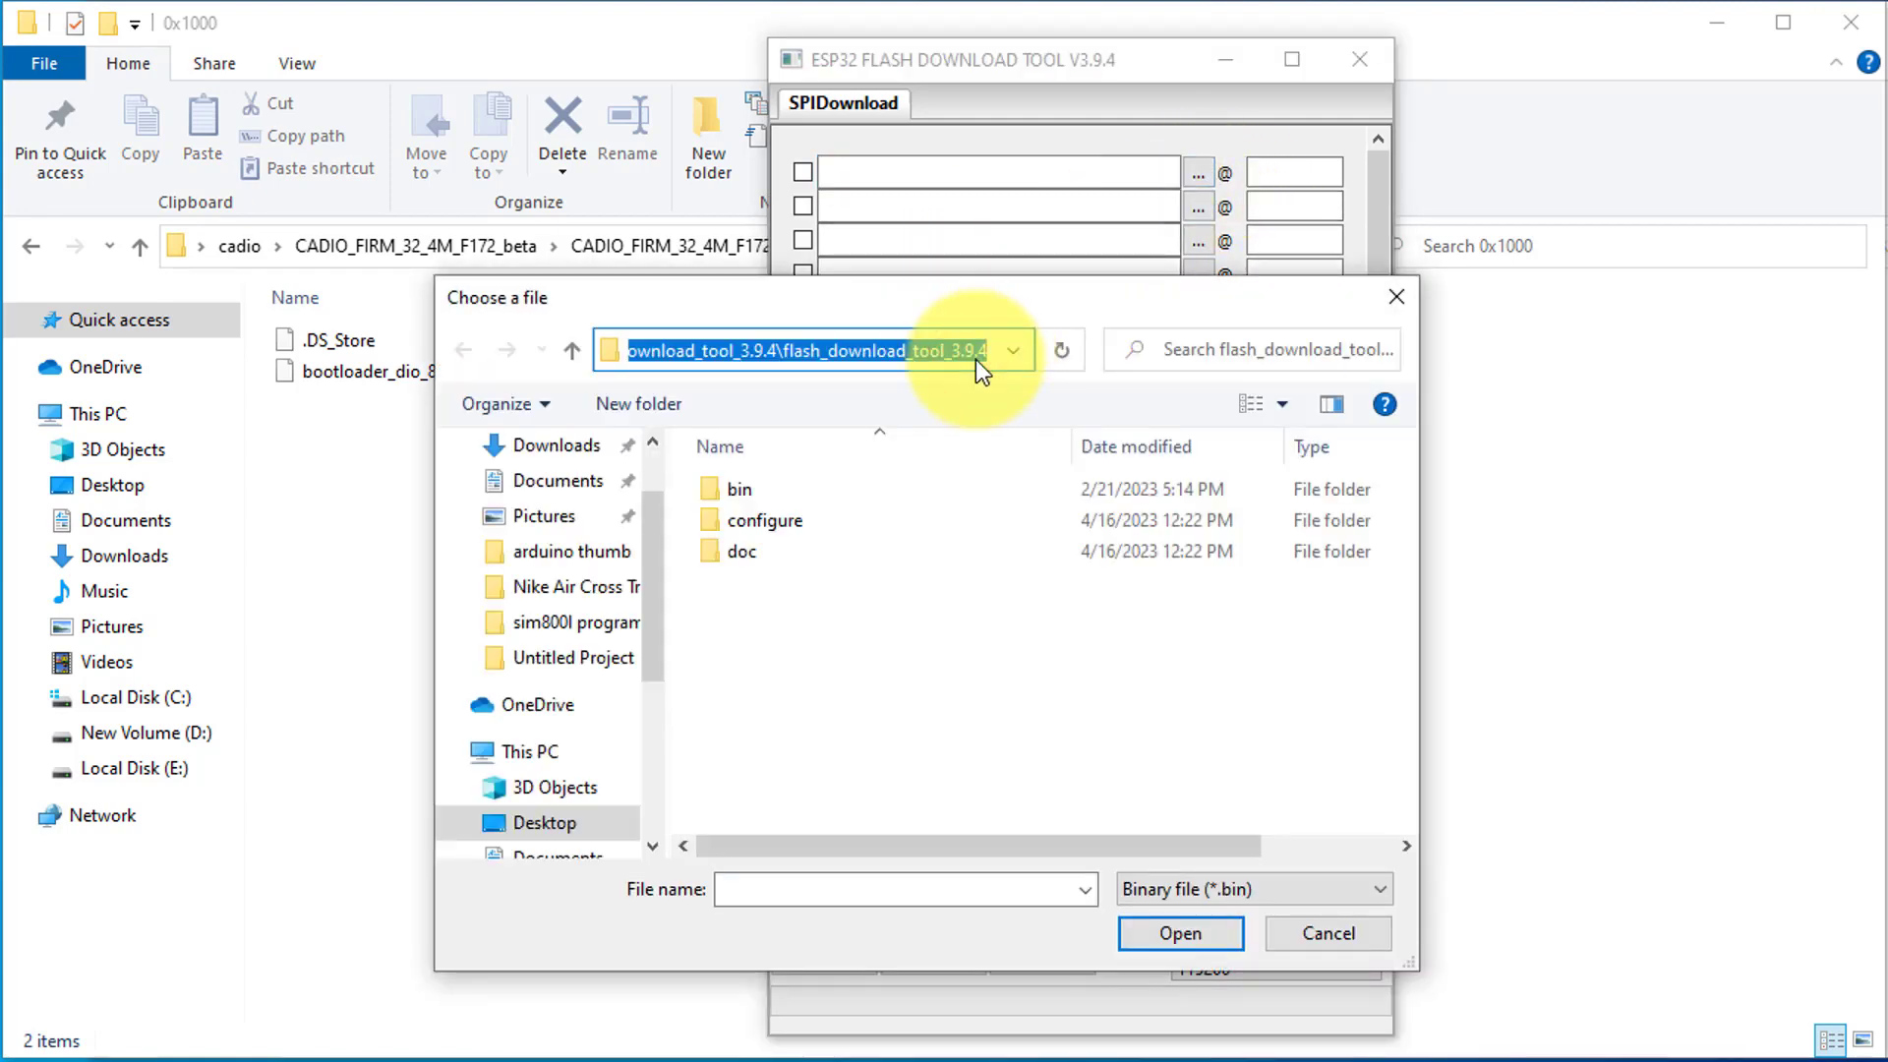
click(826, 488)
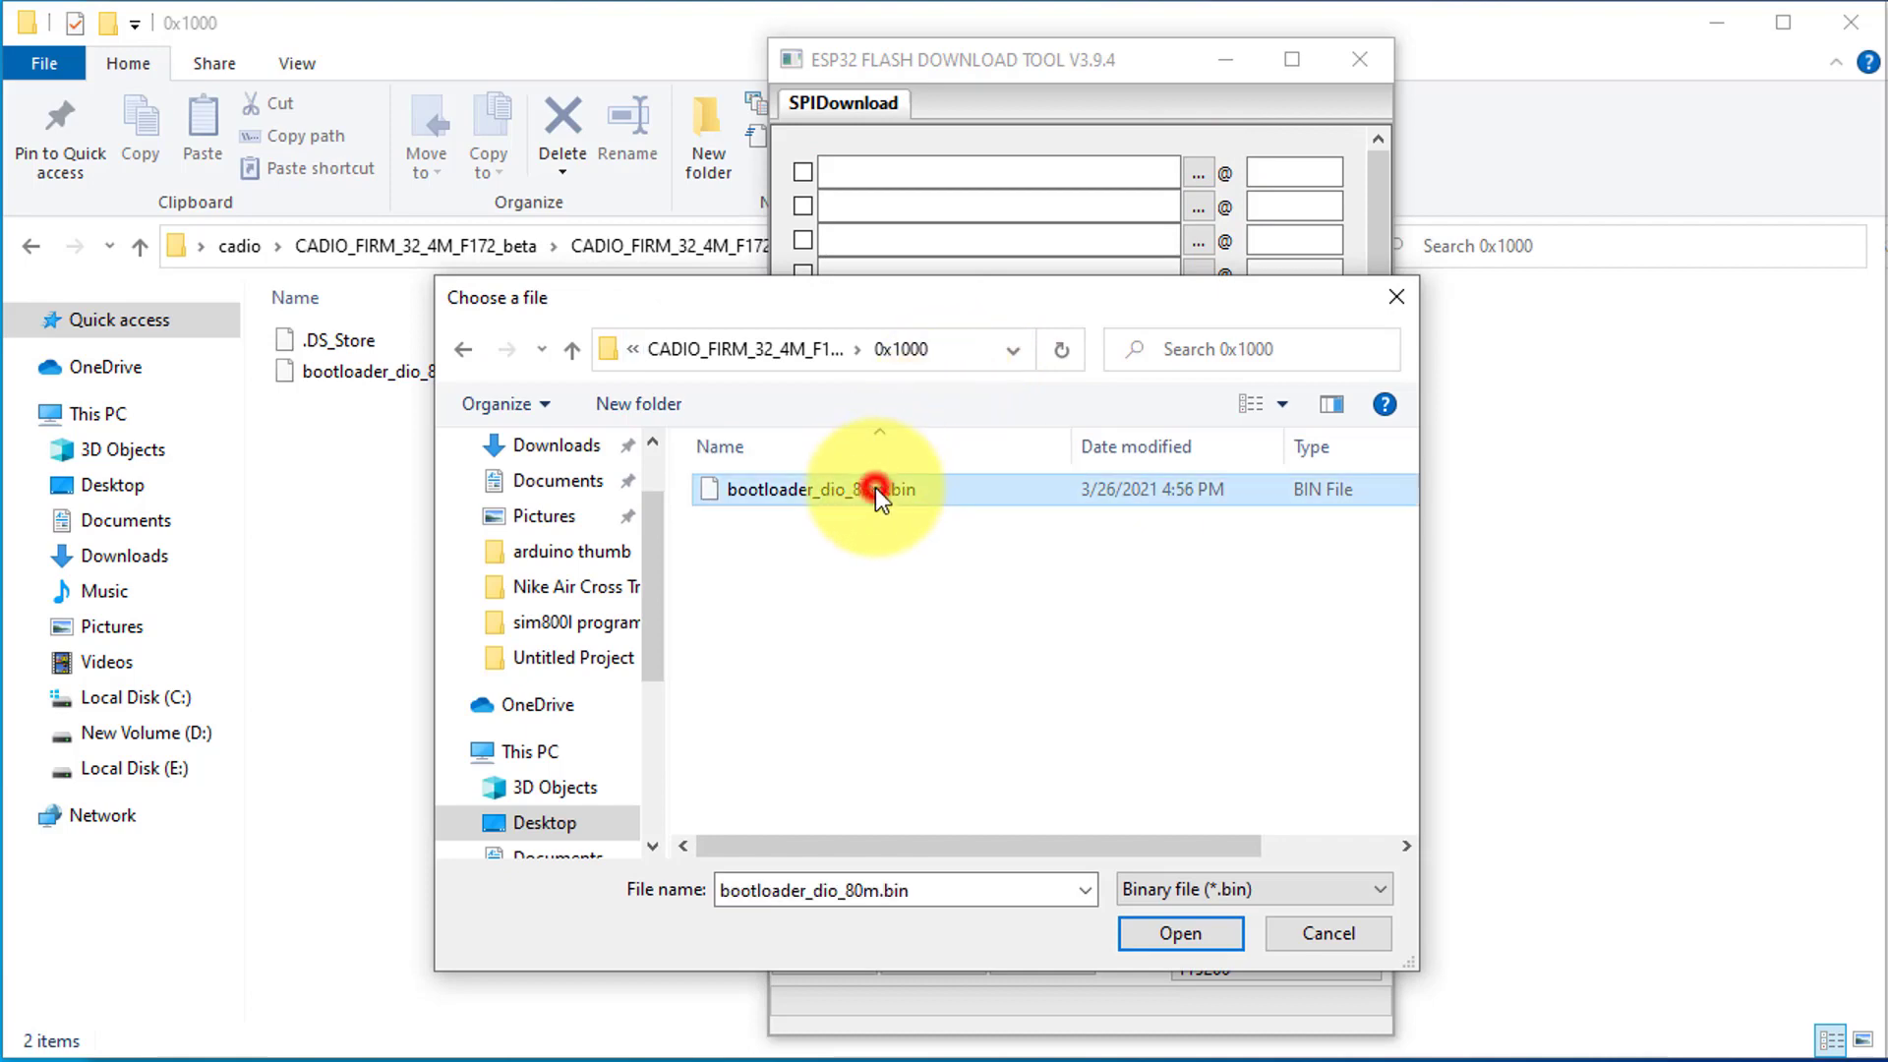
click(1179, 933)
text(0x1000)
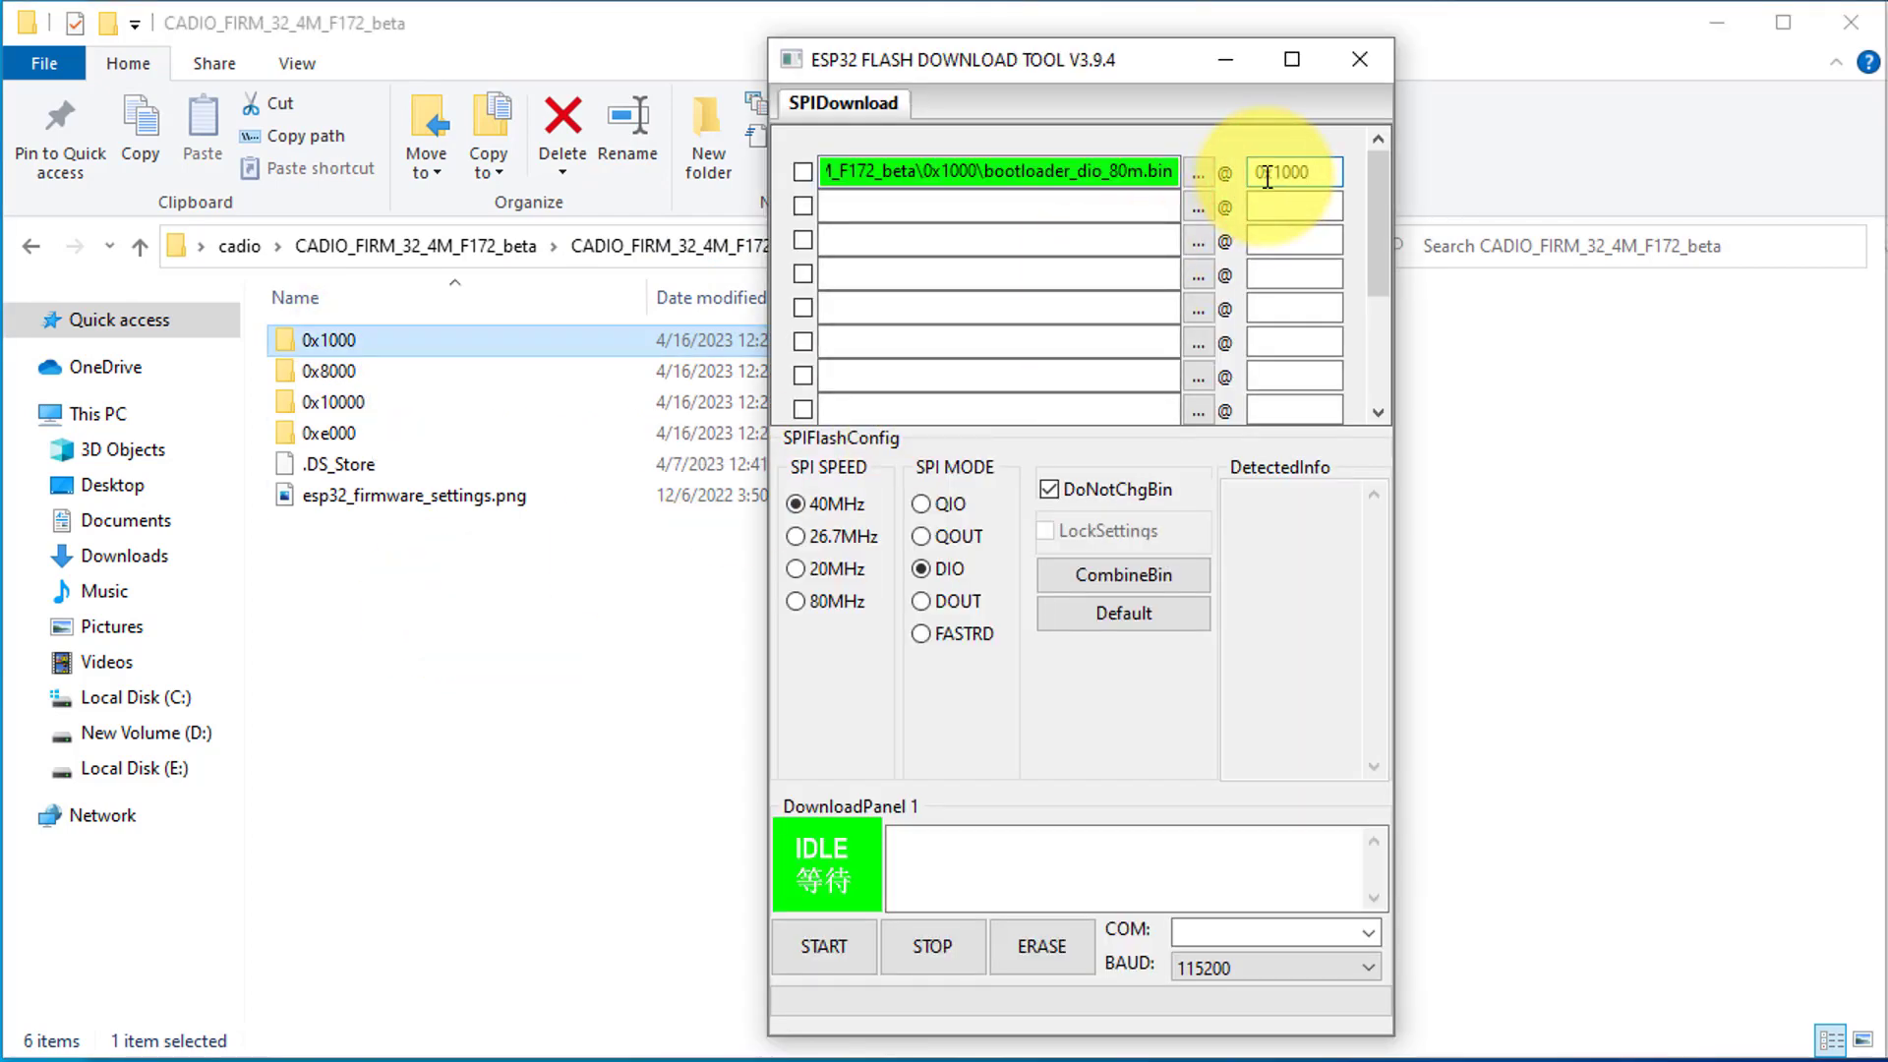
Step: Add the remaining firmware files and enter their flash addresses, including 0x10000
click(1196, 205)
text(0x8000)
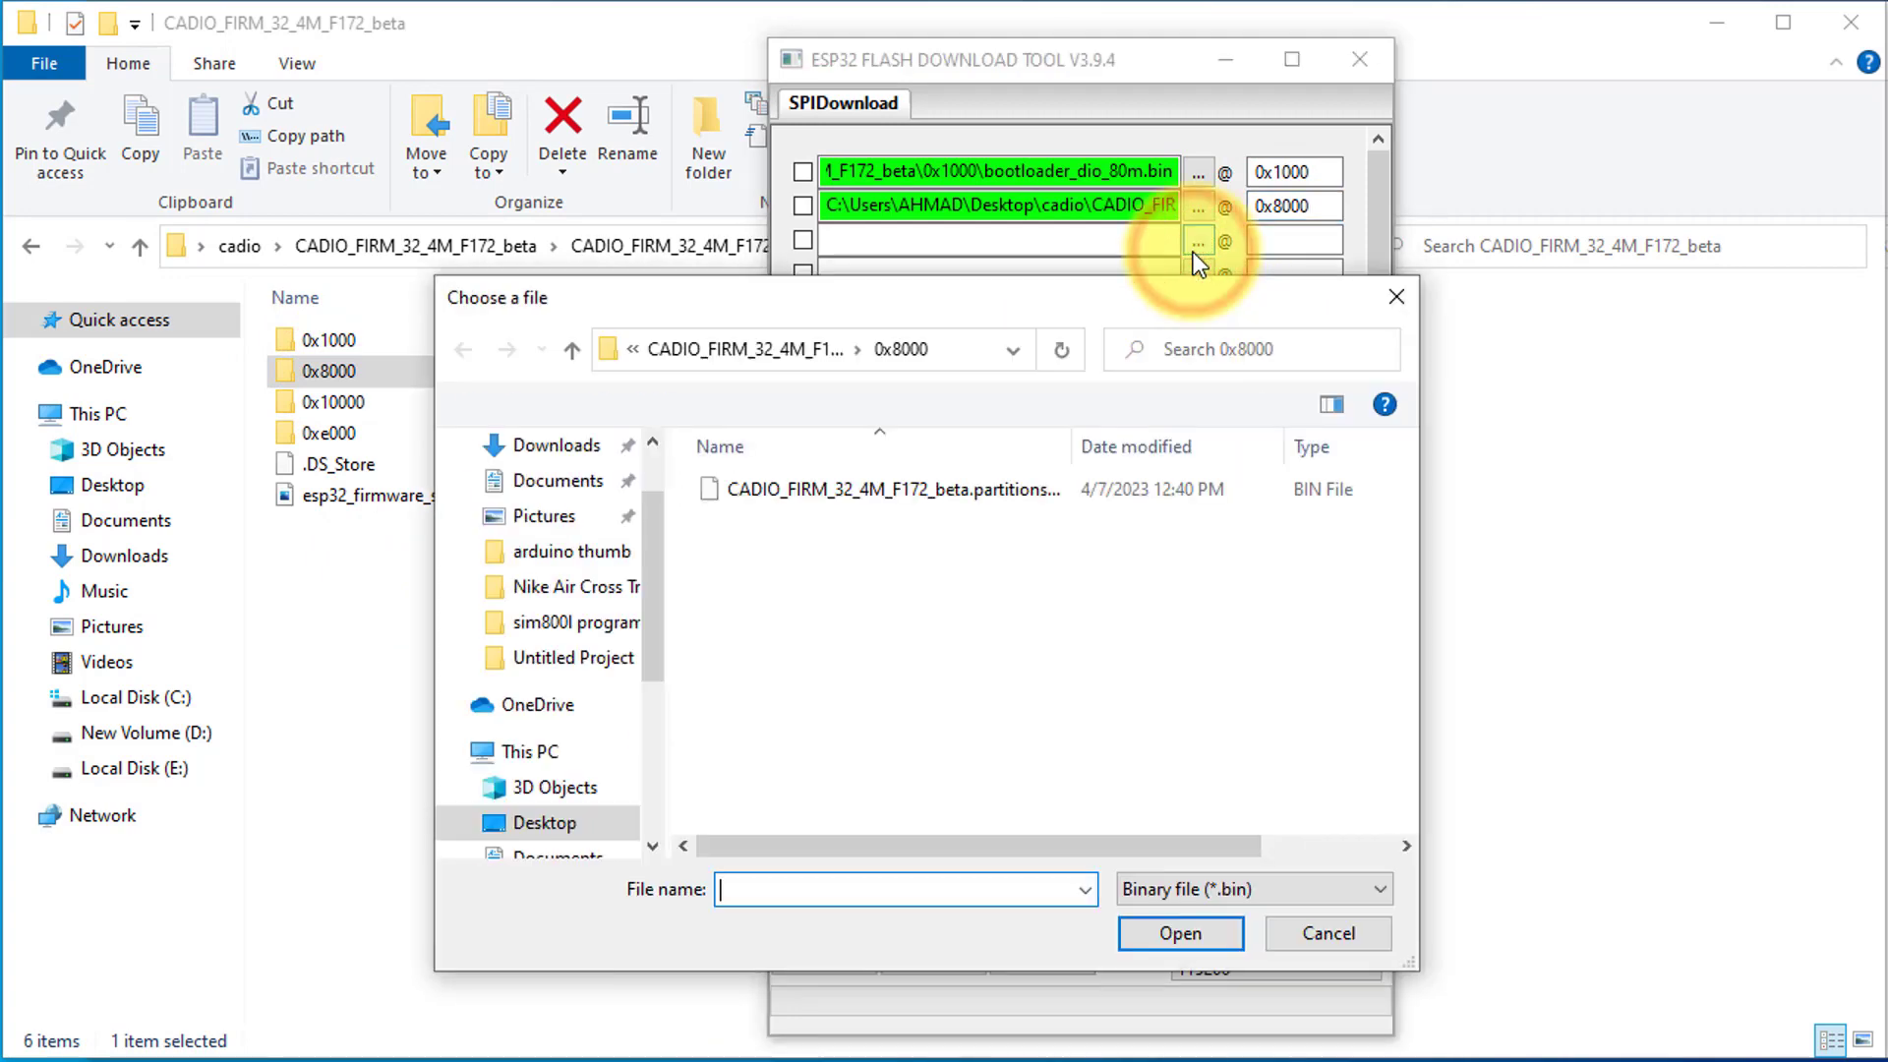
click(1178, 933)
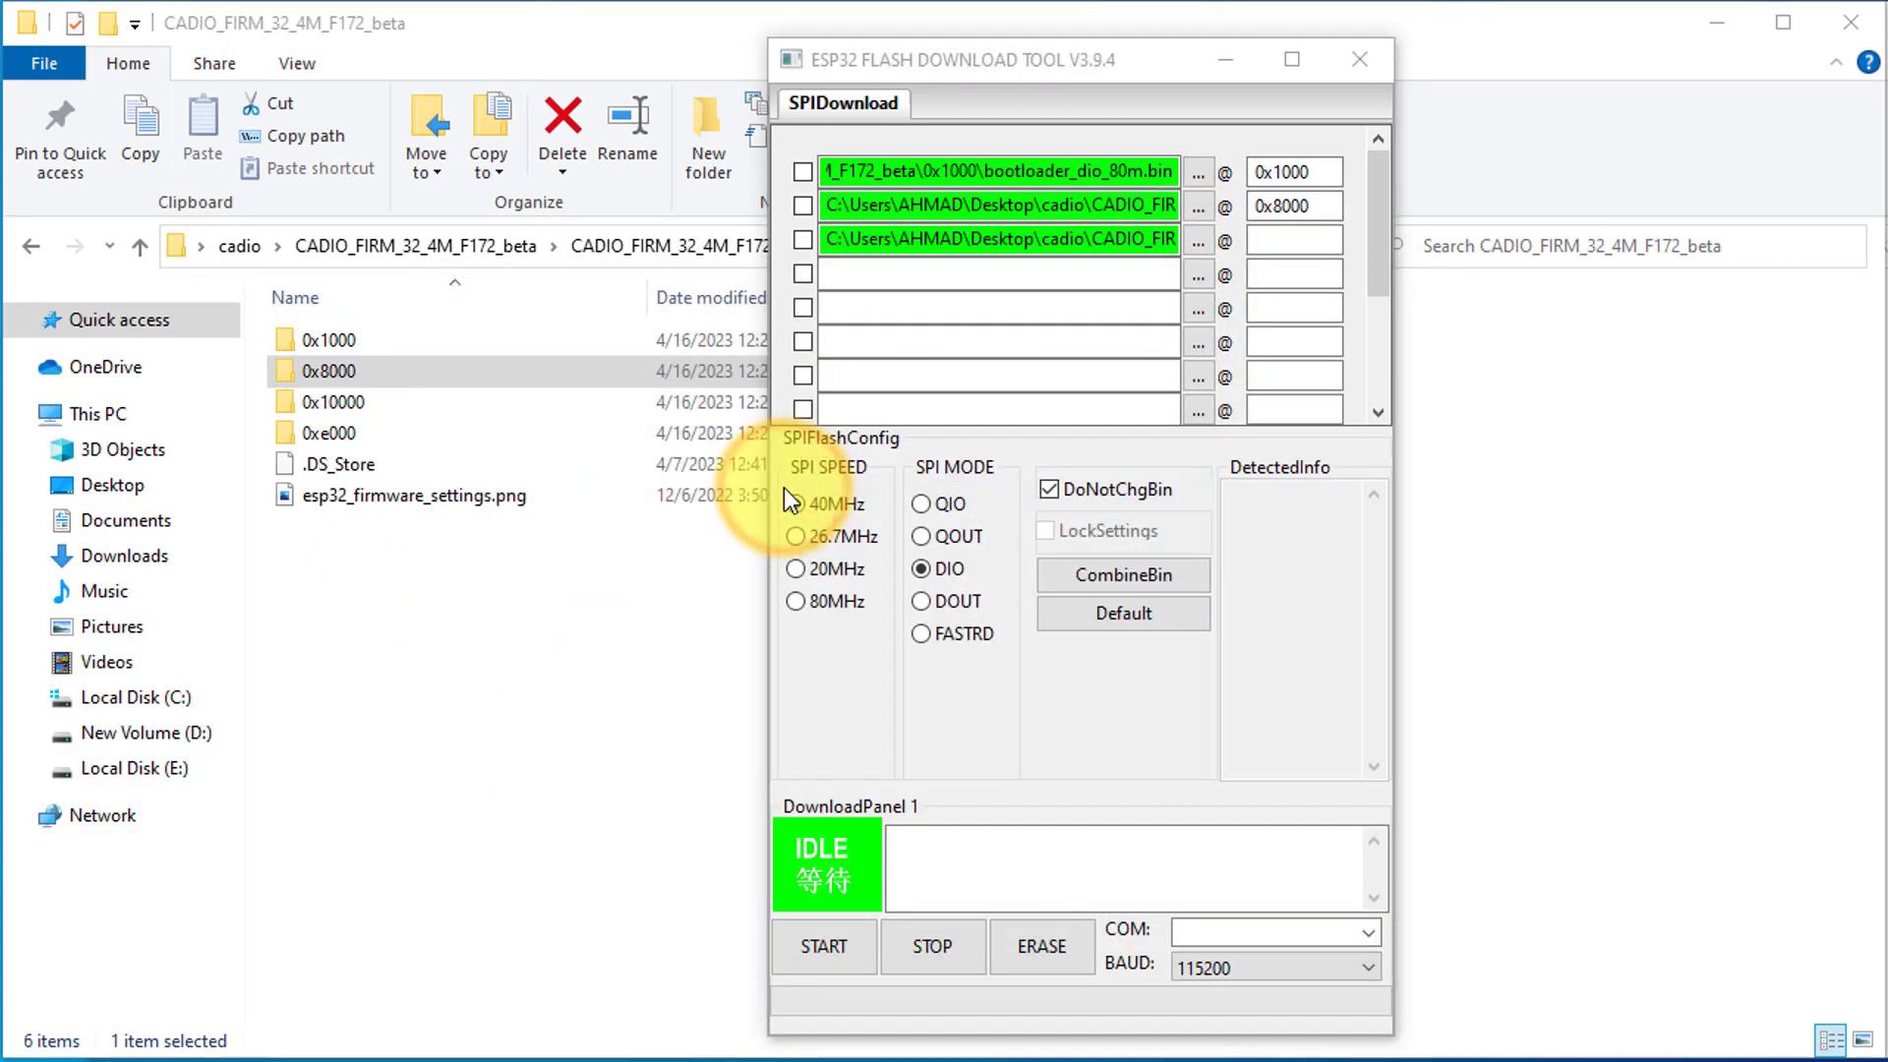
click(1292, 237)
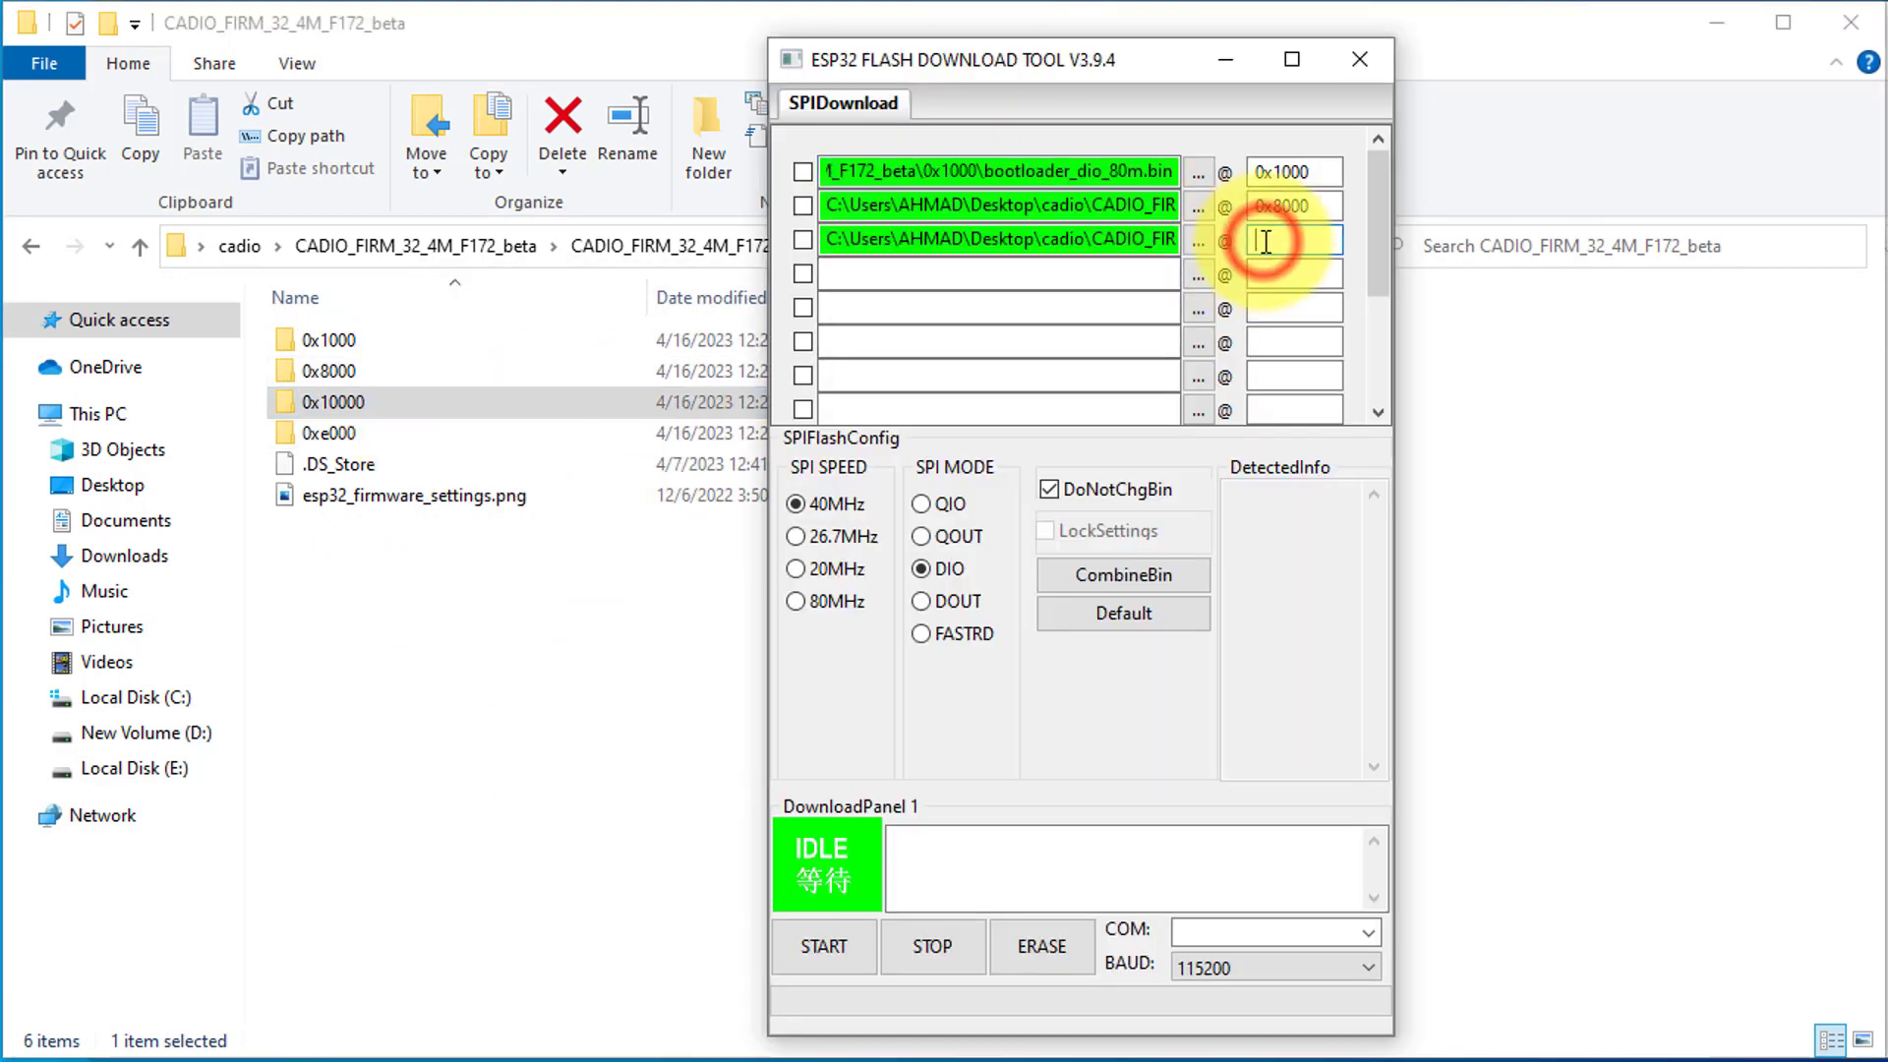
click(1196, 238)
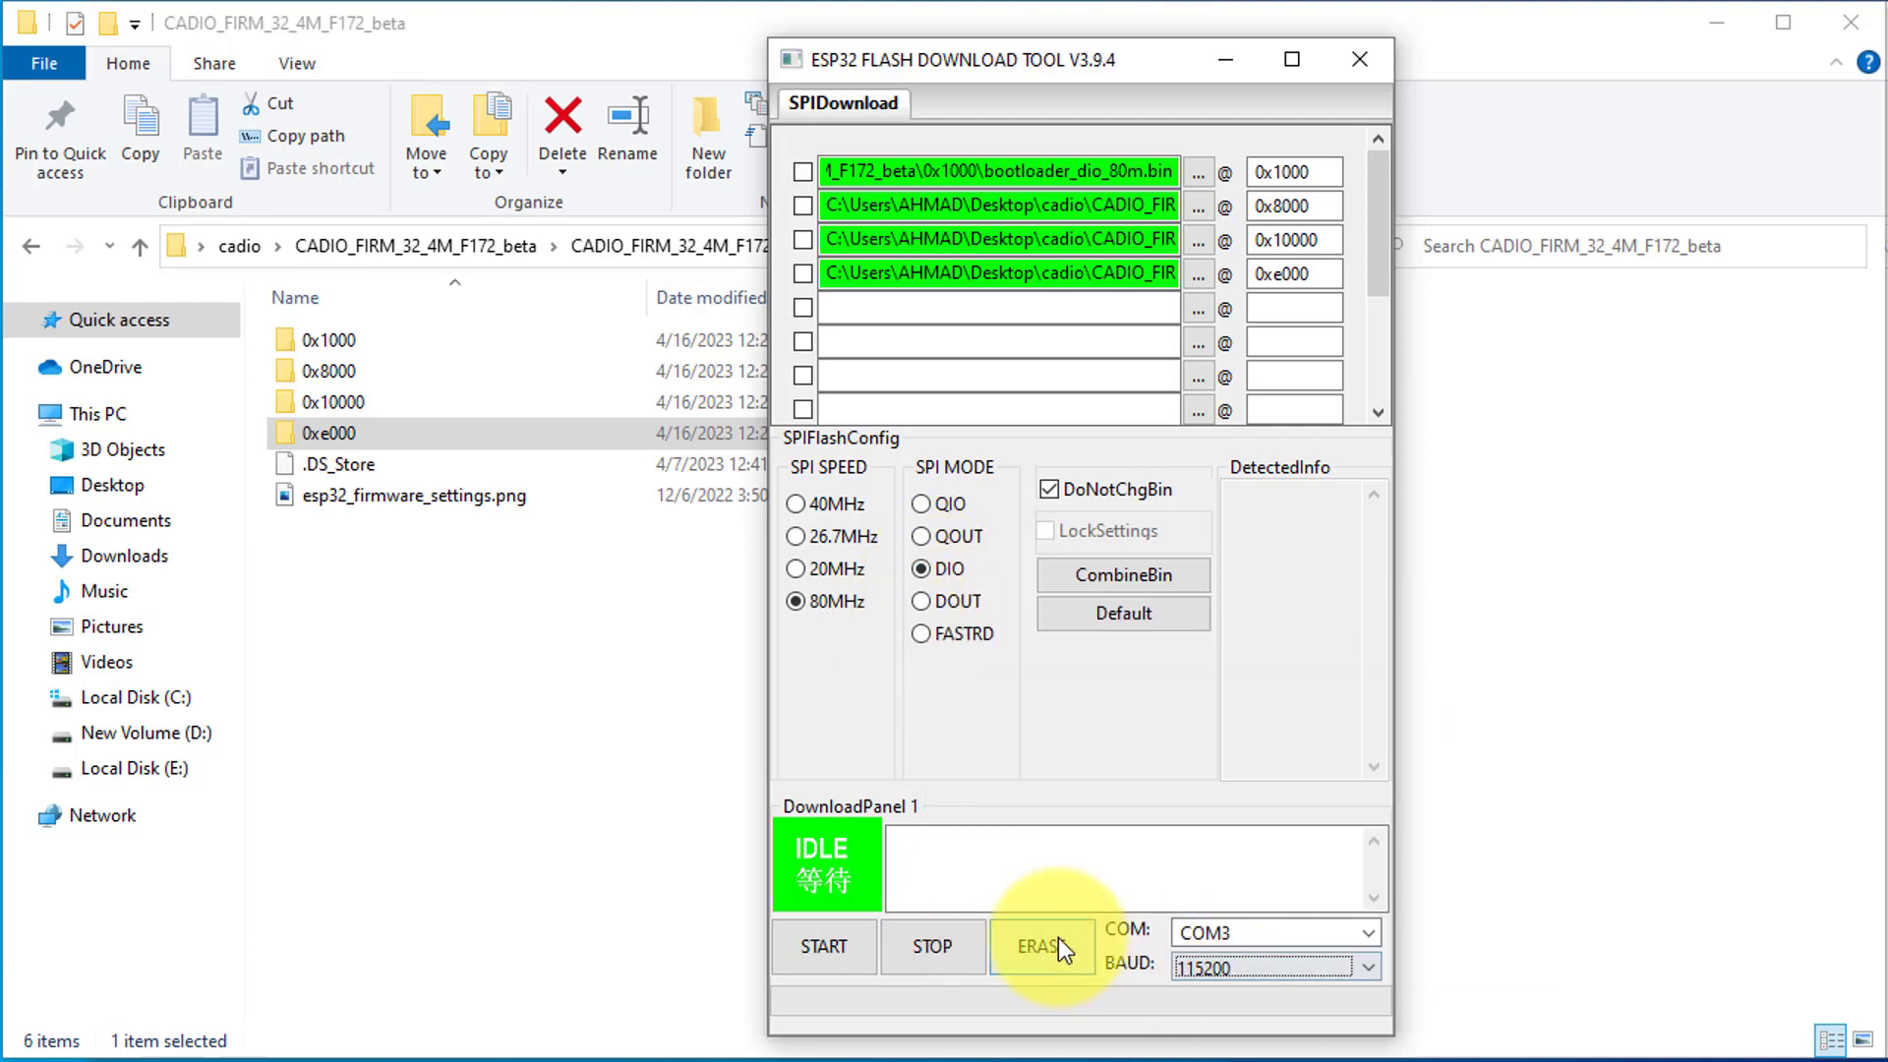
Step: Erase the ESP32 flash, tick all four firmware rows, and start flashing
click(1038, 946)
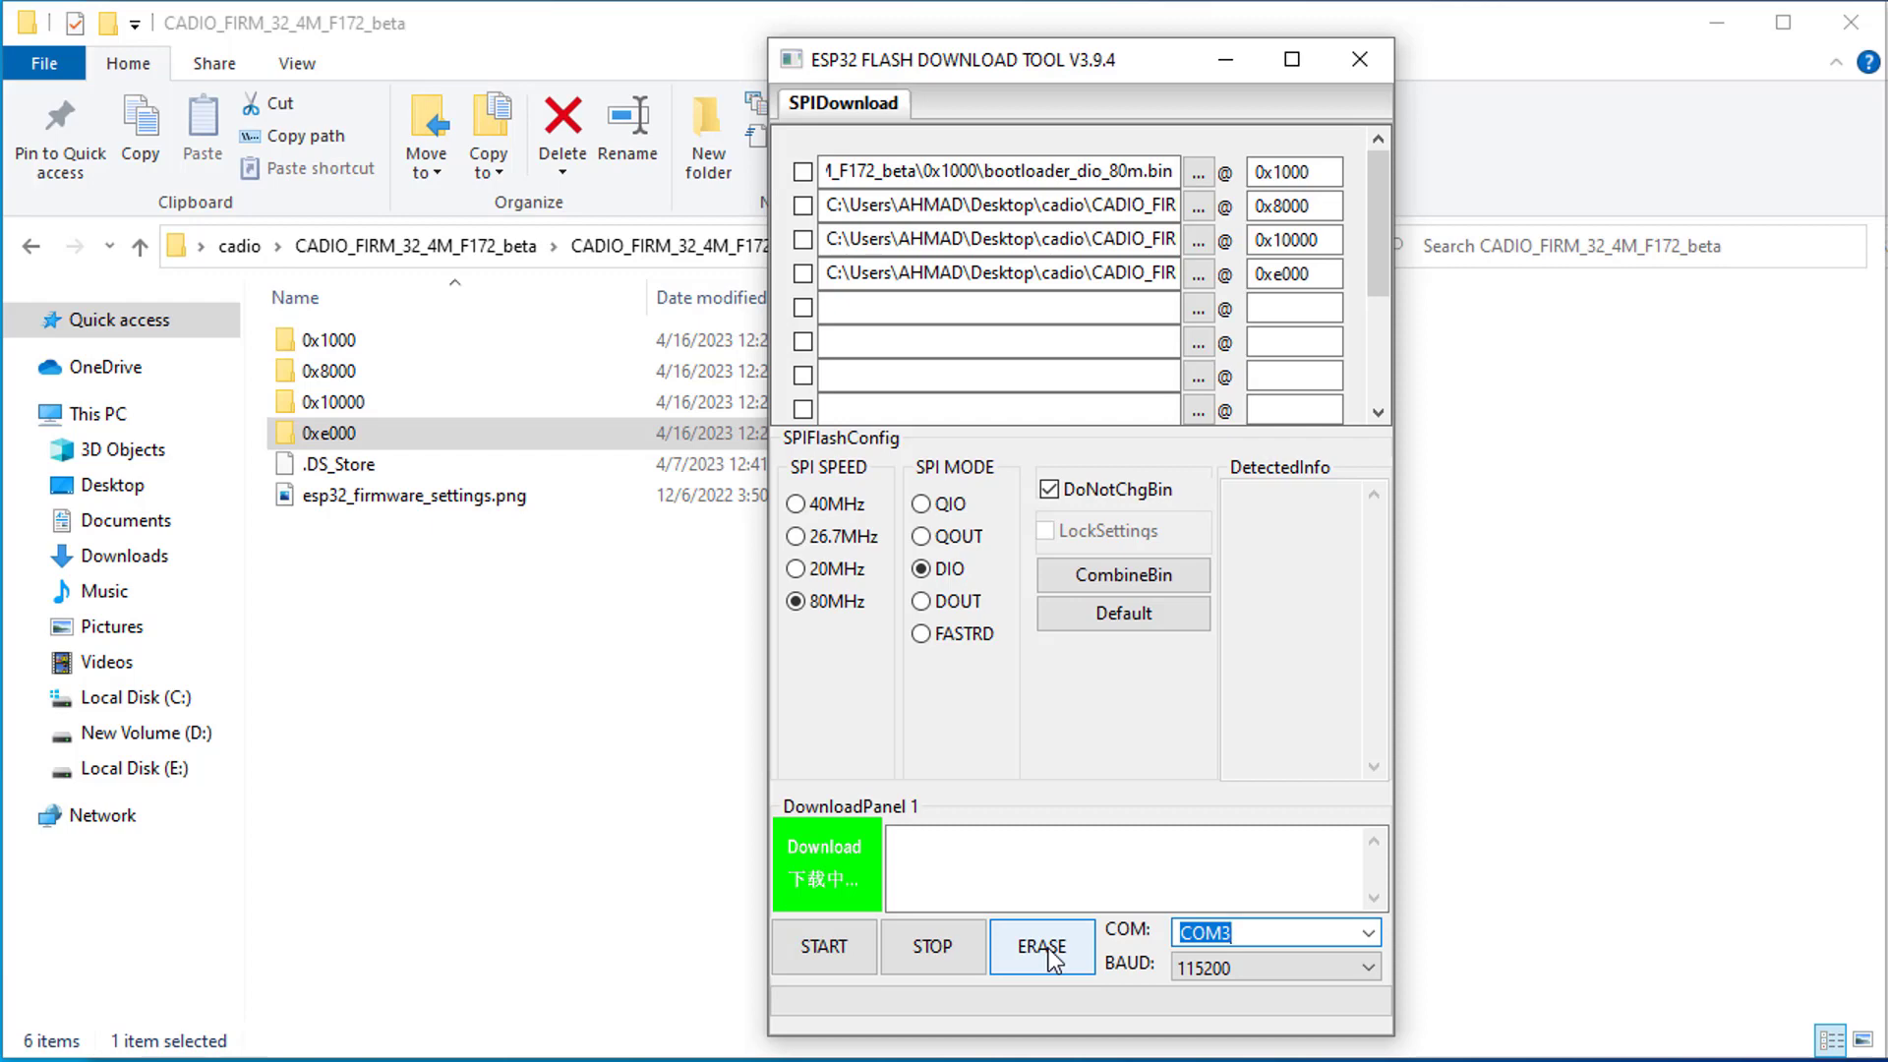
click(1042, 945)
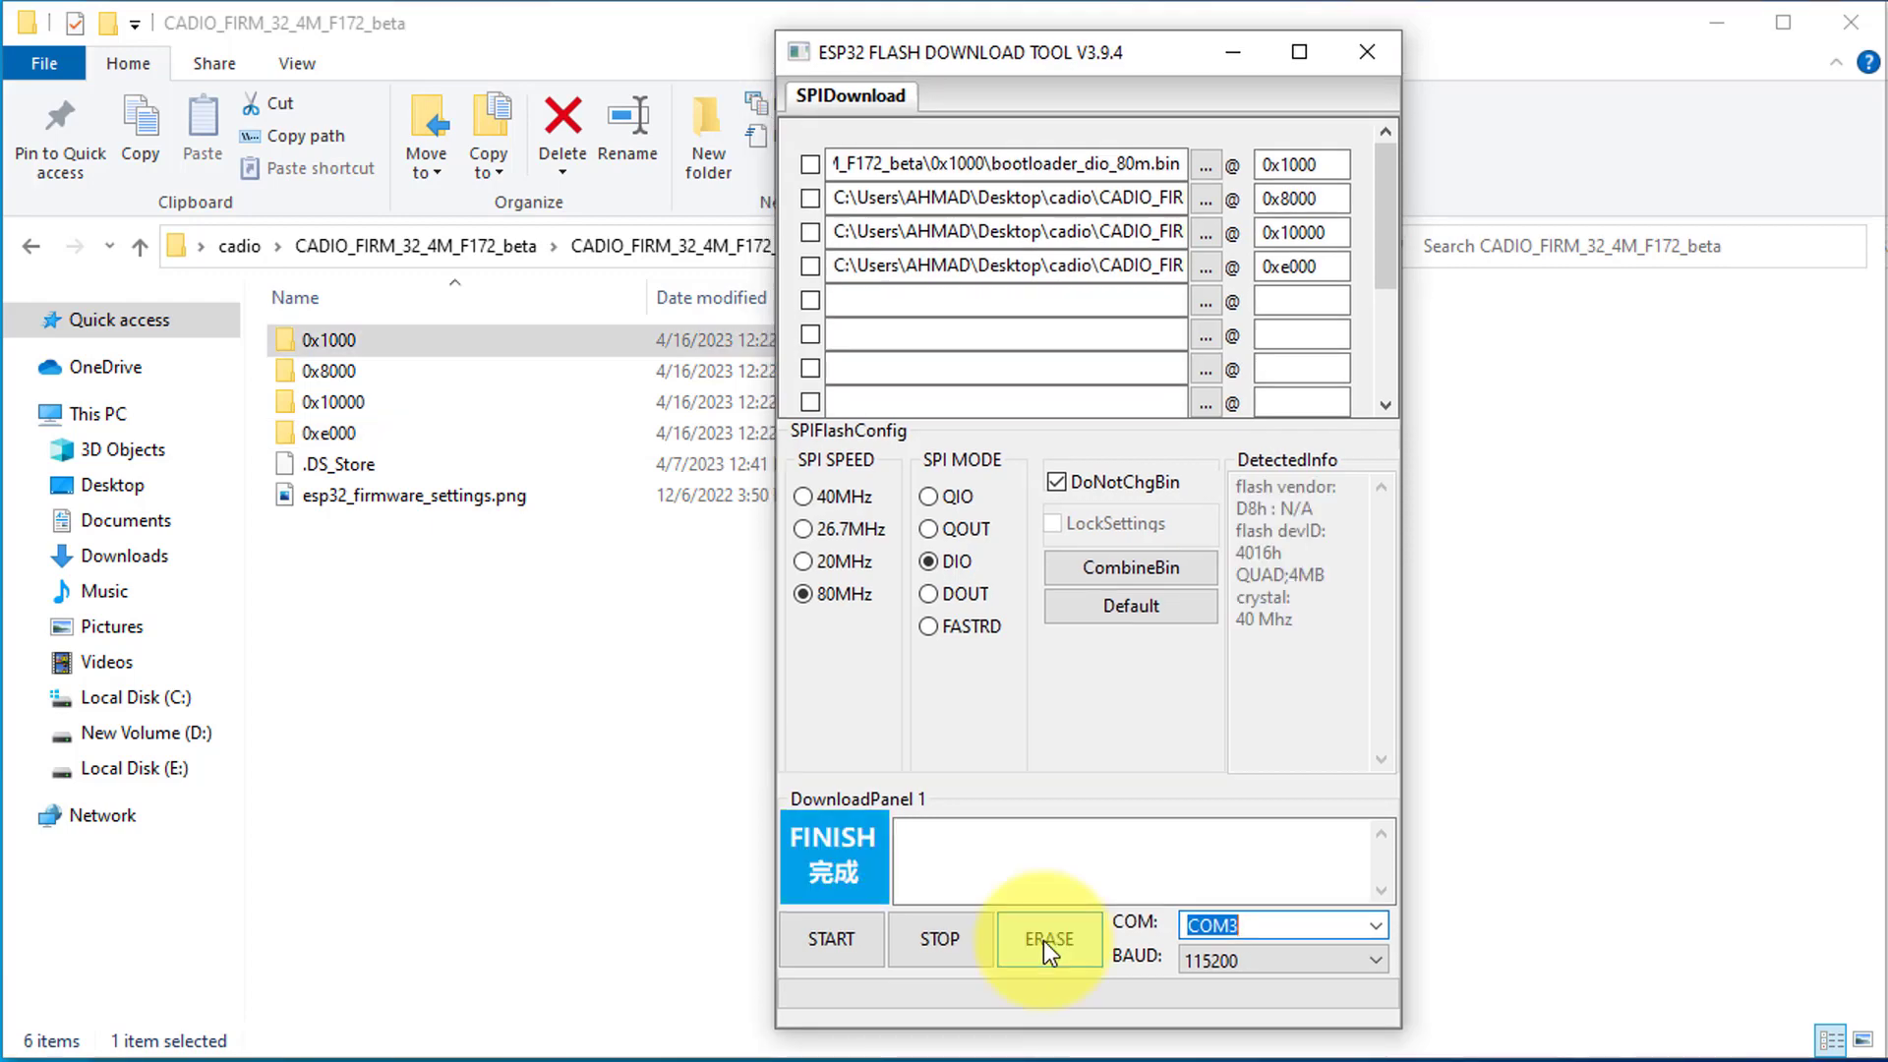
click(810, 165)
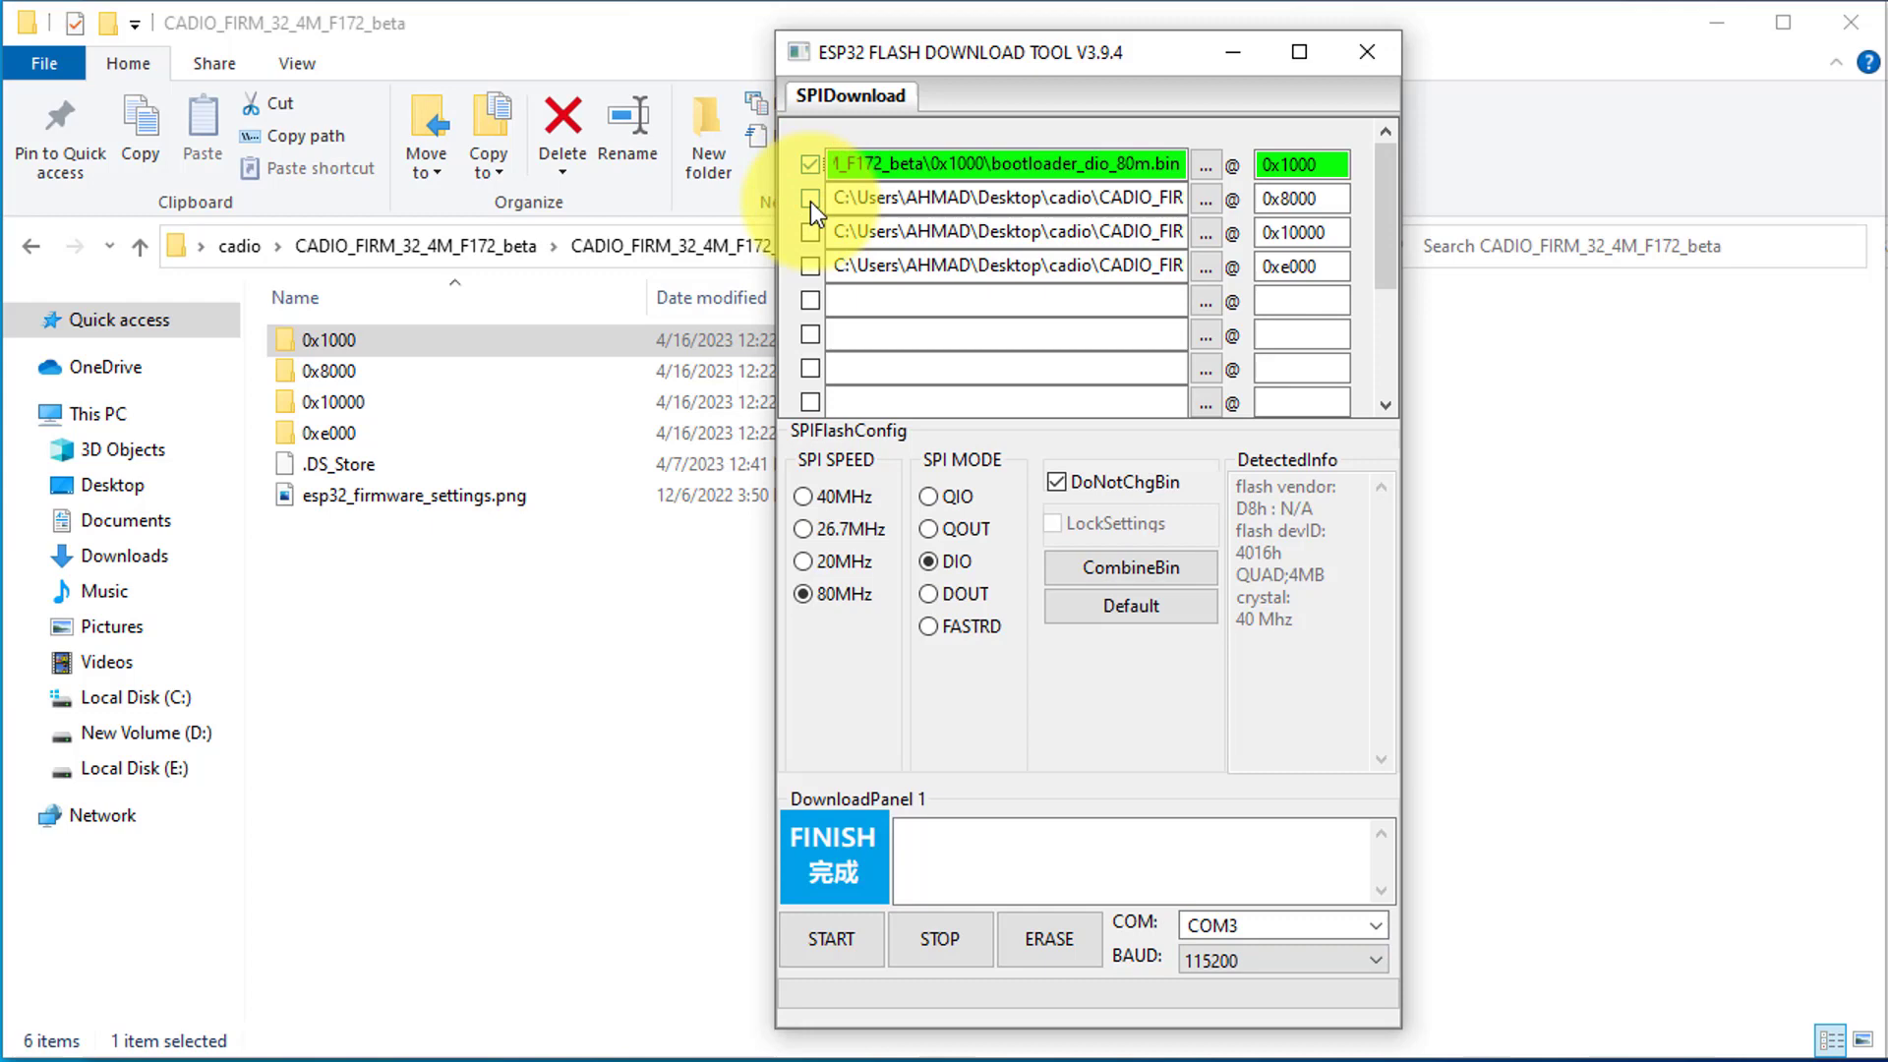
click(809, 231)
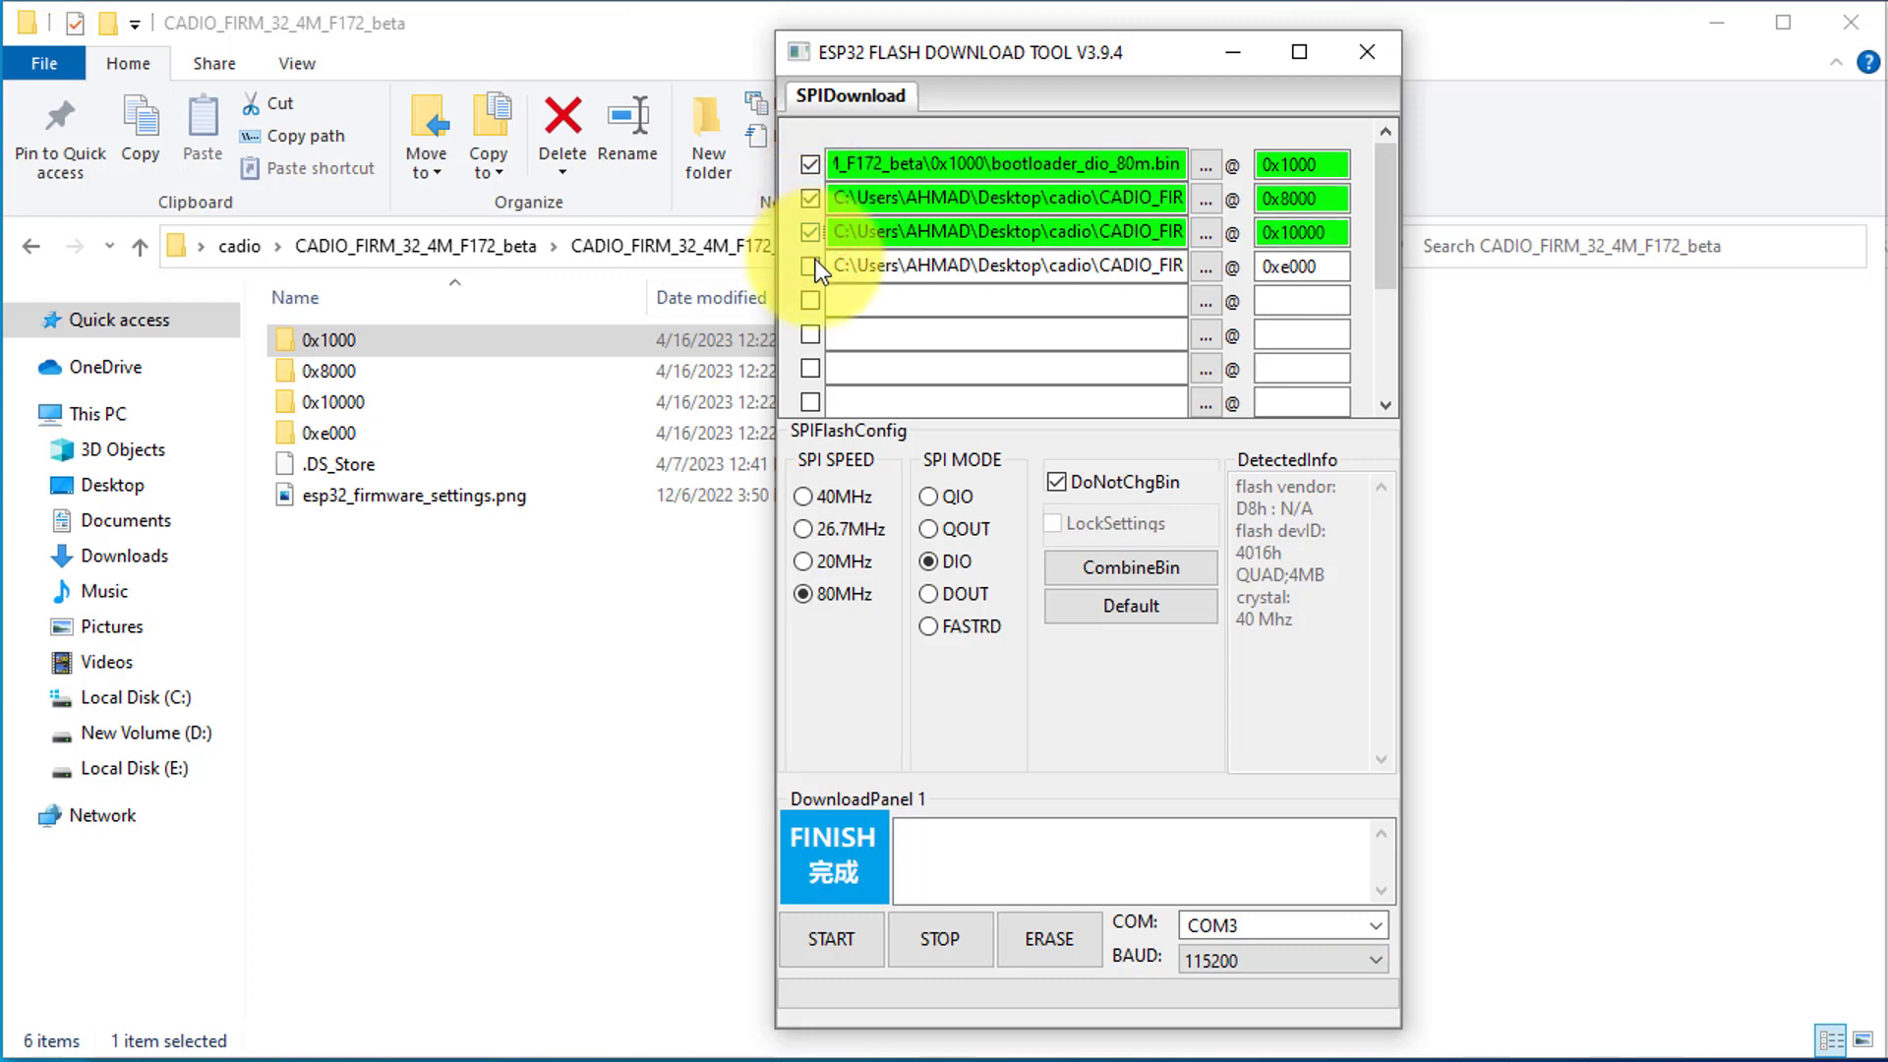
click(810, 267)
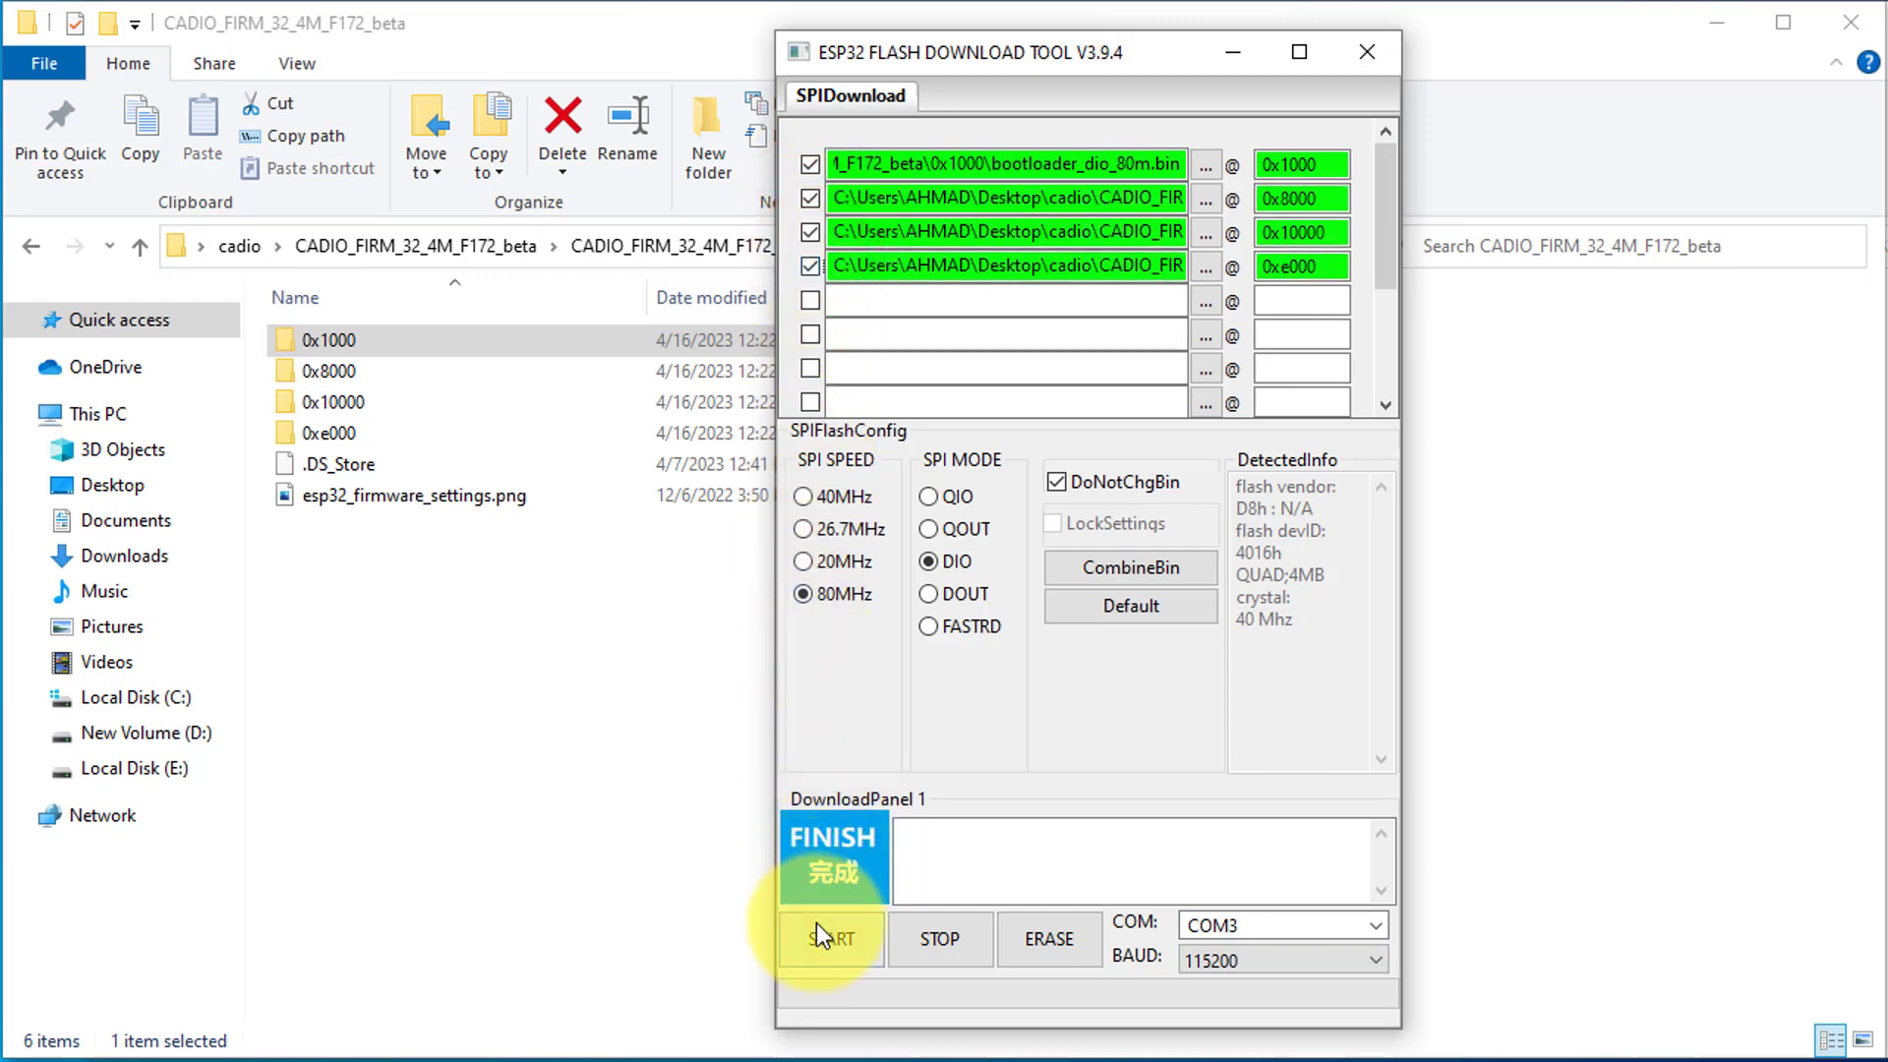
click(830, 938)
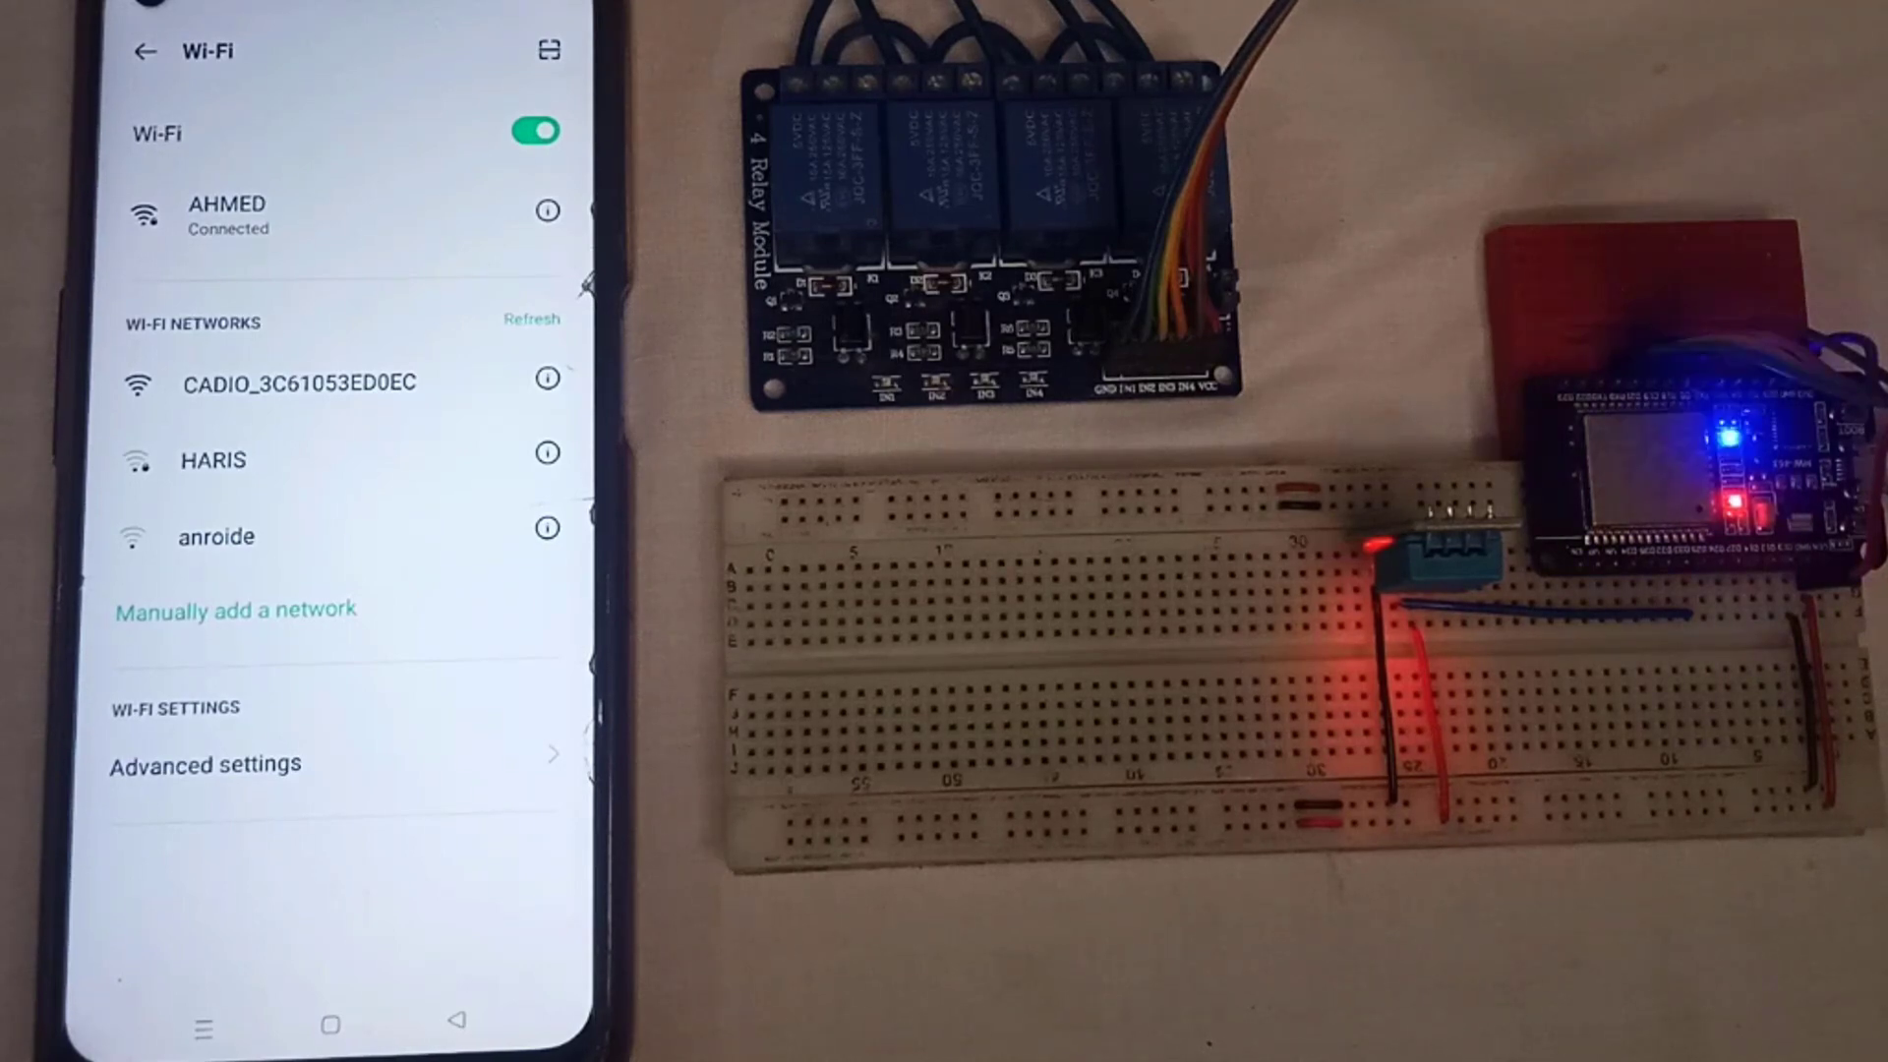
Step: Join the board's CADIO Wi-Fi network and set relays mode to ACTIVE-HIGH
click(297, 381)
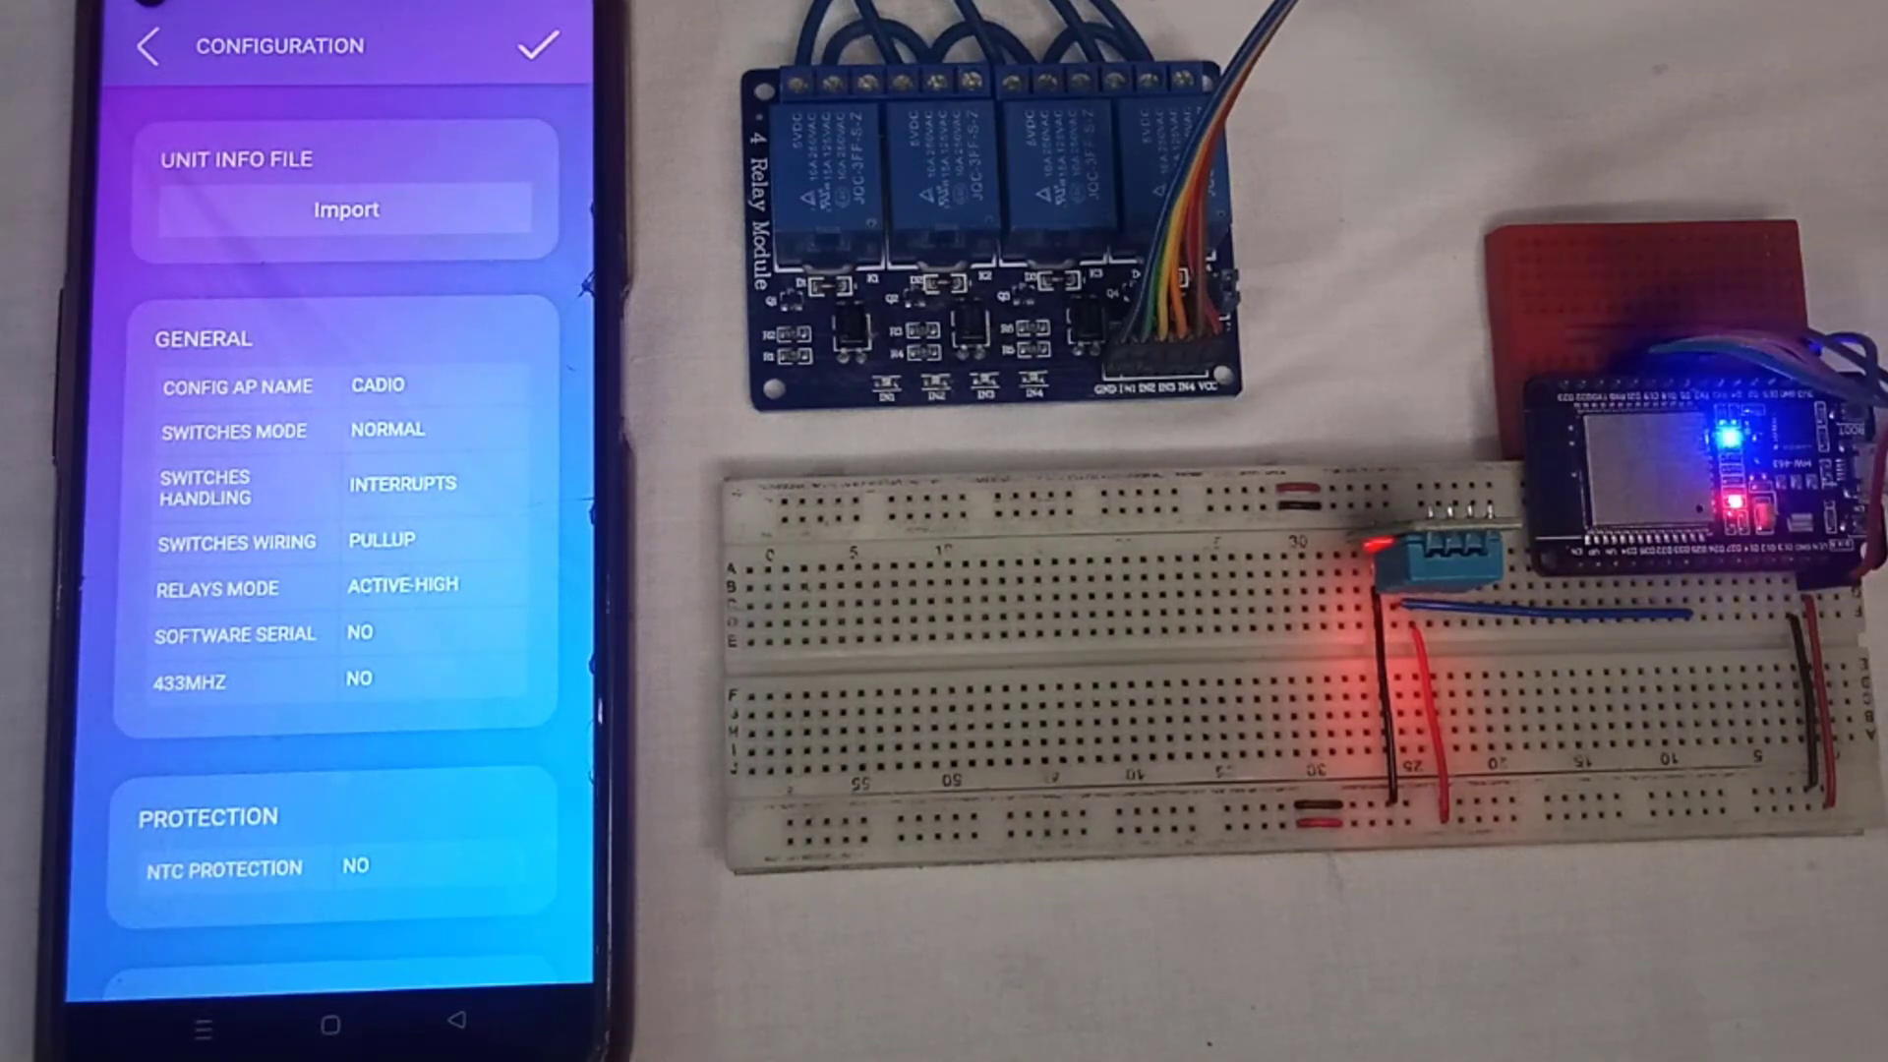
click(403, 585)
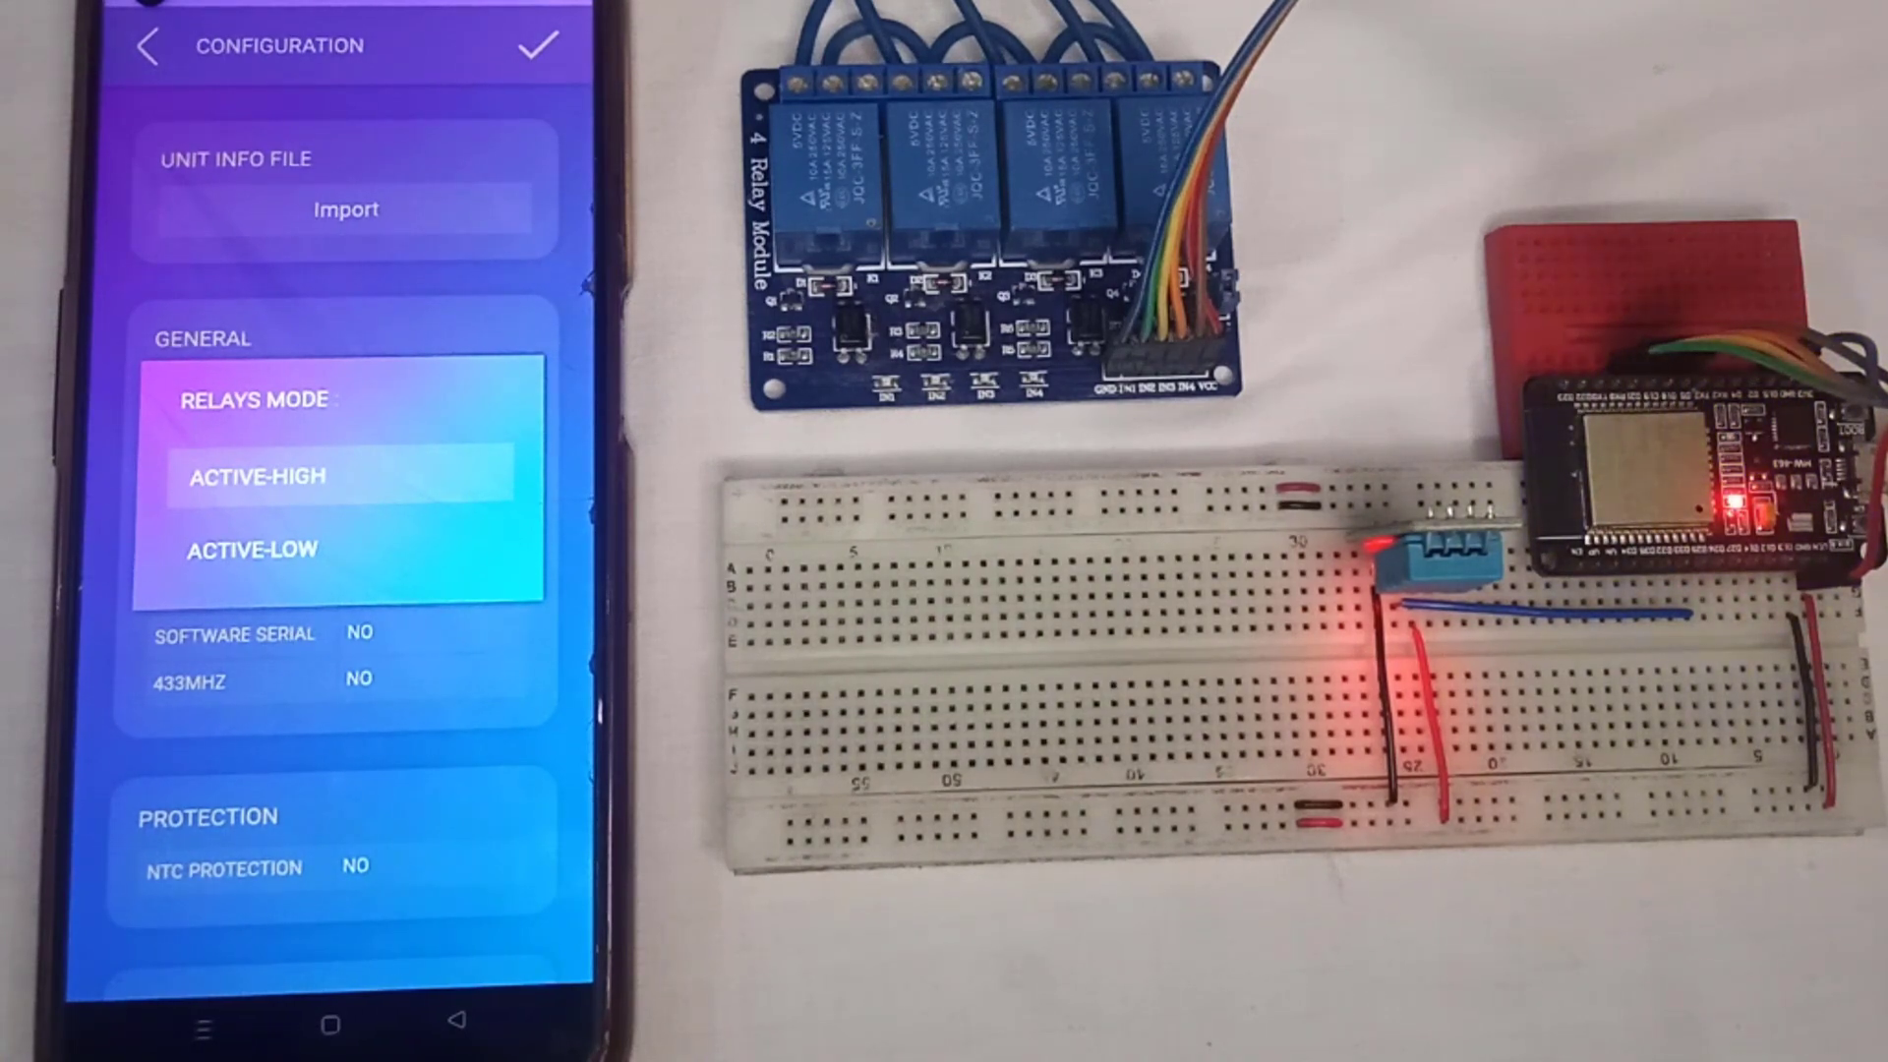
click(254, 474)
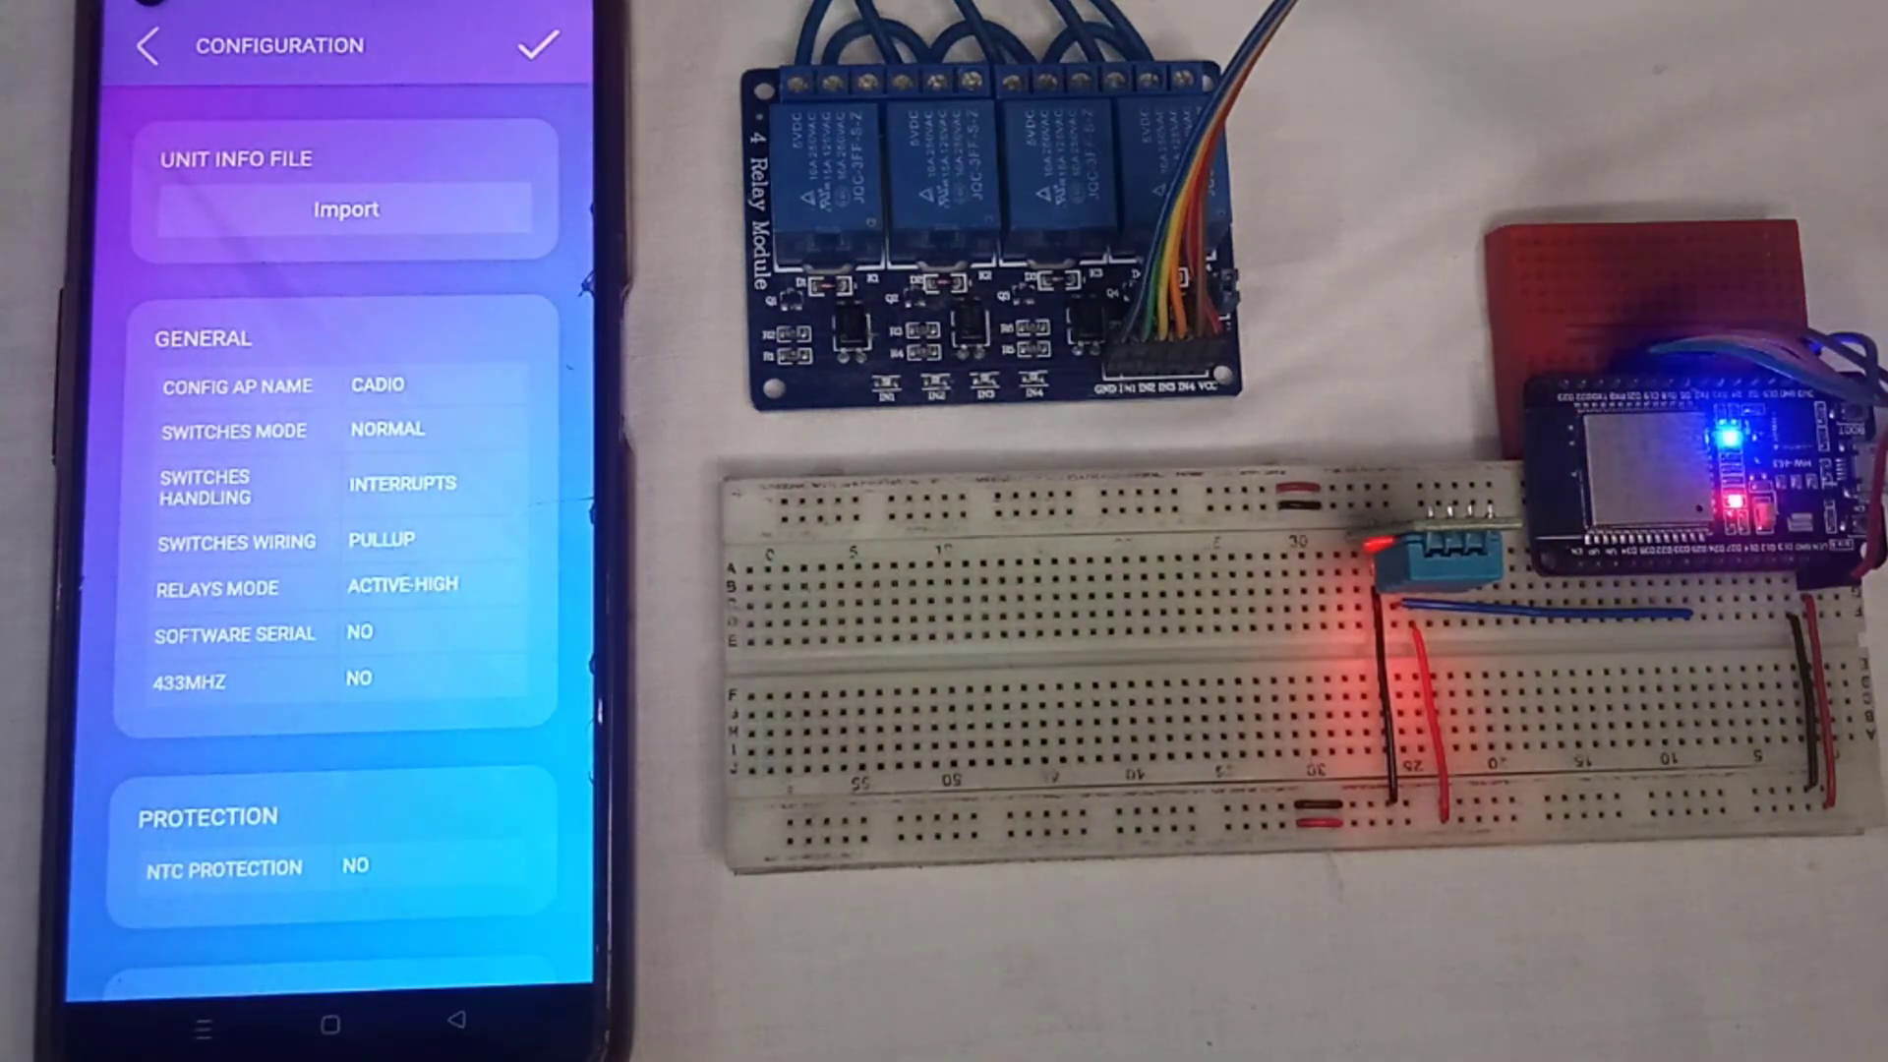
scroll(down, 3)
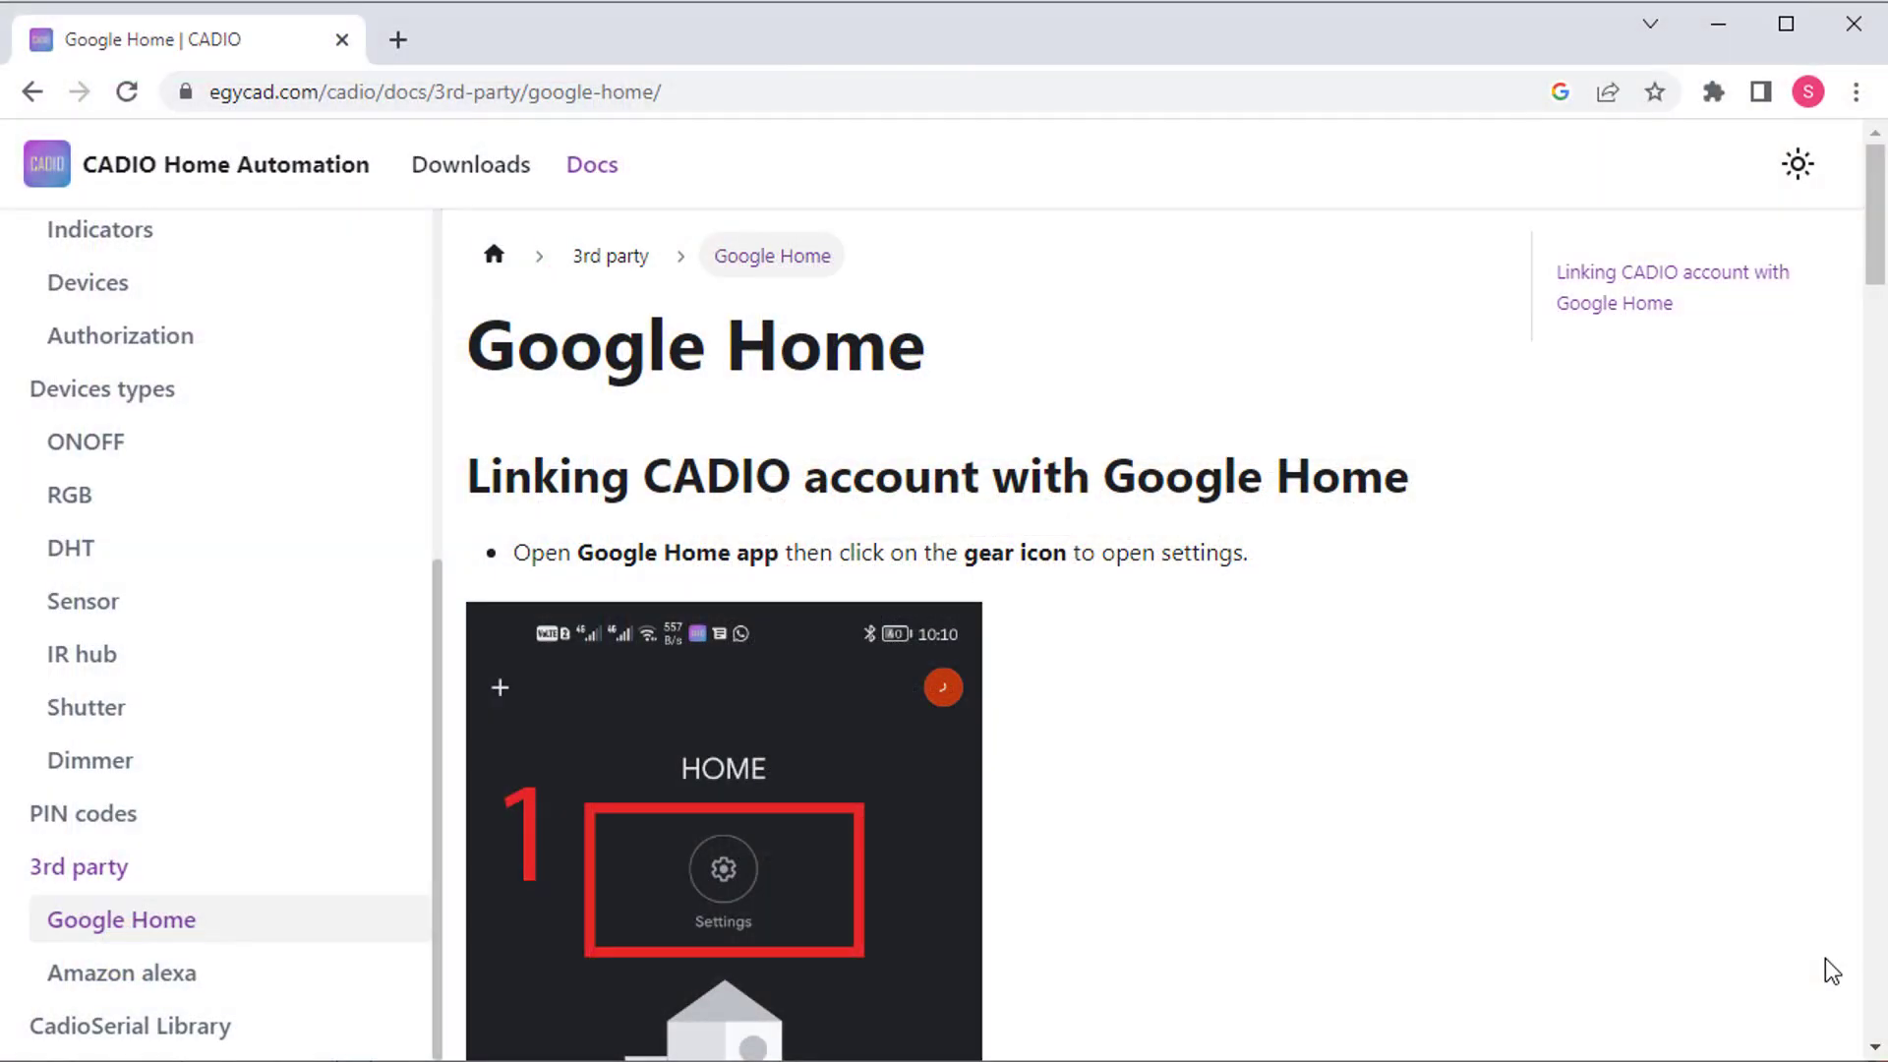
Step: Scroll through the Google Home guide, then open and scroll the Amazon Alexa guide
scroll(down, 3)
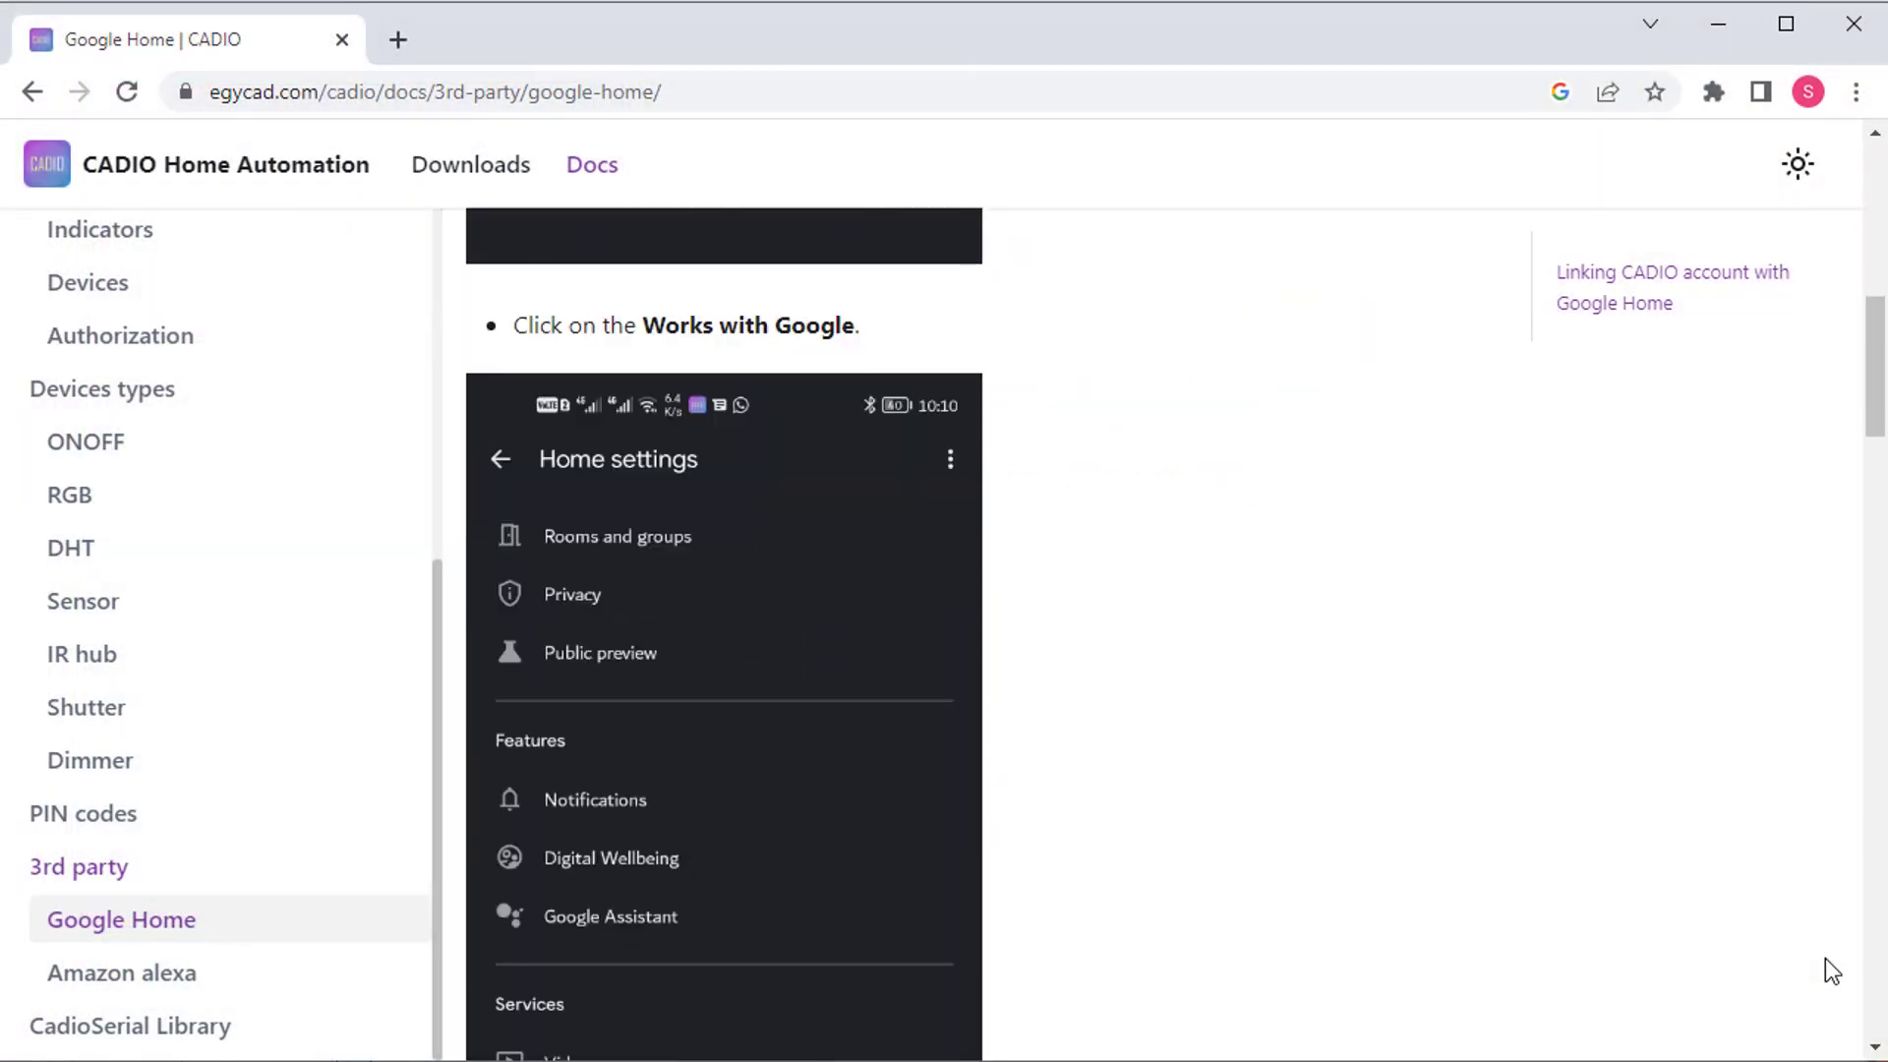
scroll(down, 3)
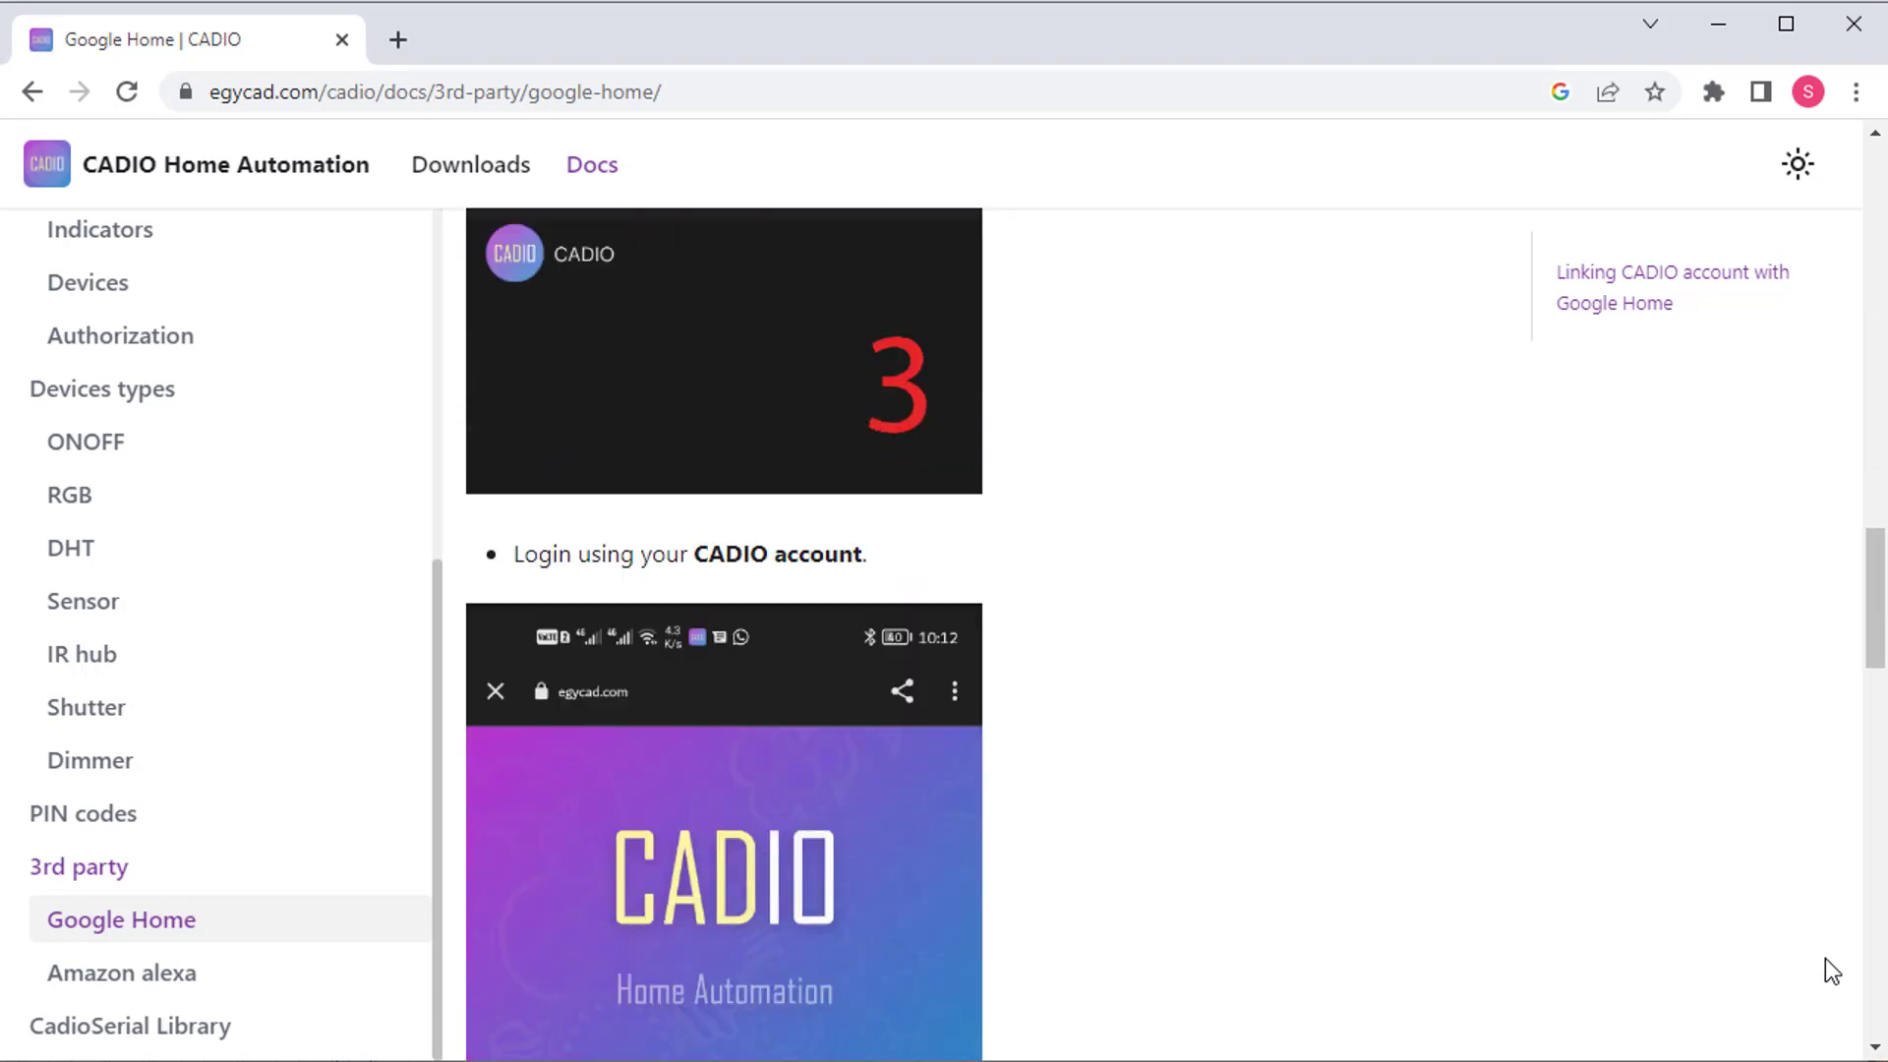
scroll(down, 3)
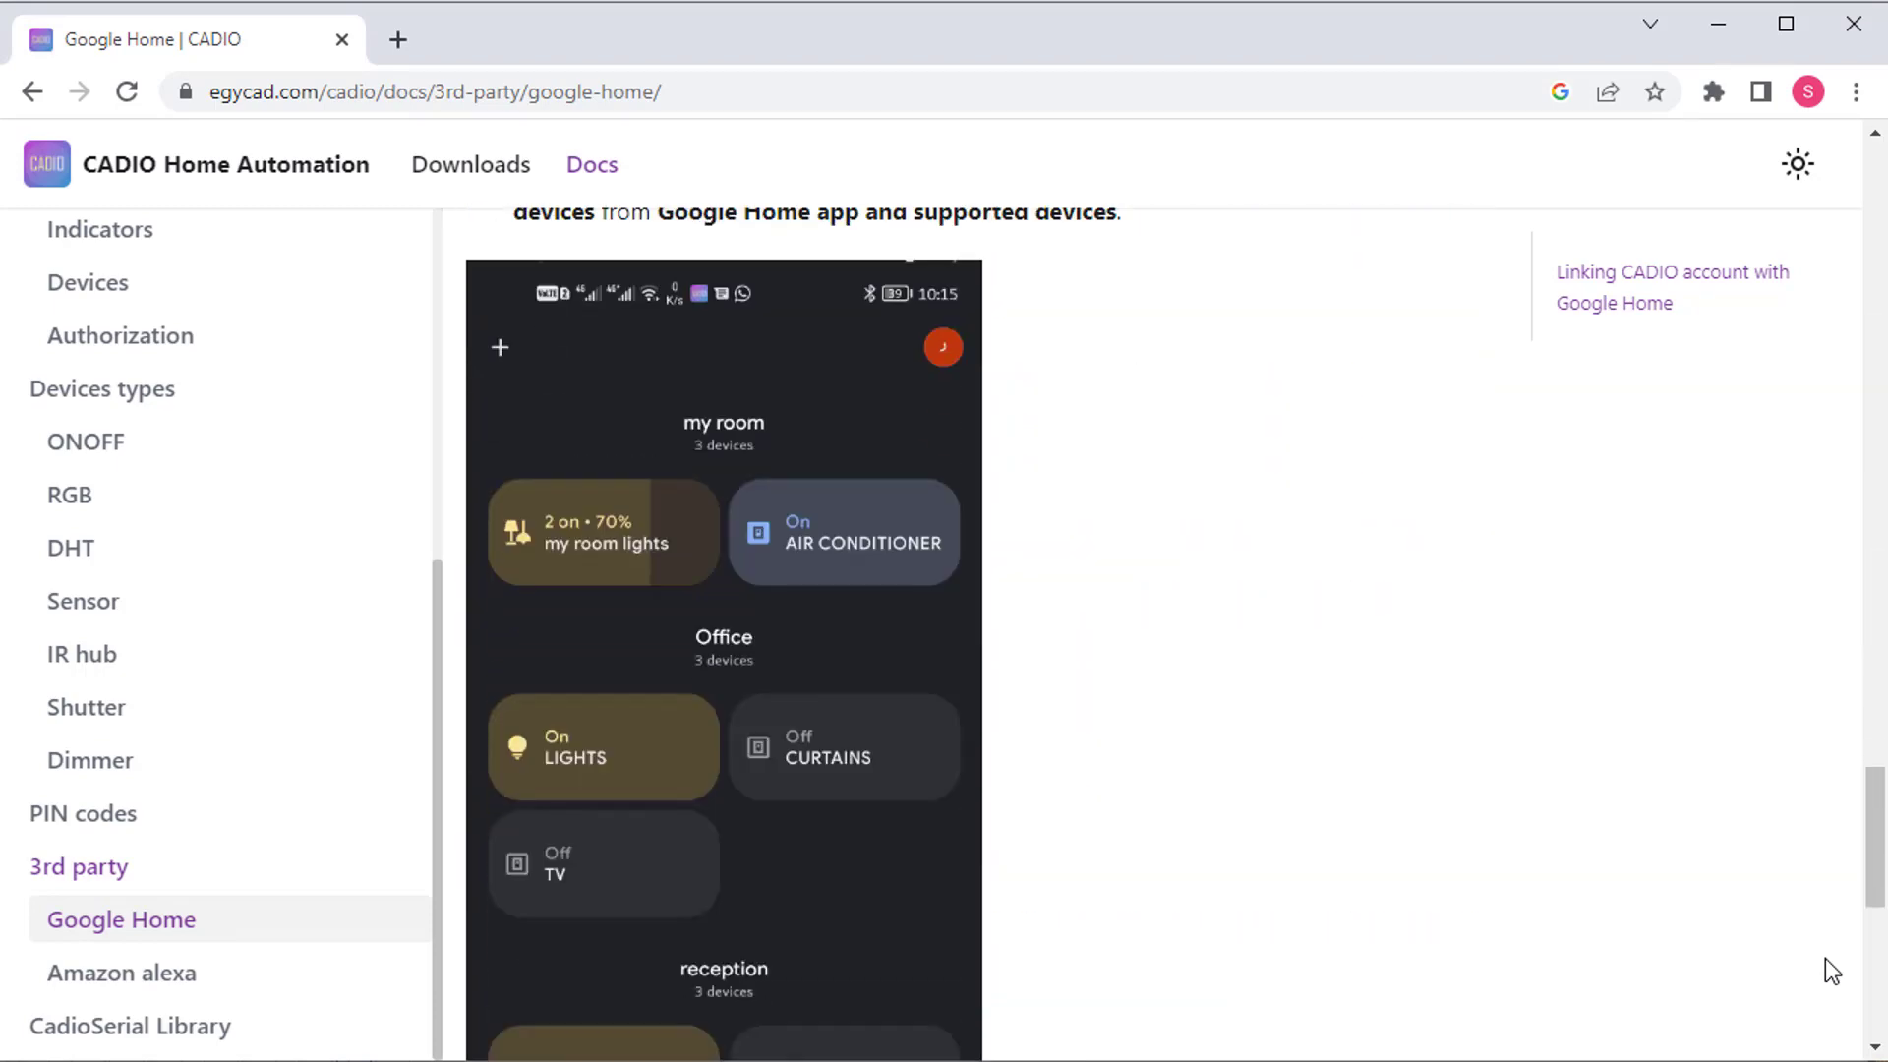
click(120, 973)
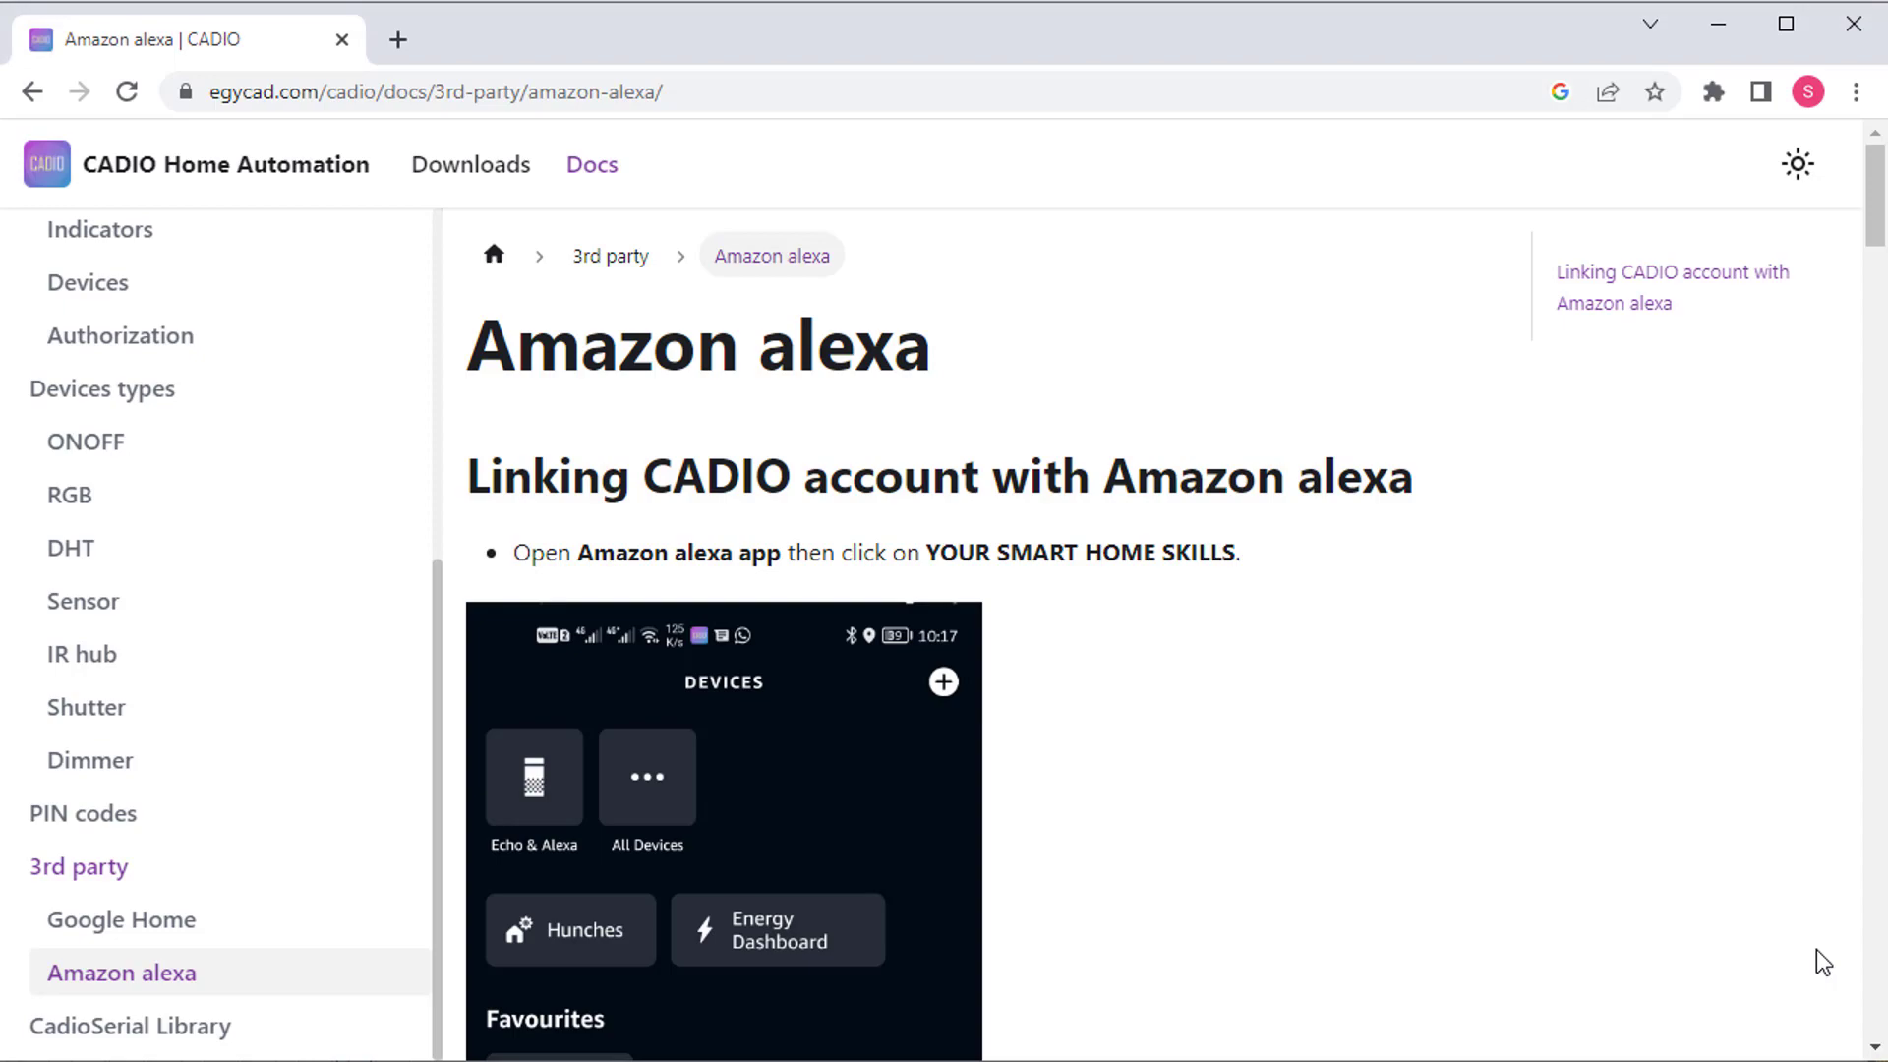
scroll(down, 3)
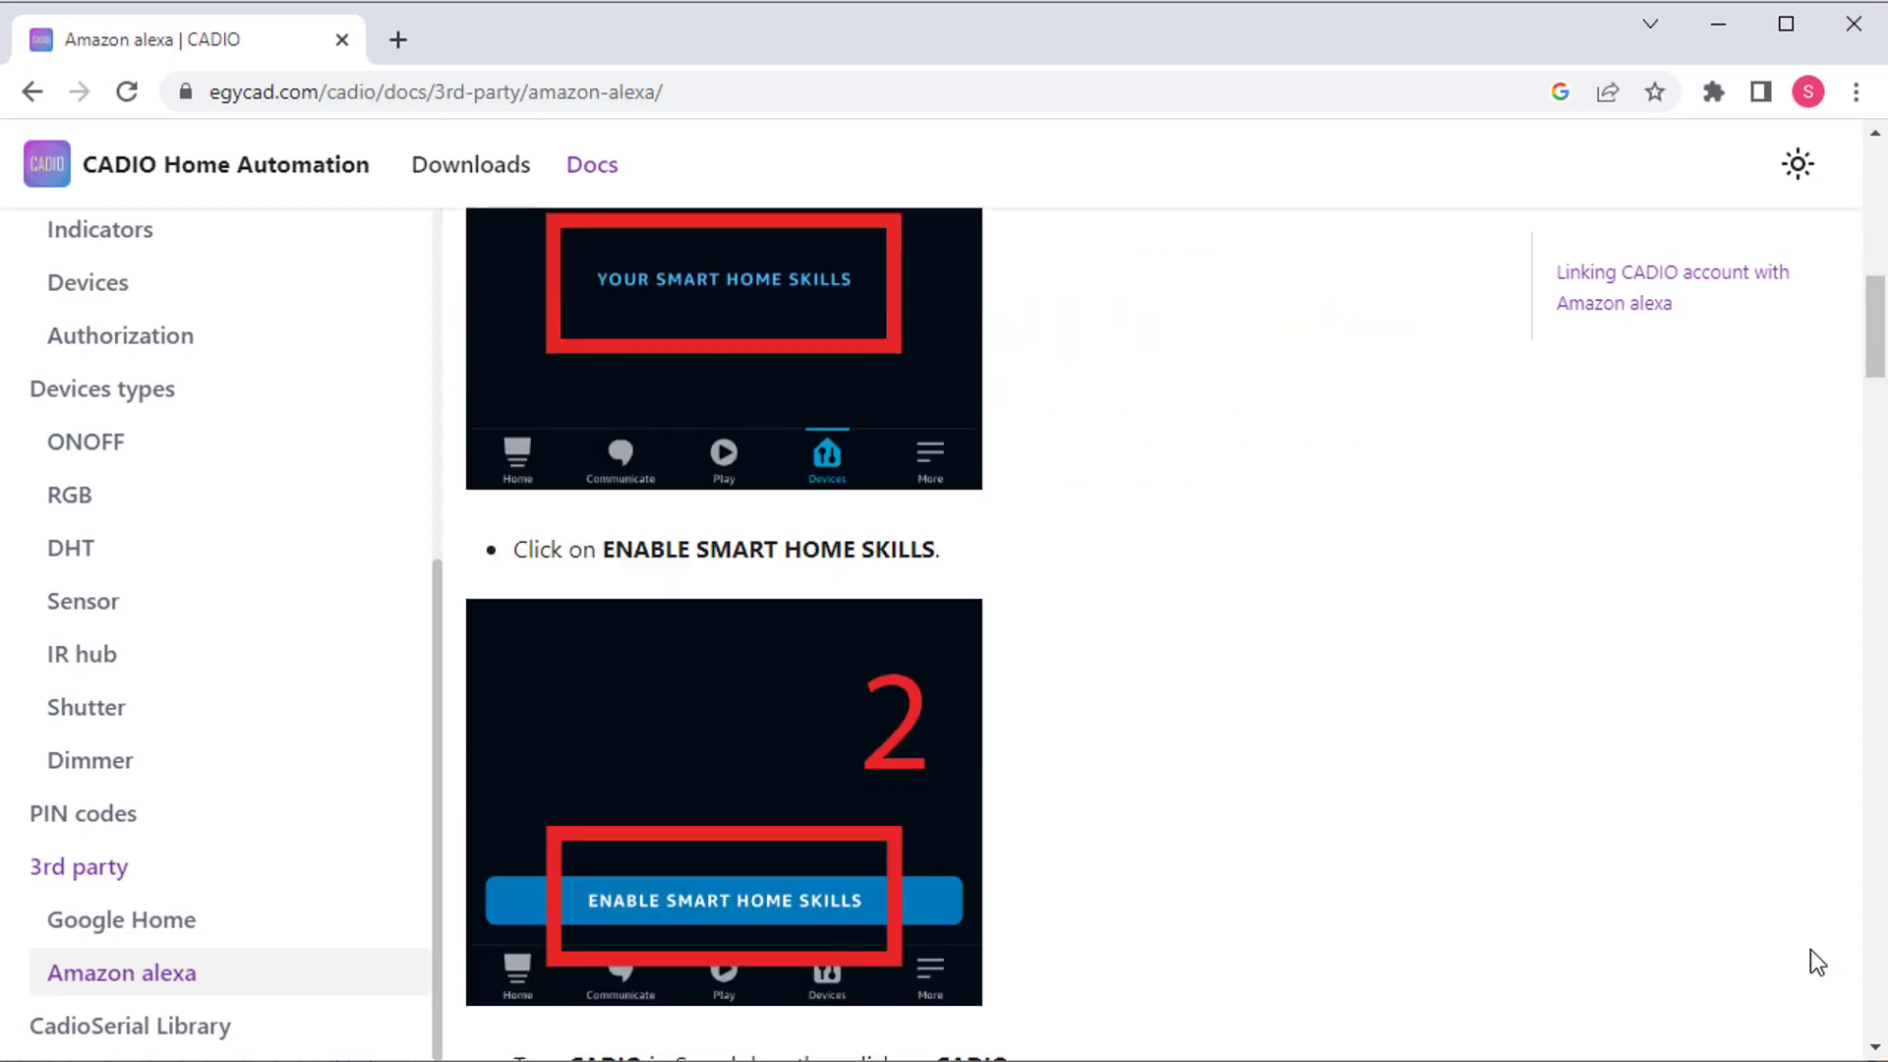
scroll(down, 3)
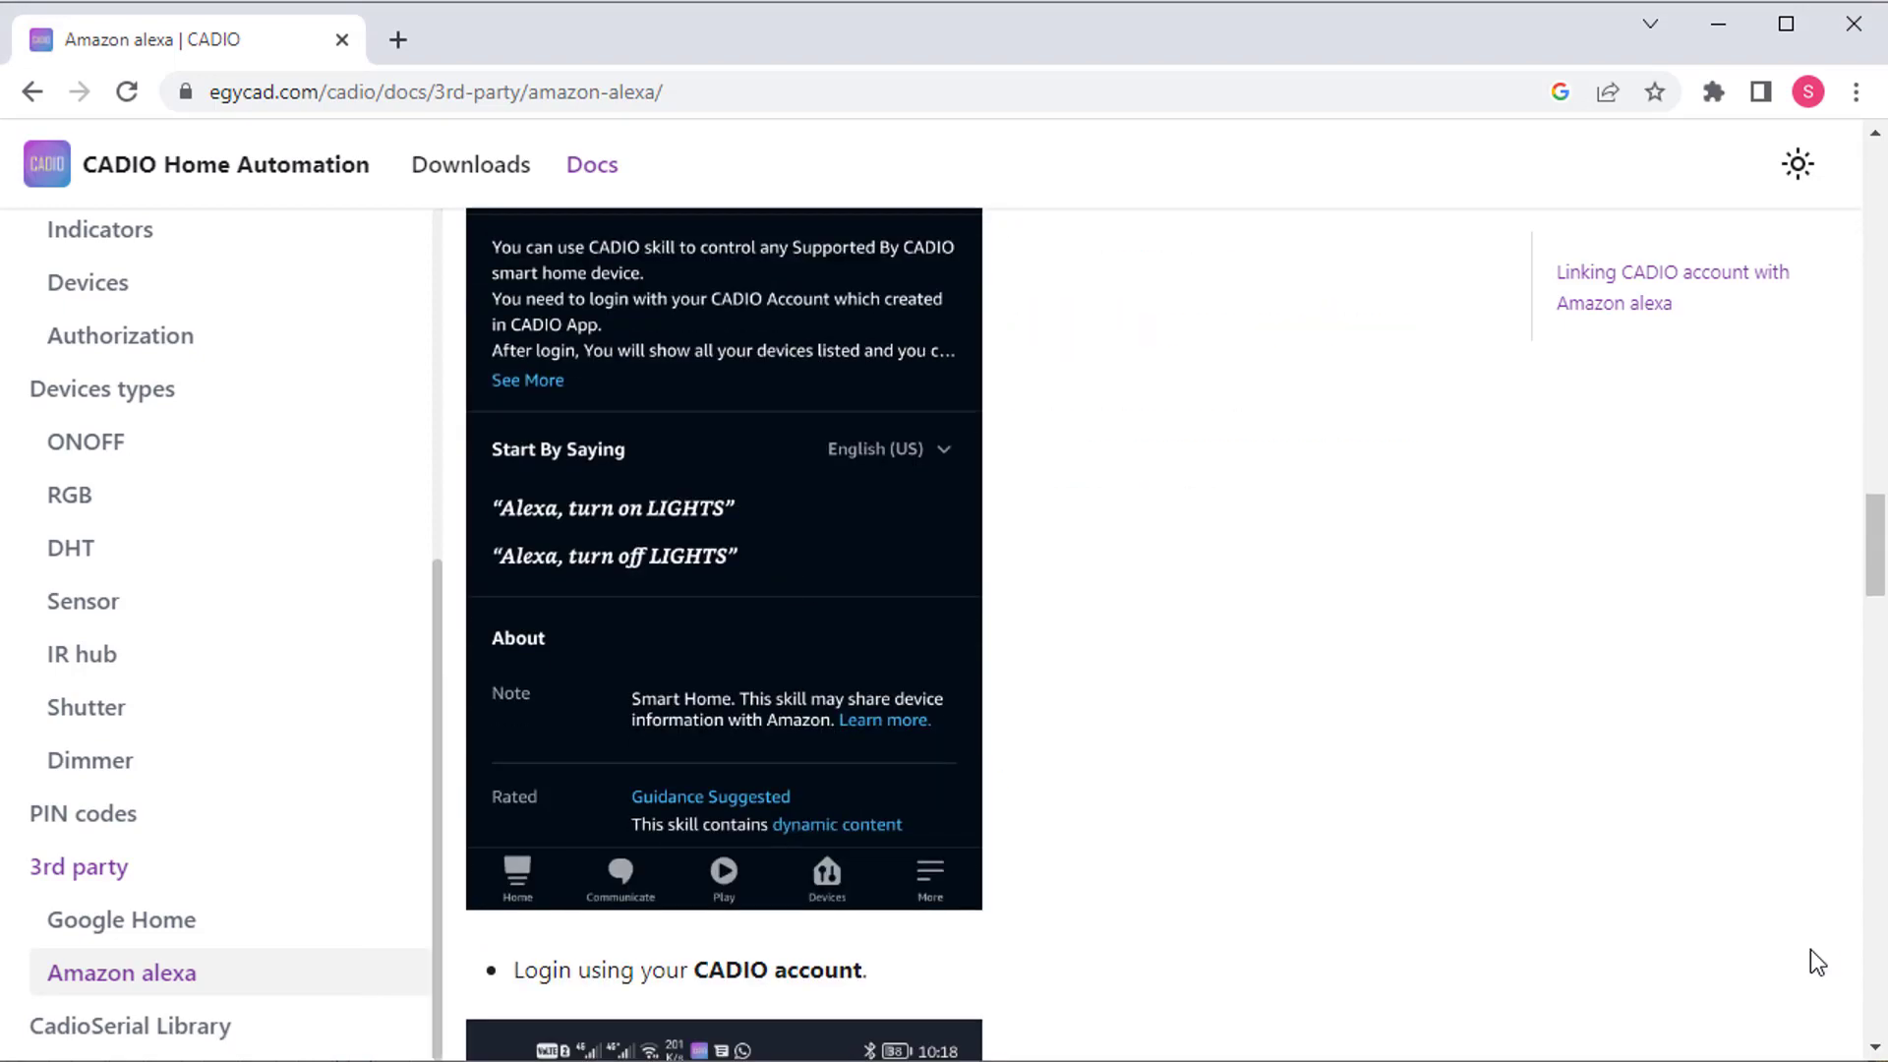